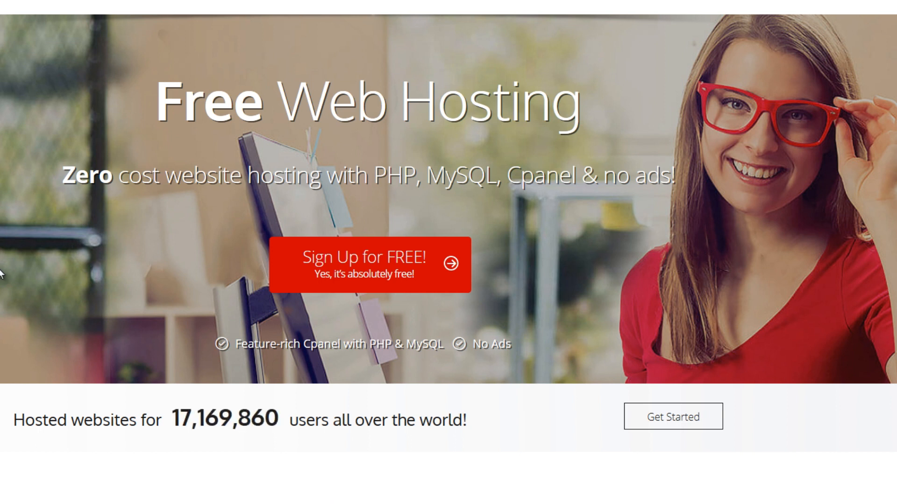
mouse_move(582, 215)
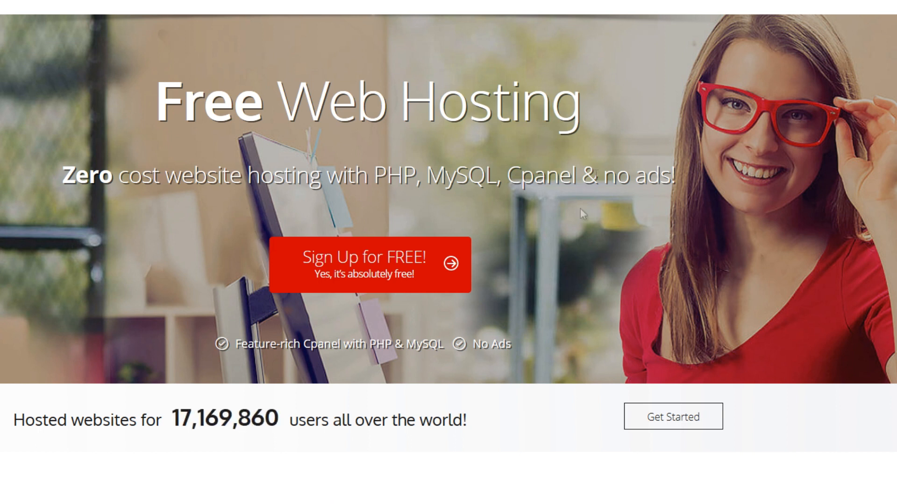
mouse_move(479, 288)
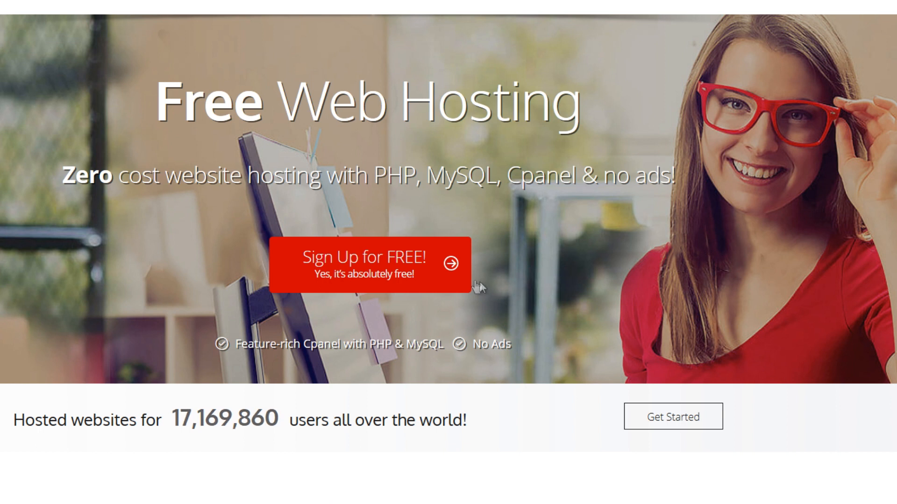
Step: Choose GET FOR FREE under the Free Web Hosting plan in the pricing table
scroll(down, 3)
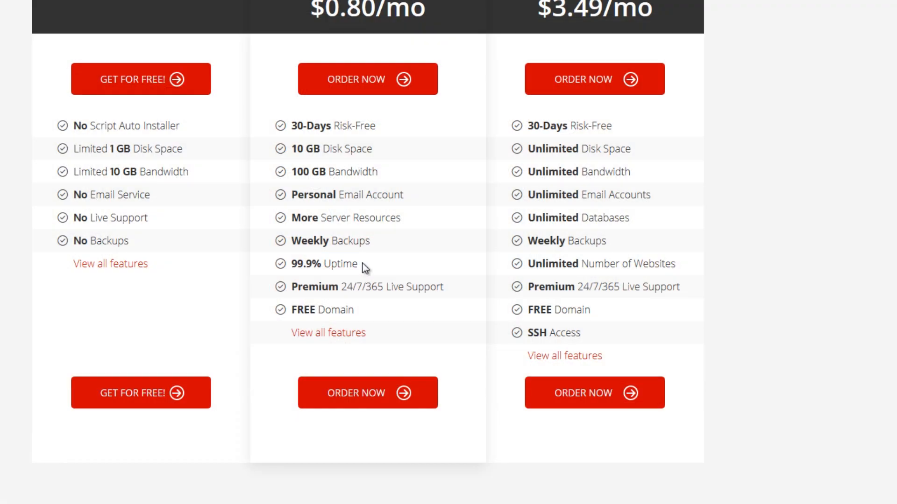
scroll(down, 3)
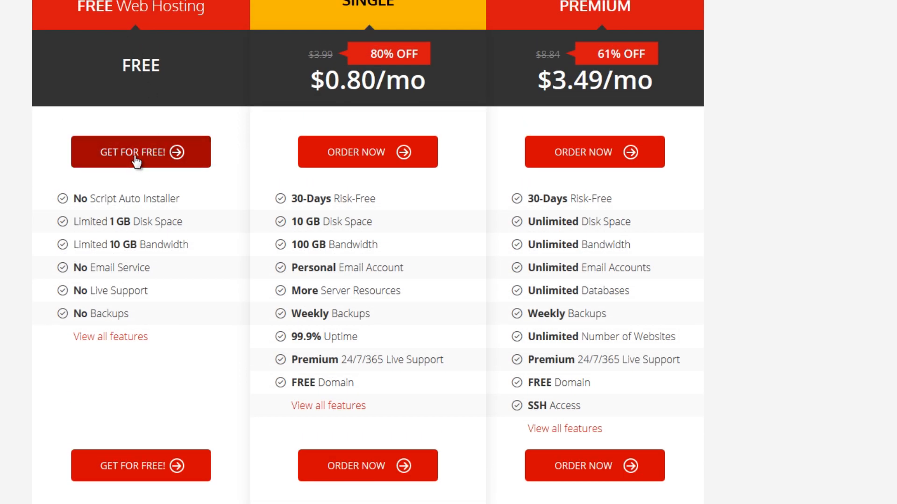
click(140, 151)
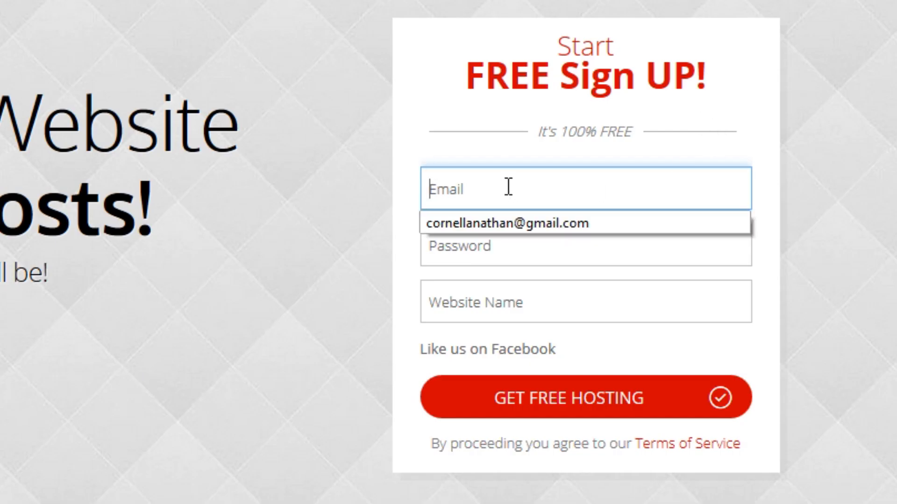
Step: Fill the saved email, a password and website name freewordpresshosting, then create the free hosting account
click(509, 223)
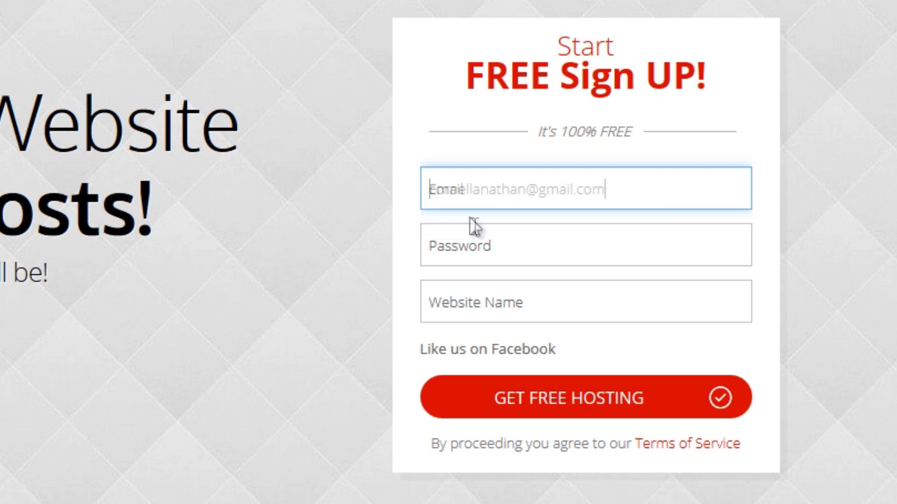
click(582, 245)
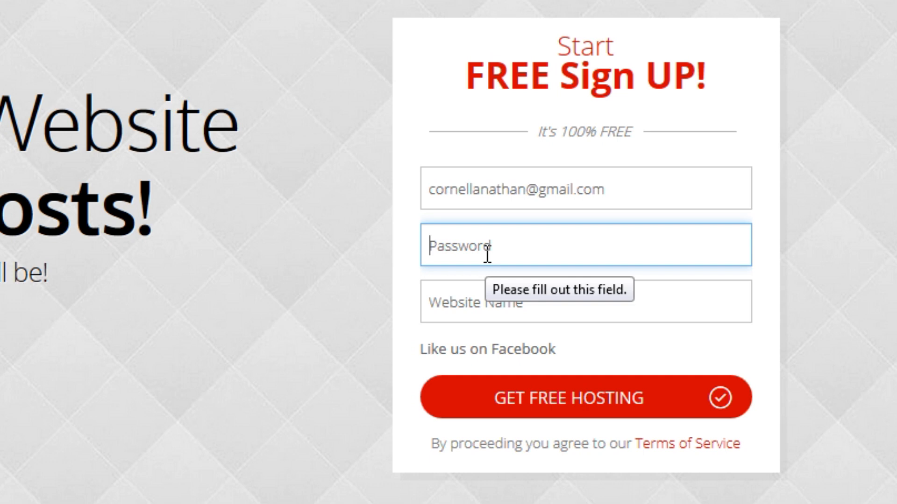
text(•)
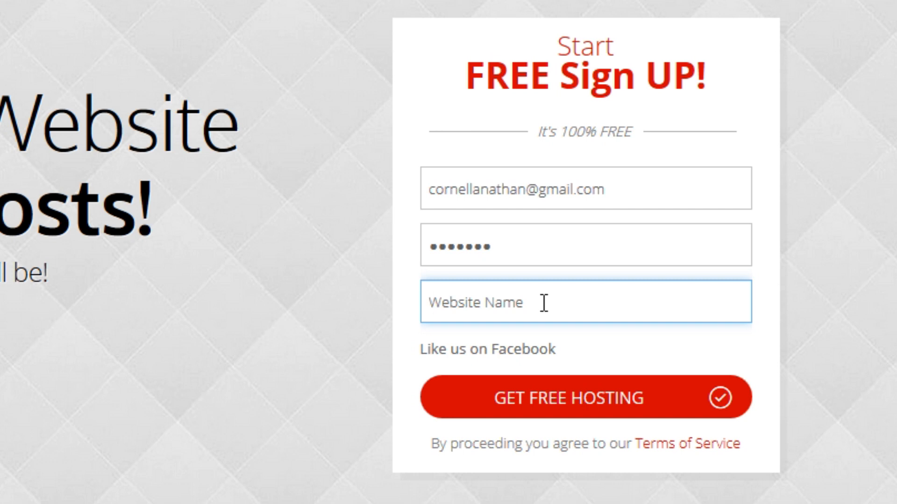
text(fr)
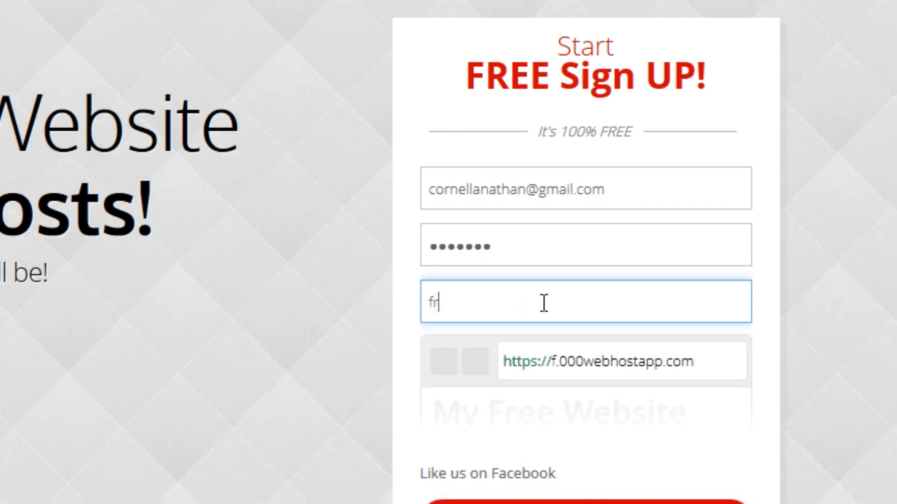
text(ee)
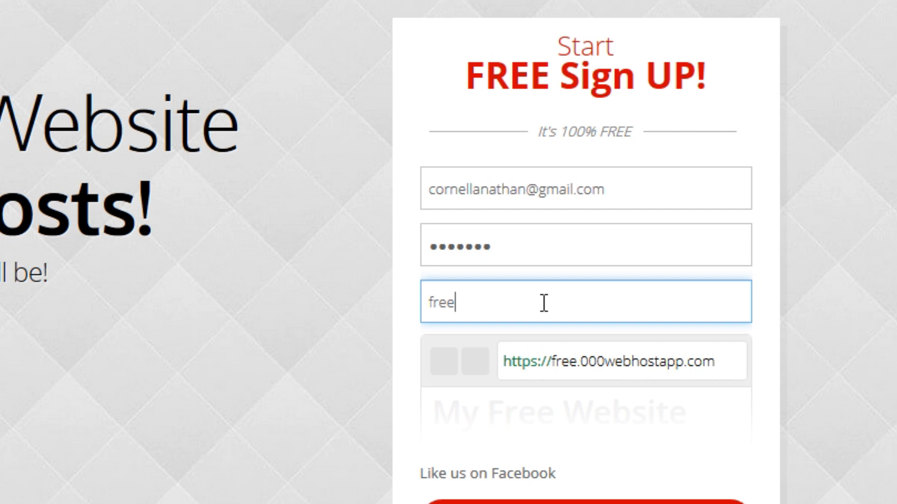
text(wordpresshosting)
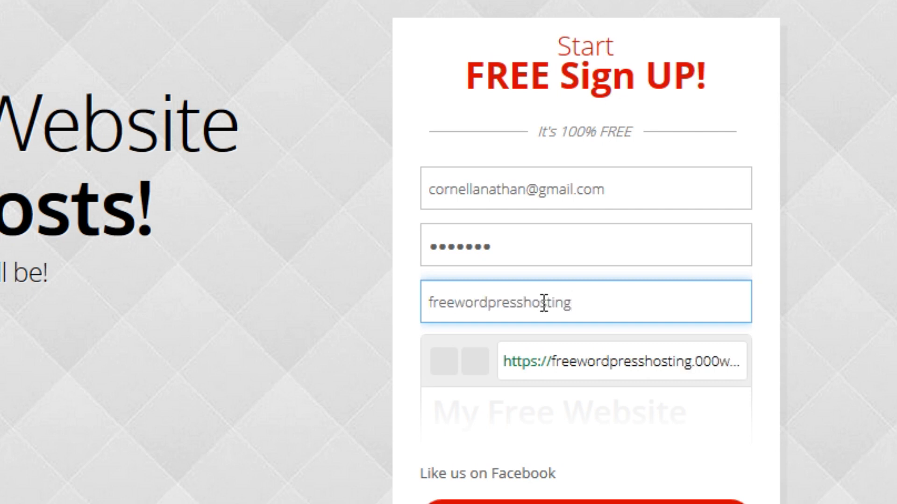
mouse_move(618, 369)
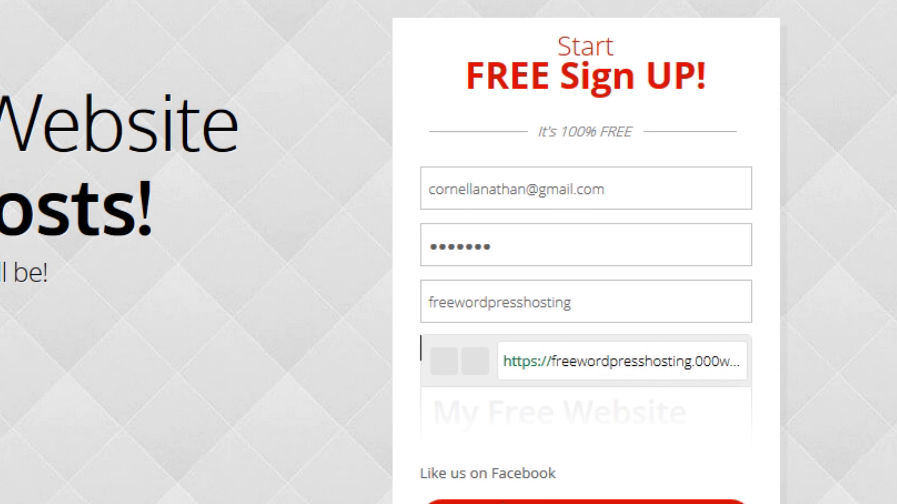
mouse_move(570, 371)
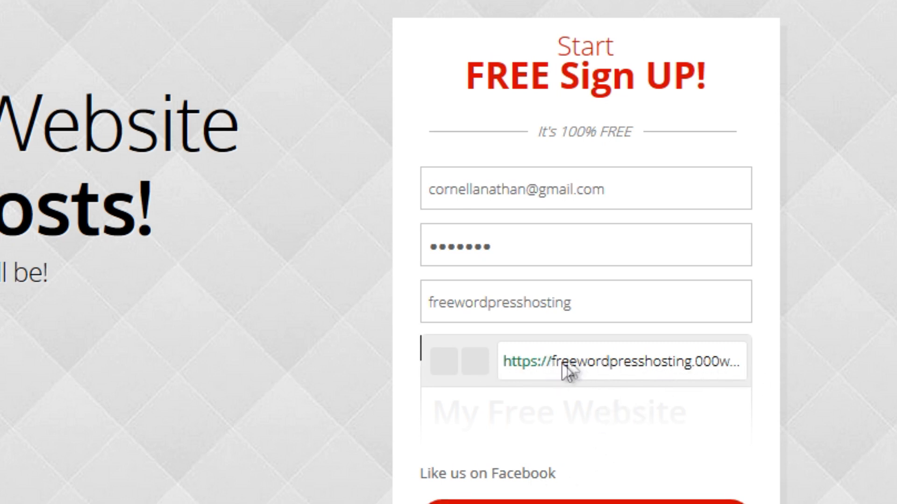
mouse_move(588, 378)
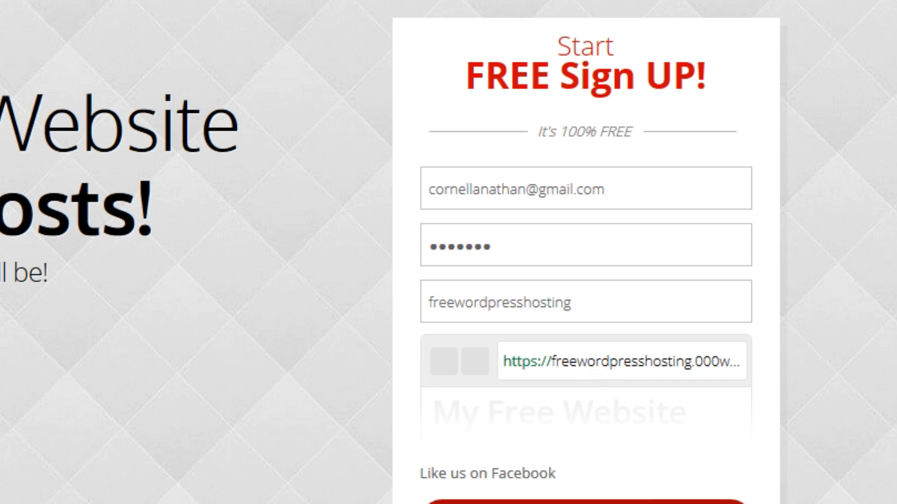
click(423, 361)
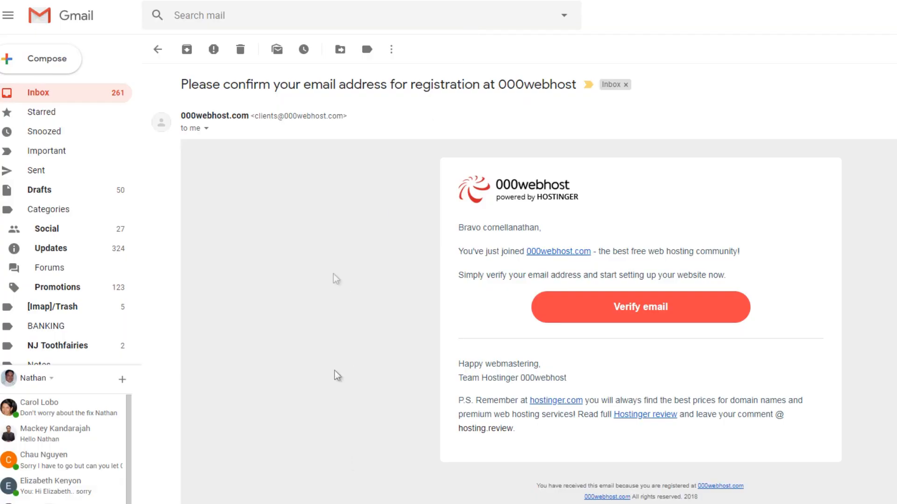
mouse_move(358, 313)
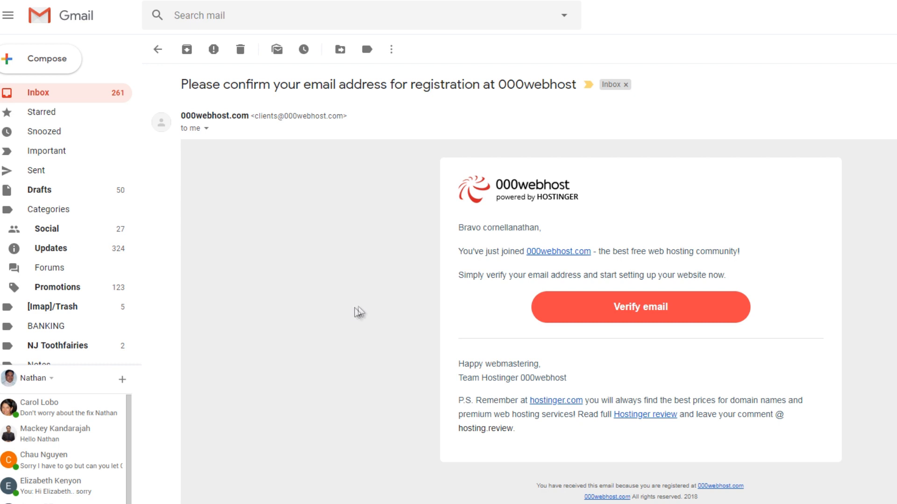
mouse_move(426, 302)
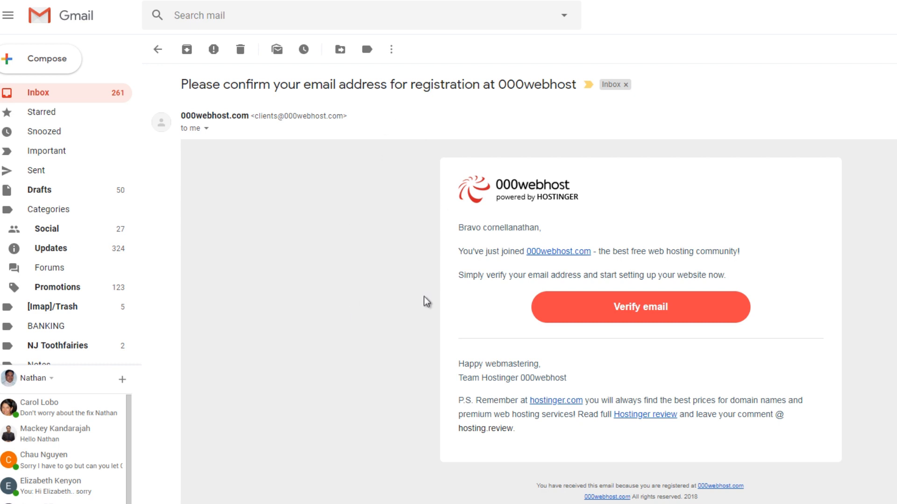
mouse_move(641, 351)
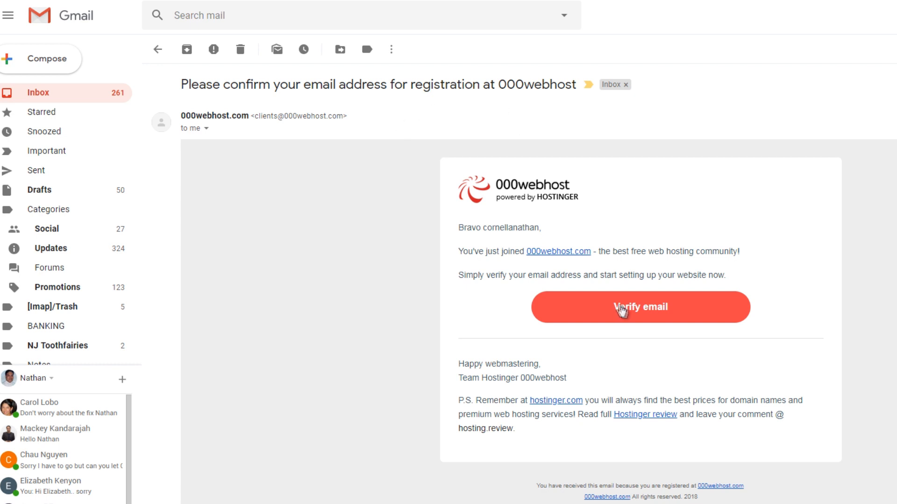
Step: Verify the email address from the 000webhost confirmation message in Gmail
click(639, 308)
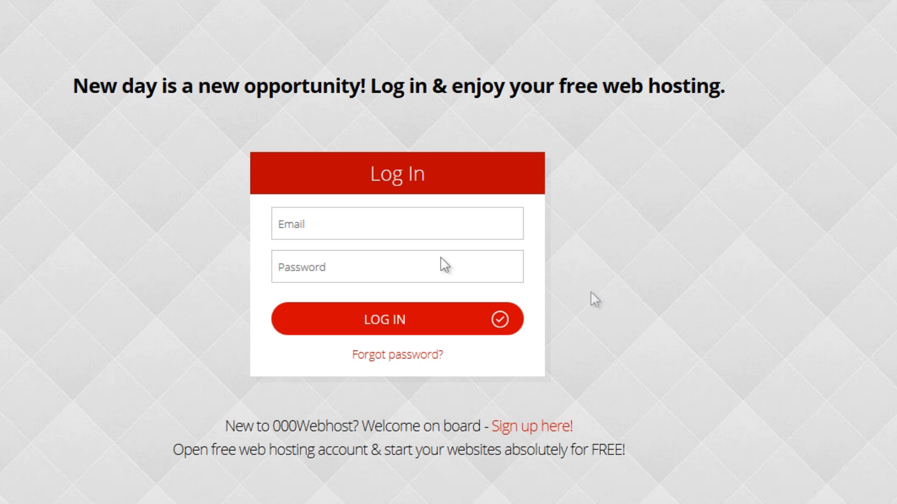
Step: Log in to 000webhost with the saved account email and password
click(396, 319)
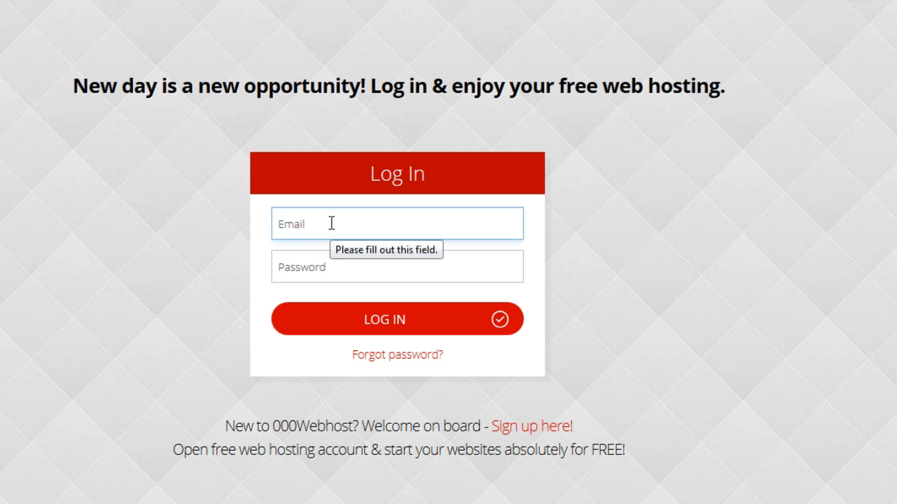
text(cornel)
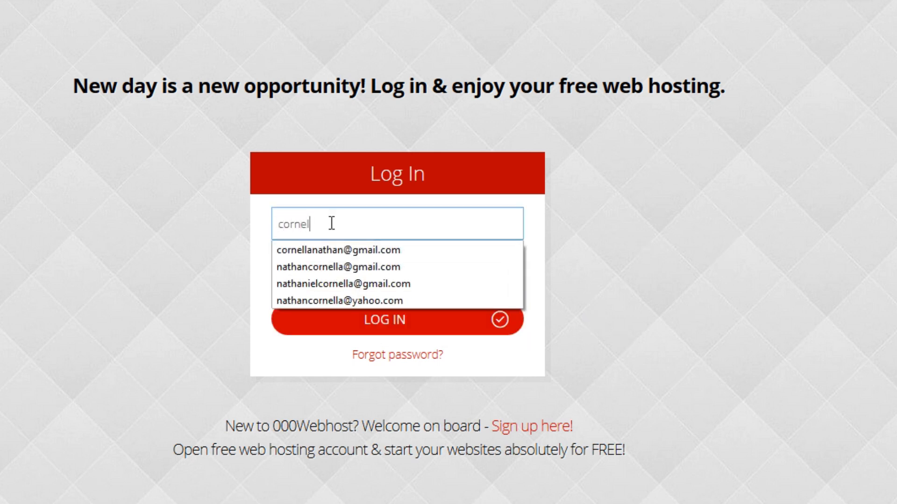
click(339, 250)
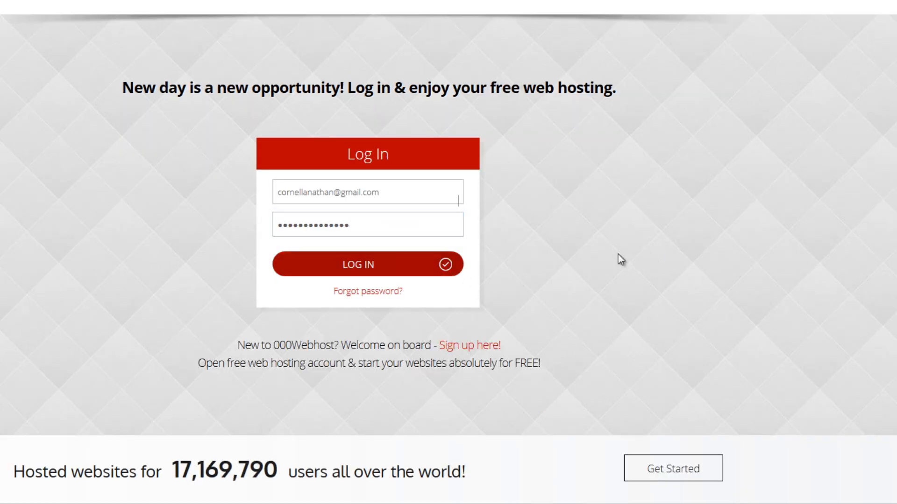
click(367, 264)
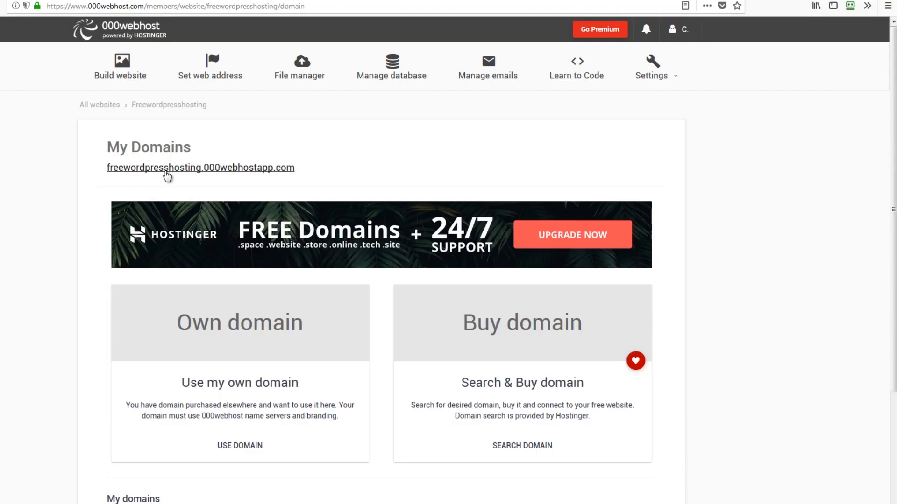
mouse_move(36, 290)
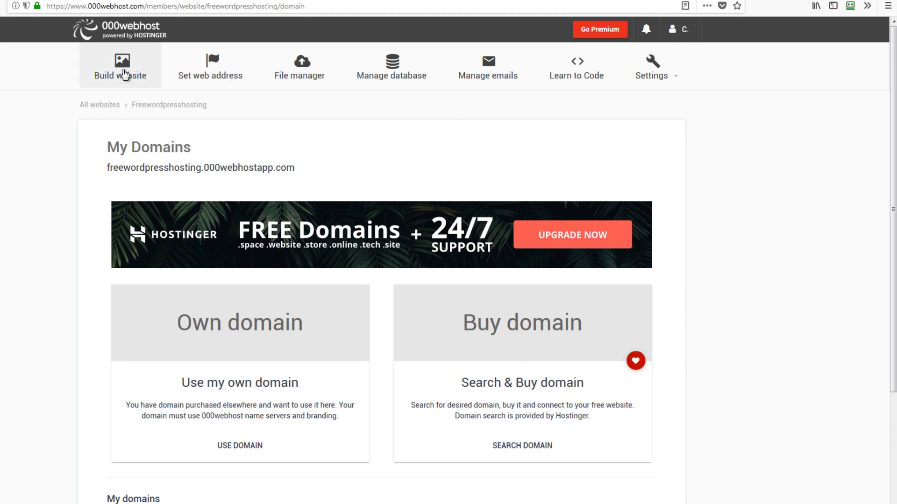
Step: Go to Build website in the dashboard navigation to see the site-building options
click(121, 65)
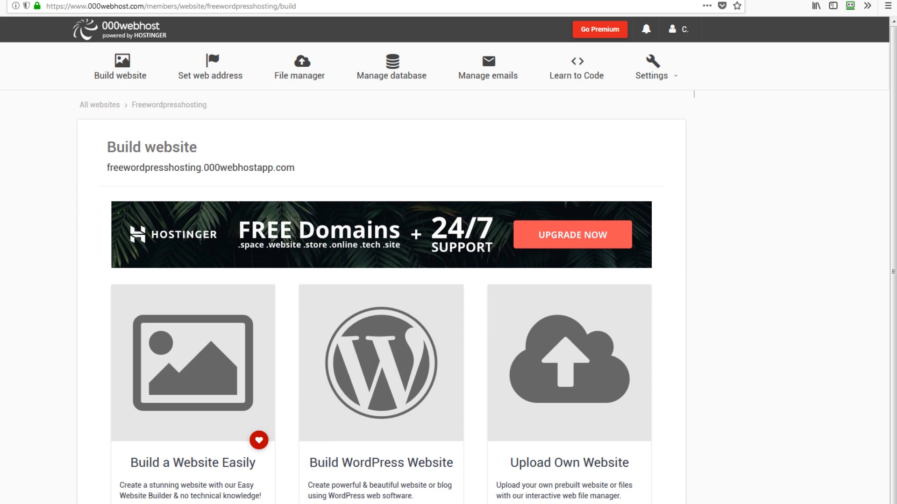
Step: Install WordPress with admin username nathan and a password, keeping the site URL and English
click(380, 363)
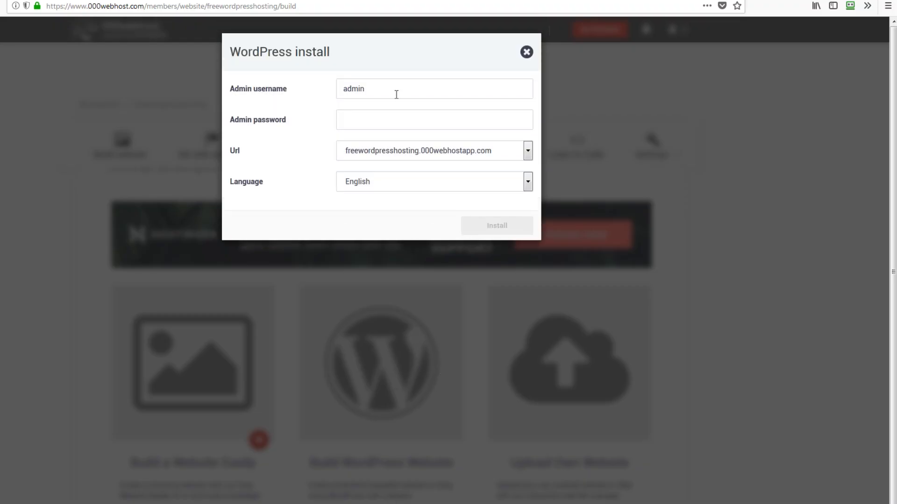
double_click(353, 89)
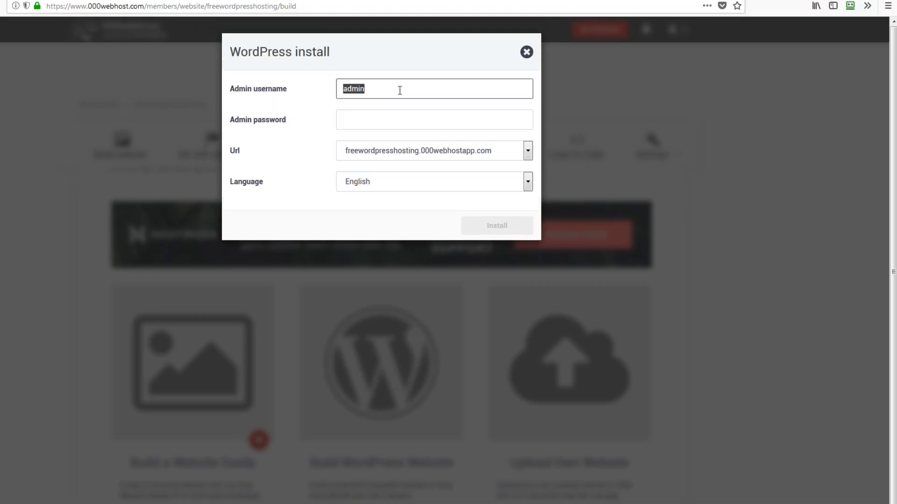
mouse_move(402, 107)
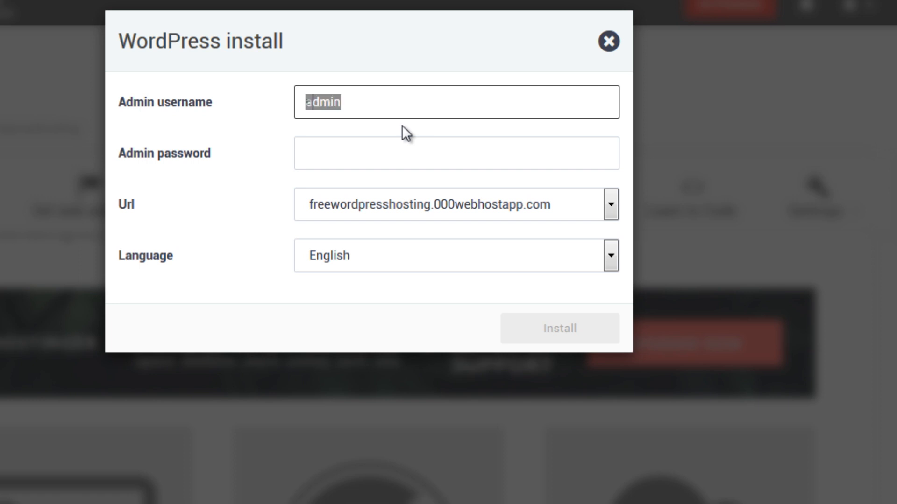
text(nathan)
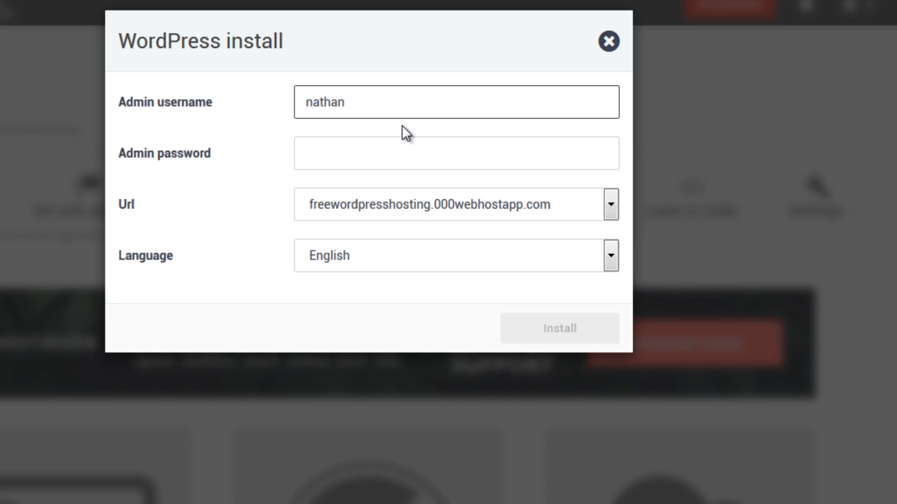
text(•••)
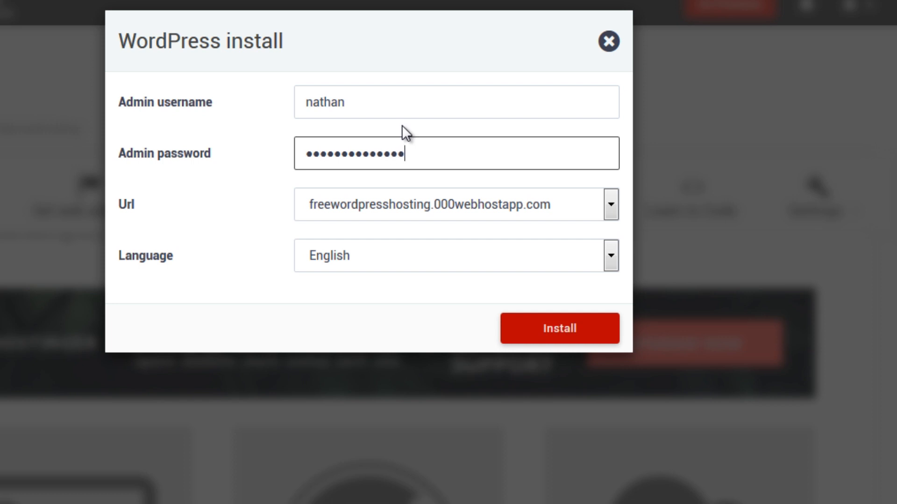
mouse_move(580, 213)
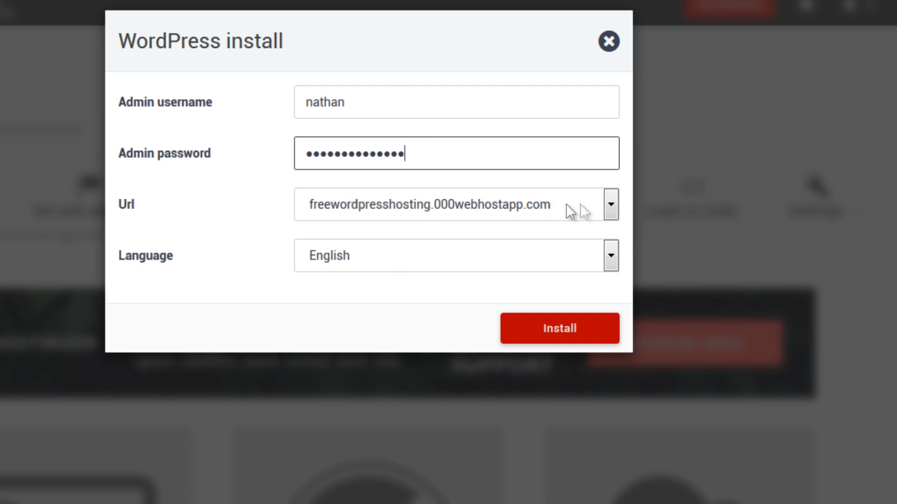
click(558, 328)
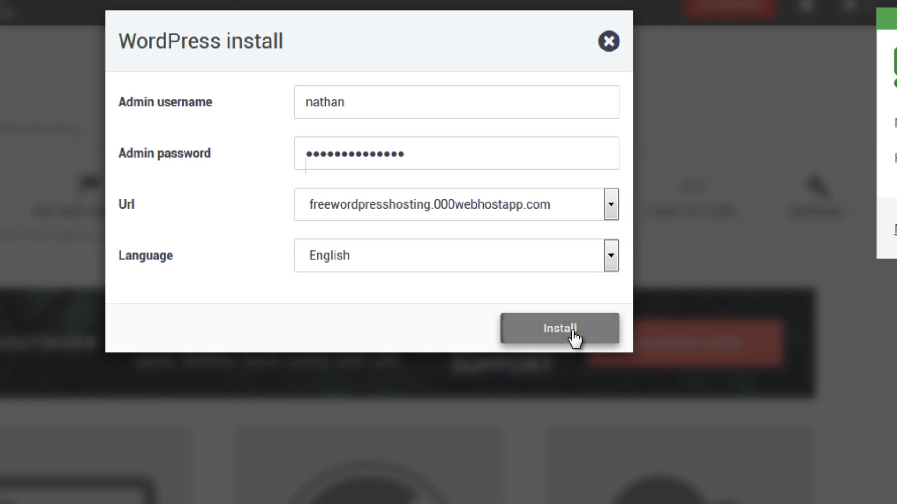
click(557, 328)
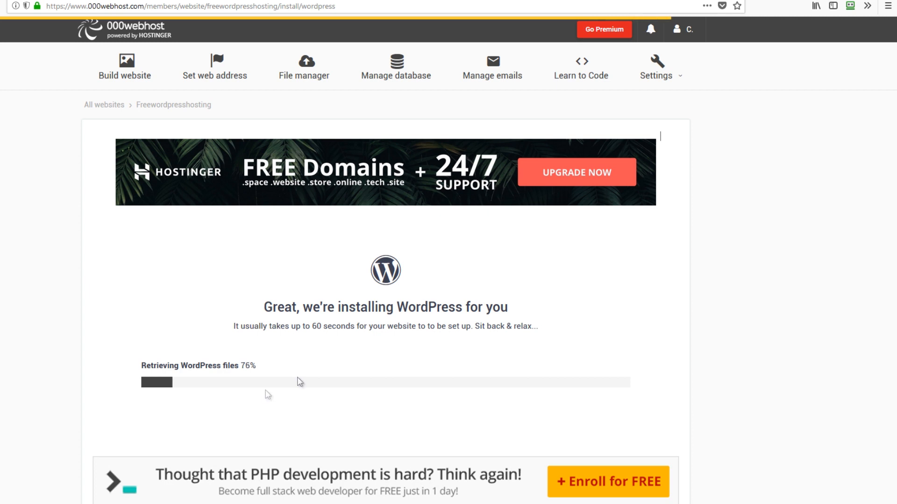
mouse_move(206, 407)
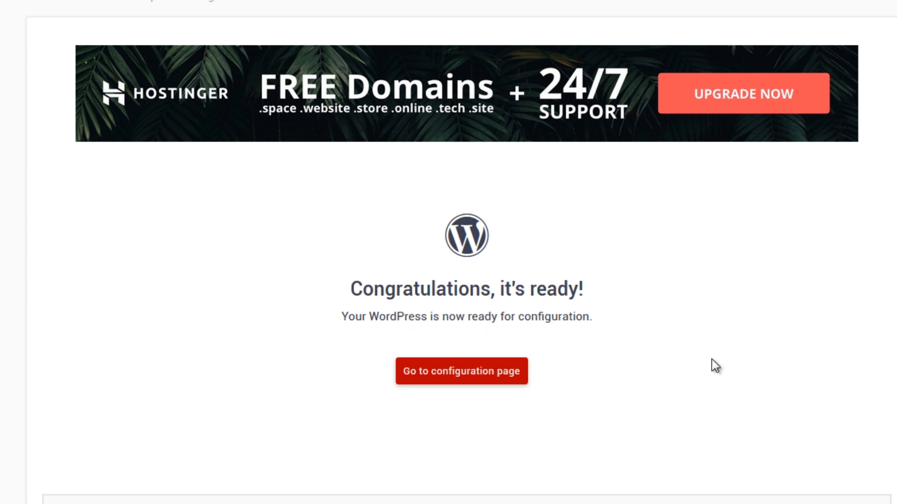
mouse_move(433, 338)
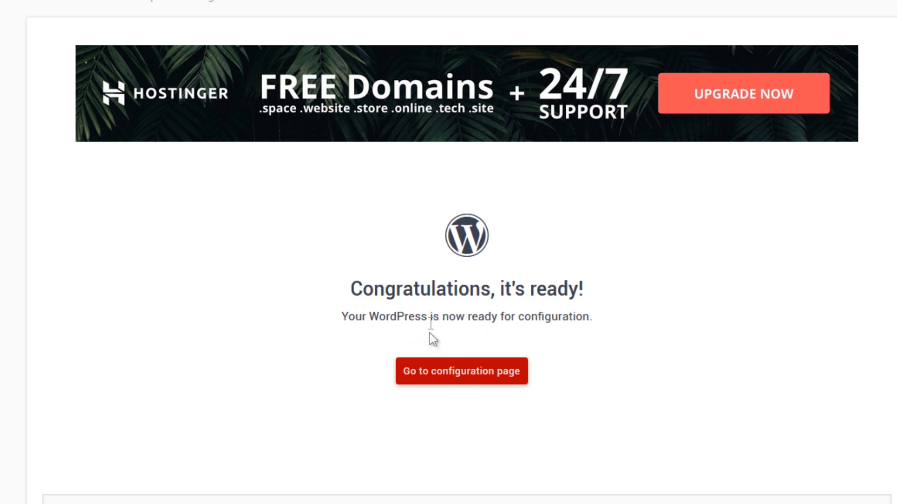
mouse_move(452, 332)
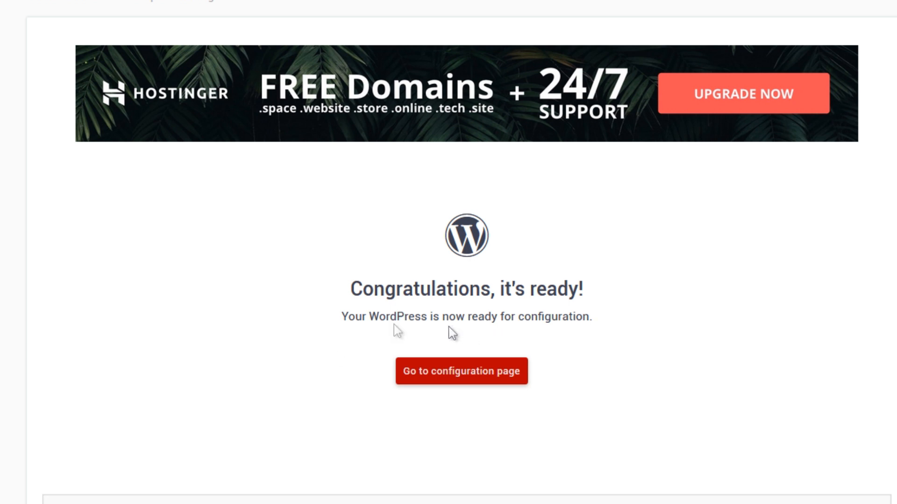
Step: After the install completes, go to the WordPress configuration page
click(461, 371)
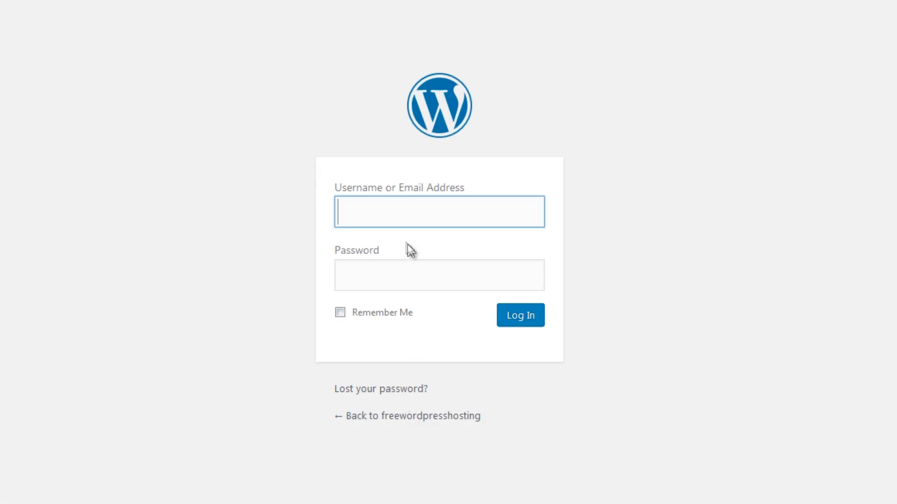
Step: Log in to wp-login.php as admin nathan and answer the RoboForm save-password offer
text(a)
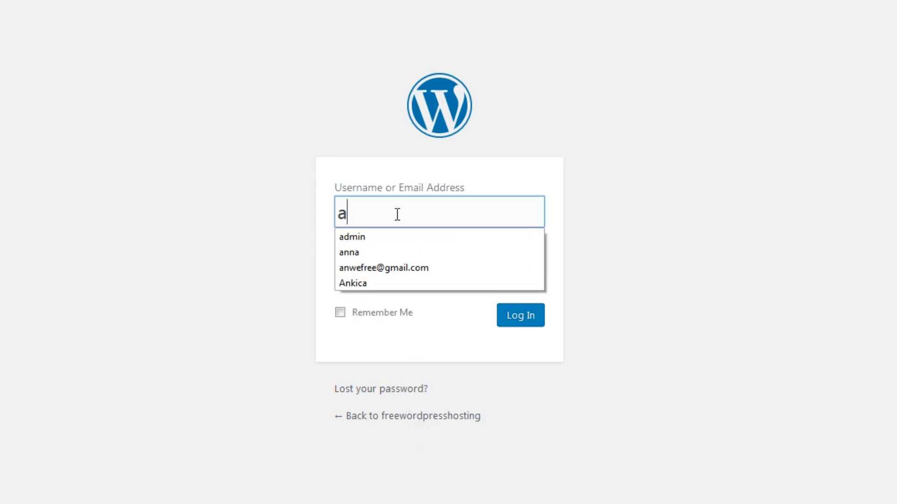
text(nathan)
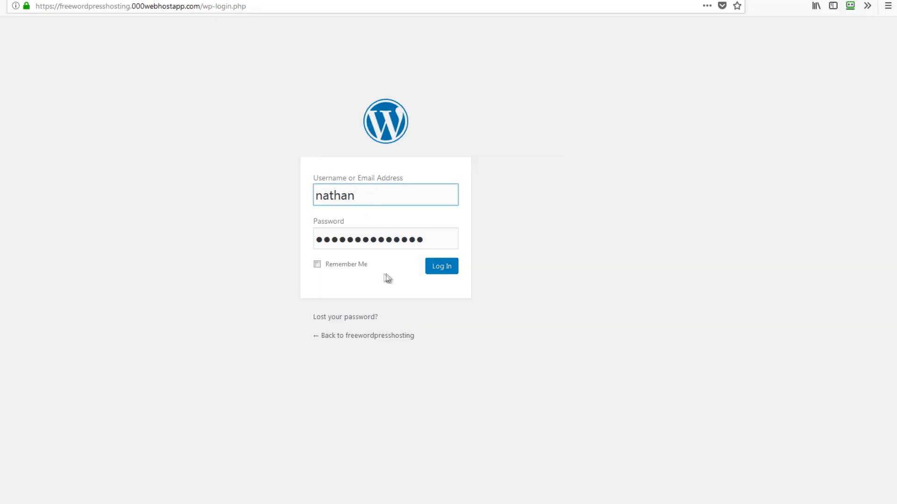
click(441, 266)
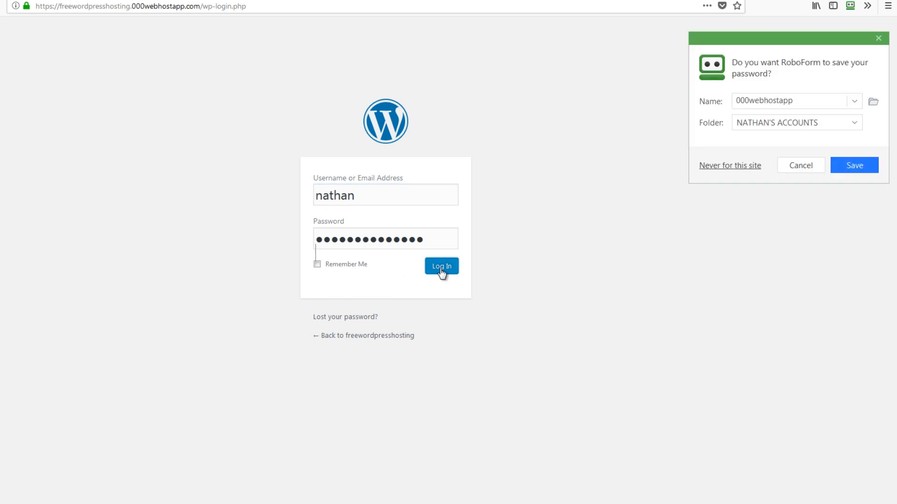
mouse_move(758, 127)
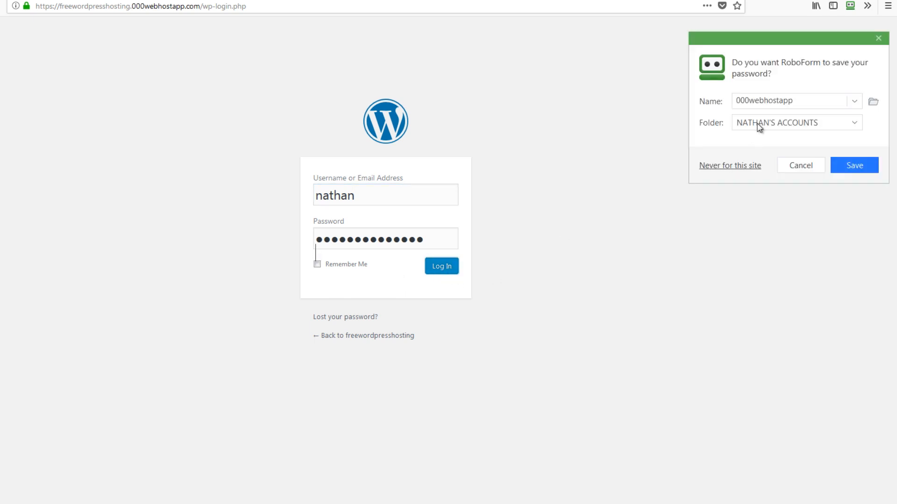
click(441, 266)
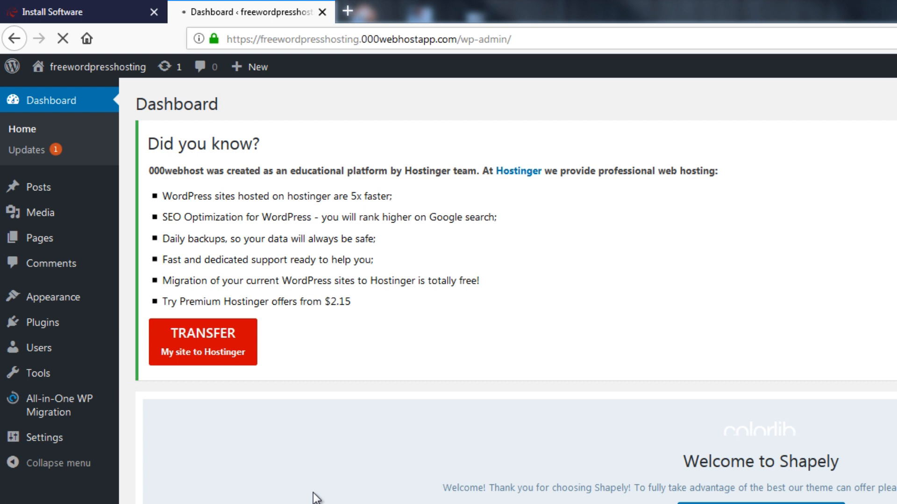
mouse_move(42, 322)
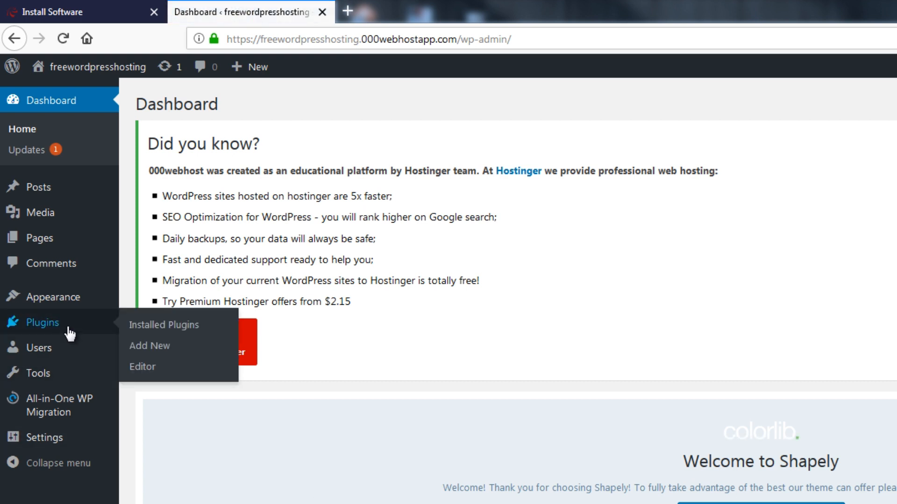
mouse_move(98, 67)
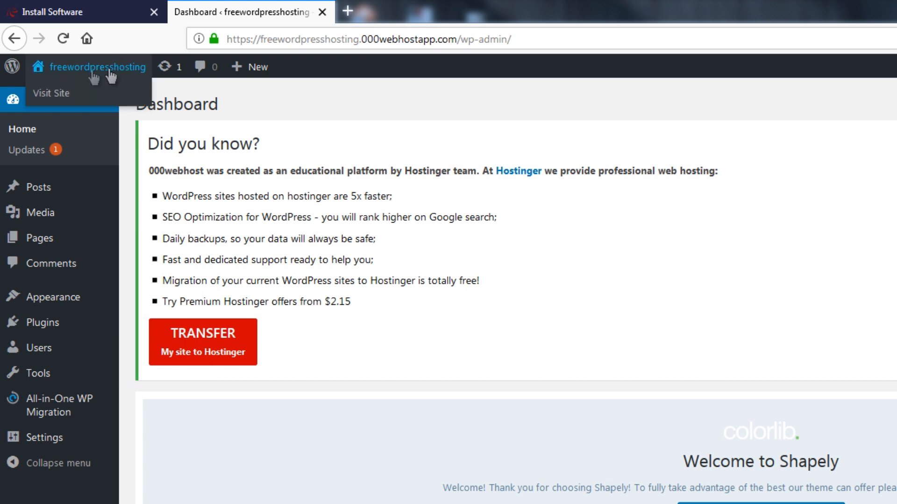
Step: View the live site via Visit Site in a new tab, then return to the Dashboard tab
right_click(50, 93)
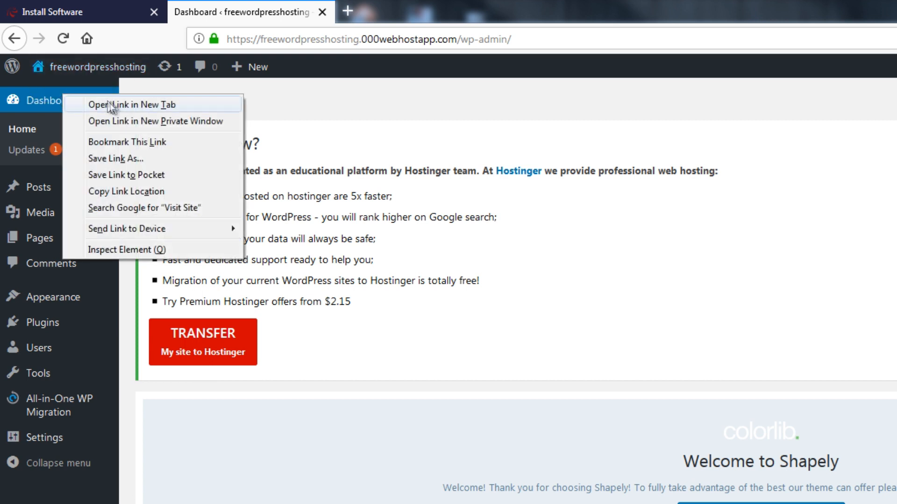
click(132, 104)
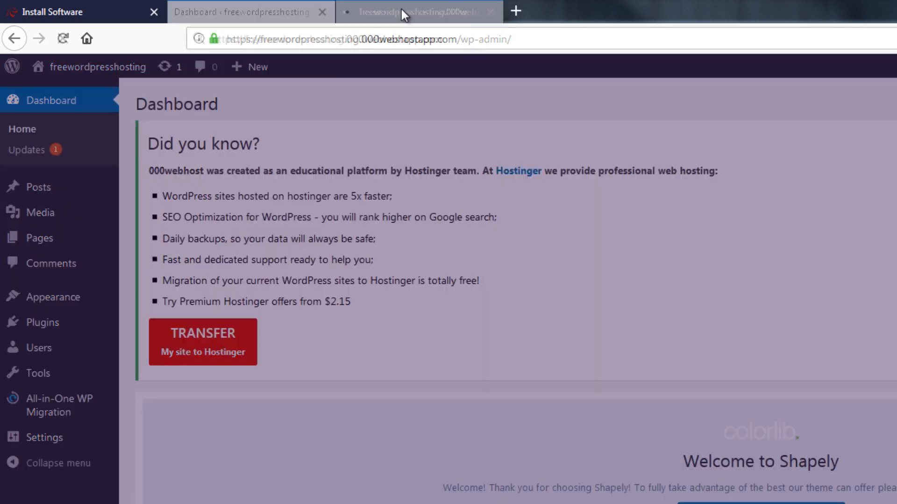
click(412, 11)
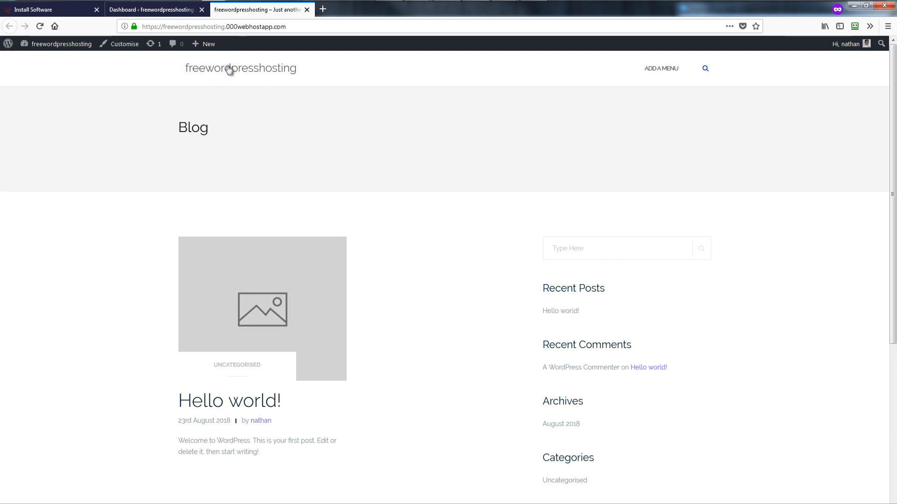
mouse_move(279, 40)
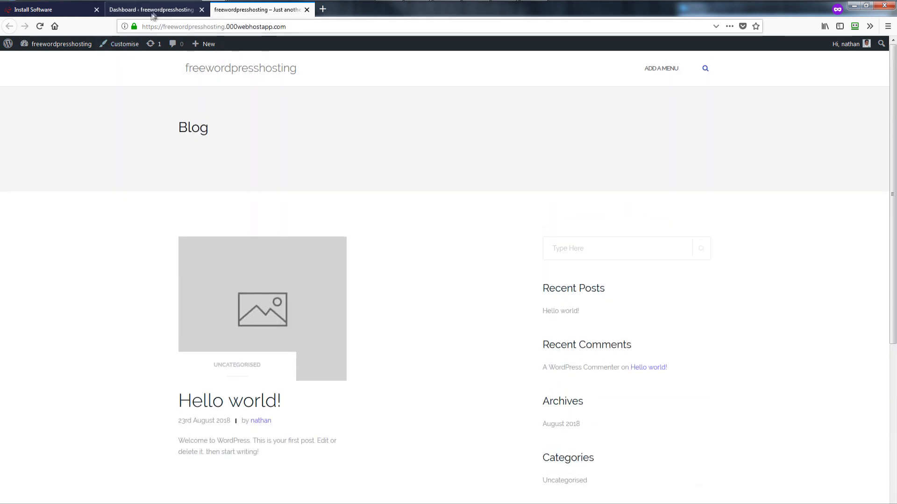
click(151, 9)
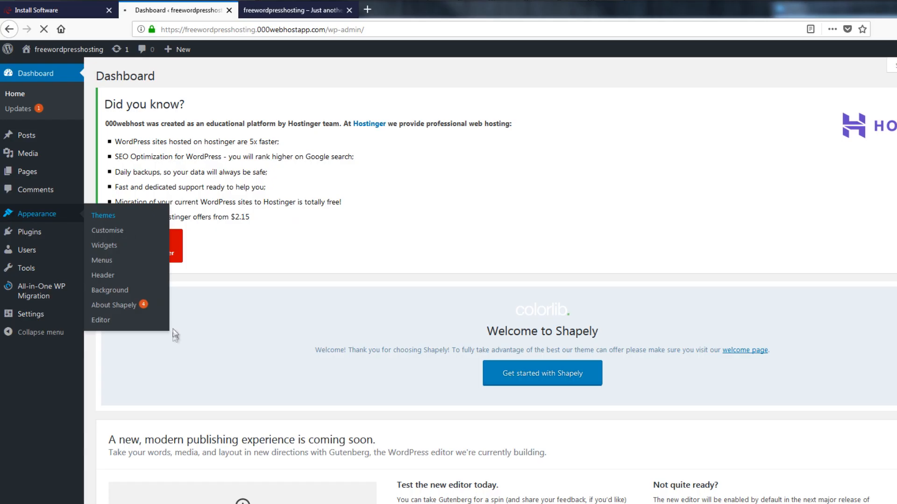
Step: From Appearance > Themes use Add New to browse the featured themes catalogue
click(102, 215)
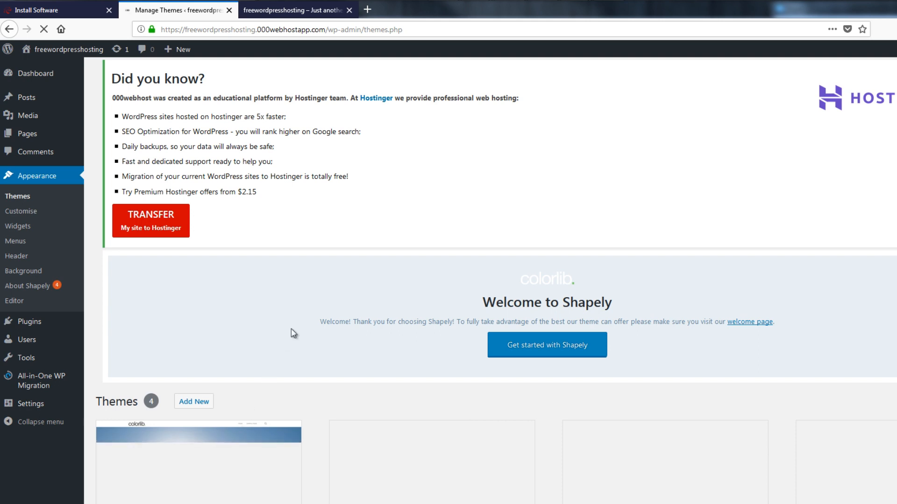
scroll(down, 3)
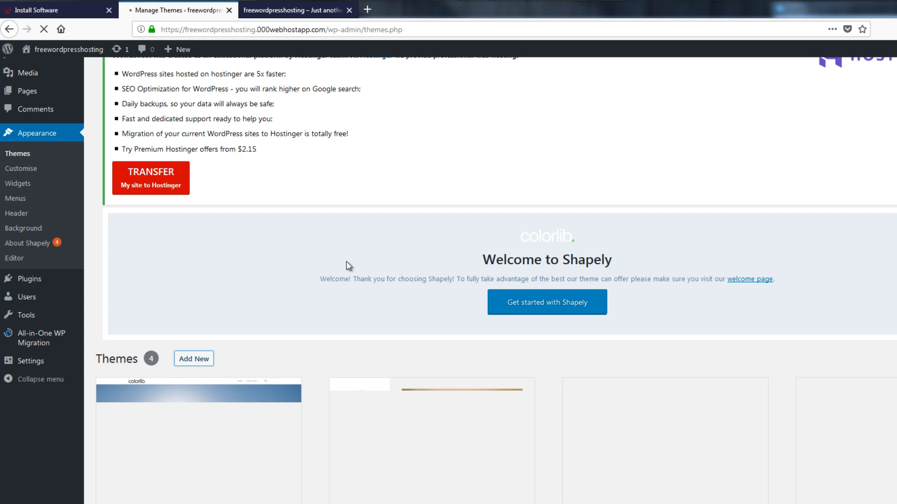
click(192, 359)
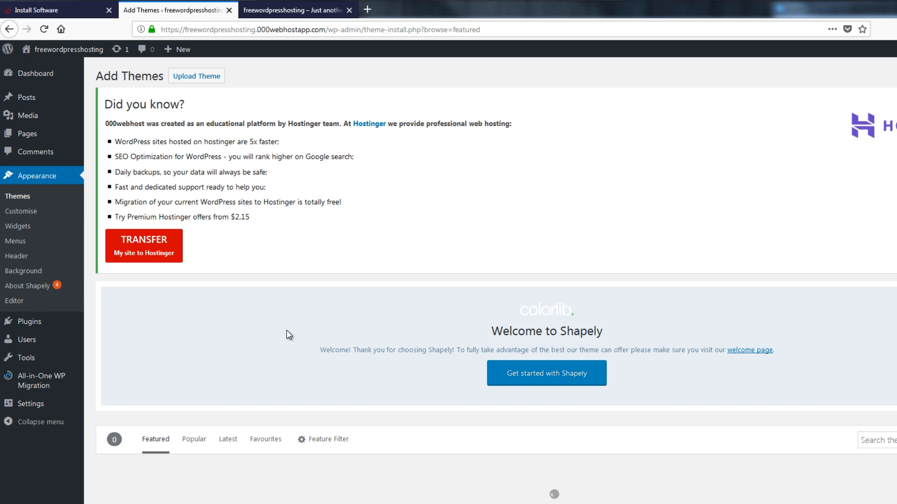
scroll(down, 3)
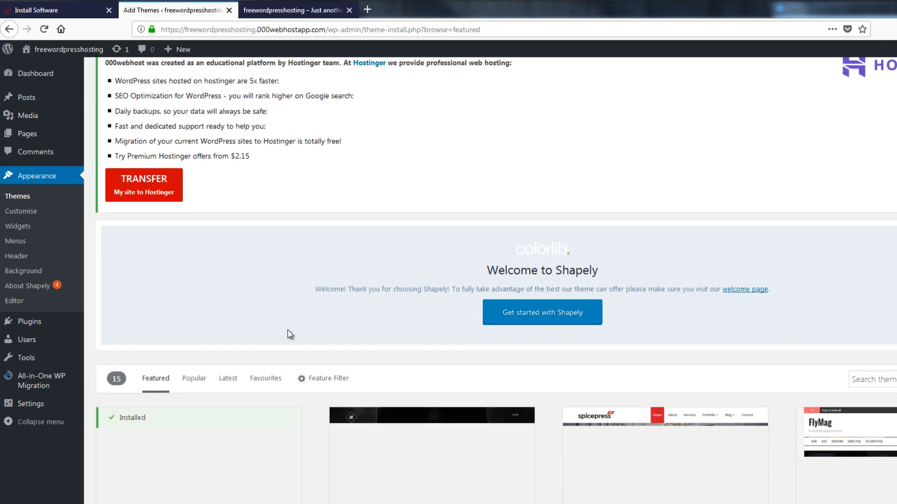
scroll(down, 3)
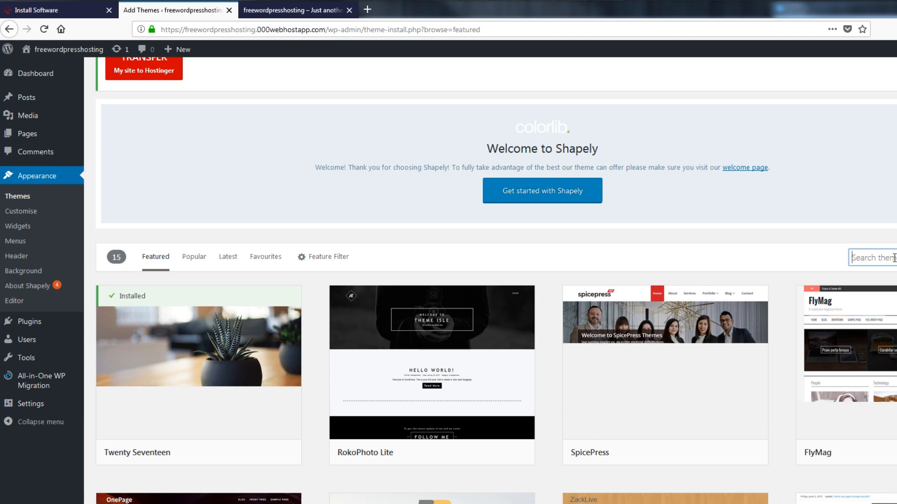
scroll(down, 3)
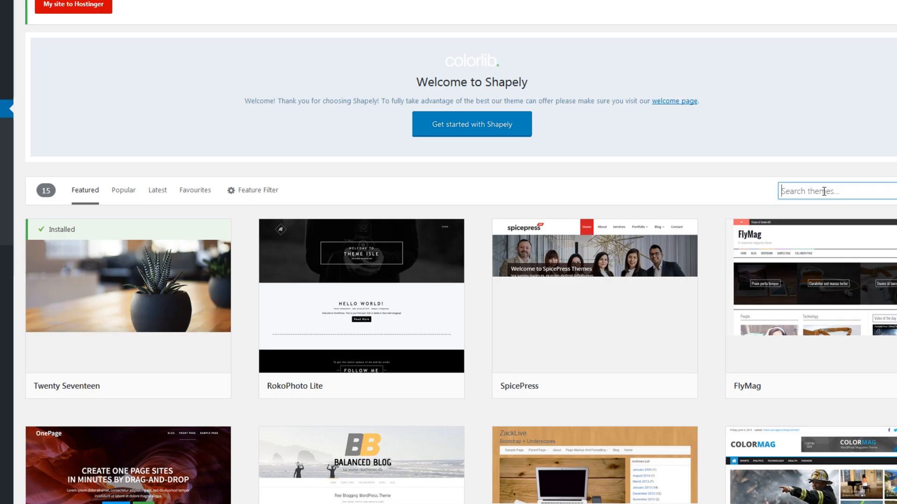
Step: Activate the installed Astra theme from the Themes page
text(astra theme)
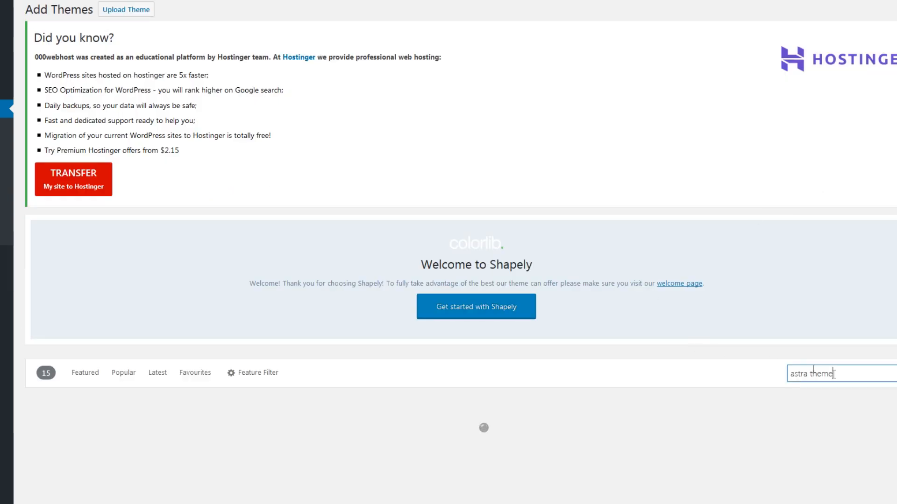
text(astra theme)
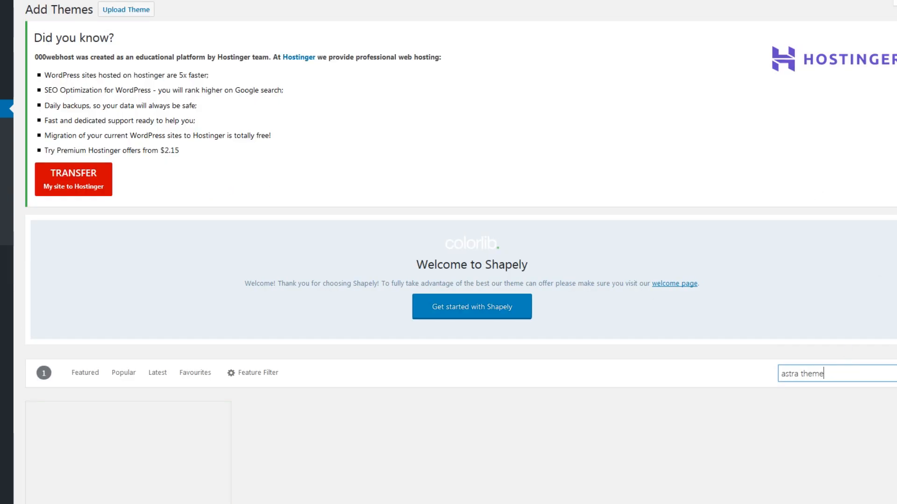
scroll(down, 3)
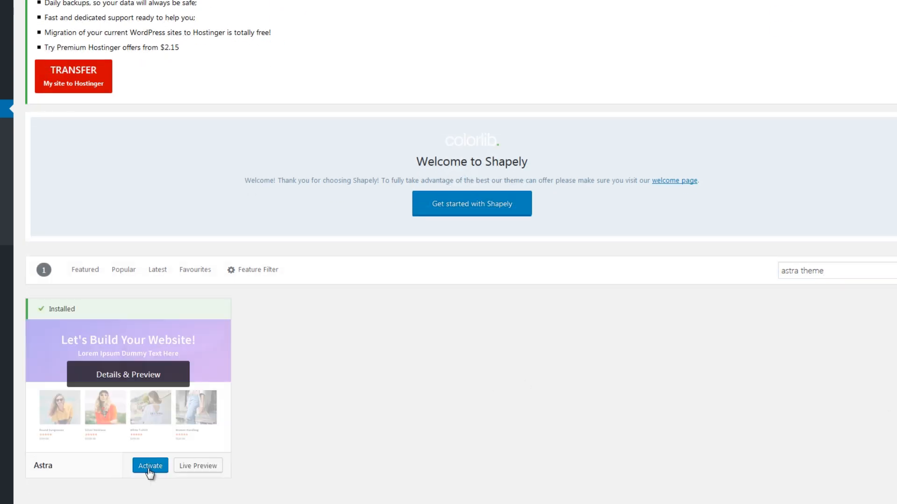
click(149, 465)
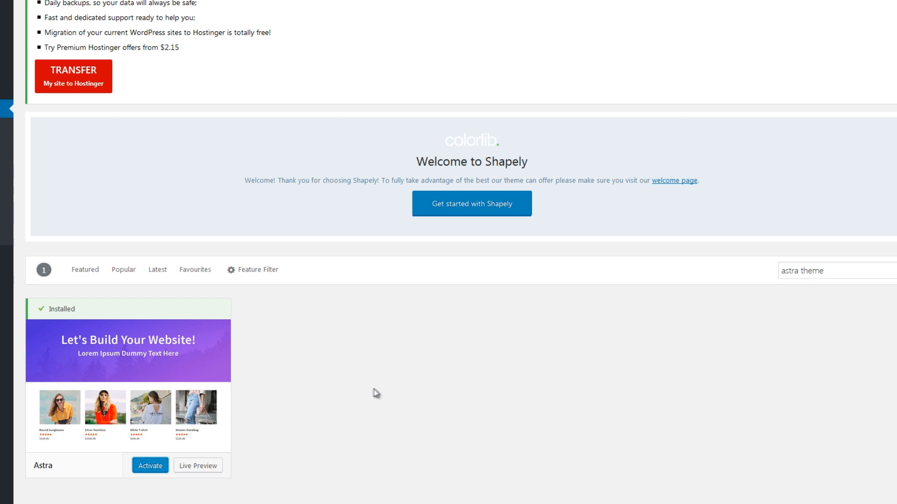
click(149, 466)
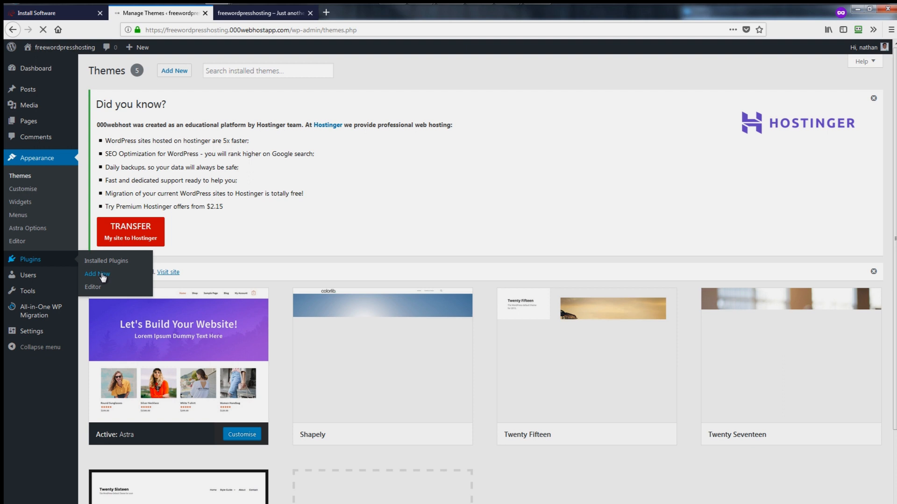
Step: Search Add New plugins for 'elementor', install Elementor Page Builder and activate it
click(96, 273)
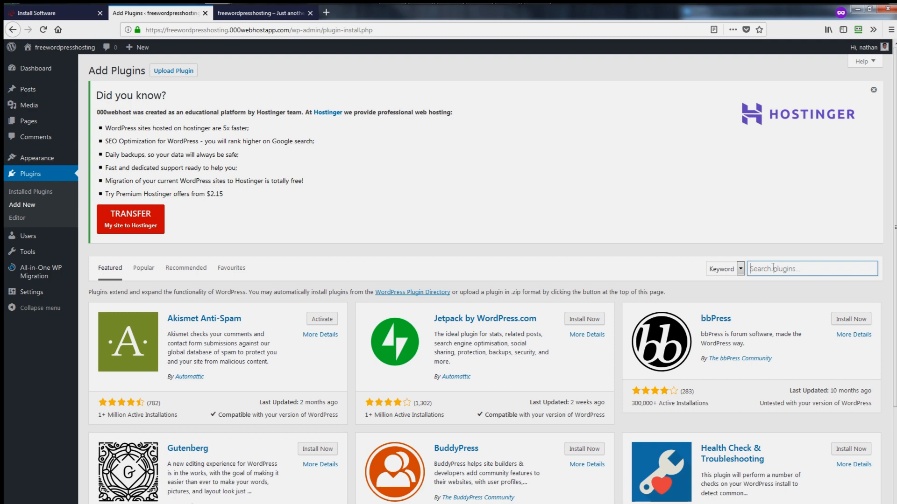
text(element)
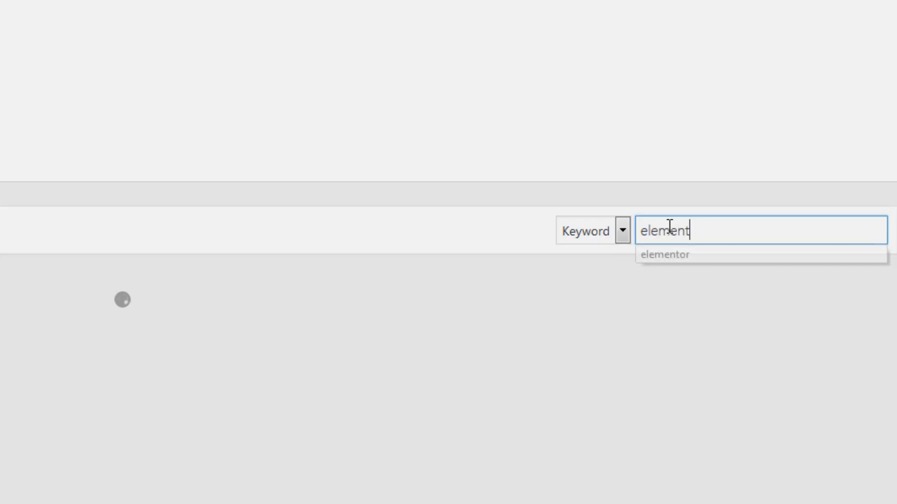
click(664, 254)
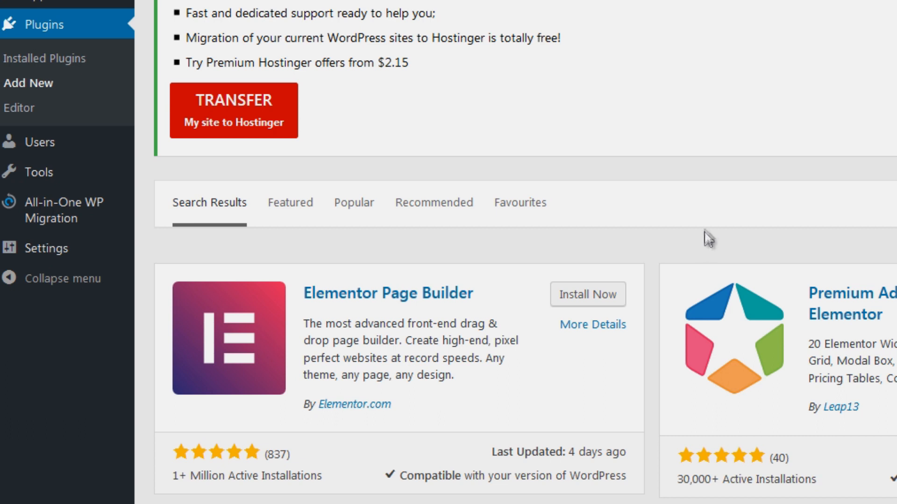
click(588, 294)
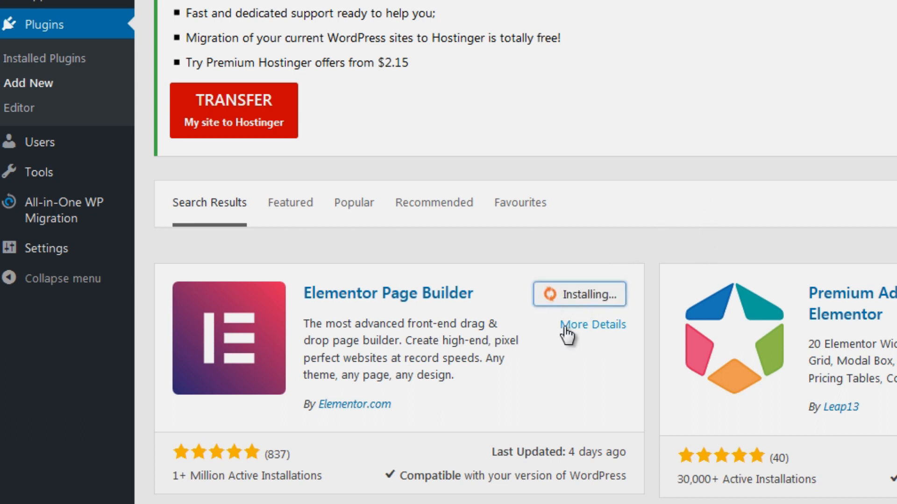
scroll(down, 3)
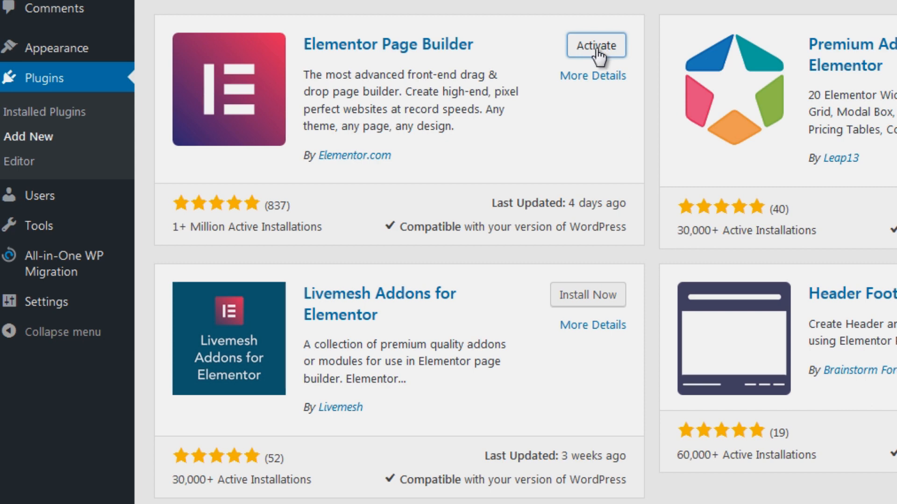
click(595, 45)
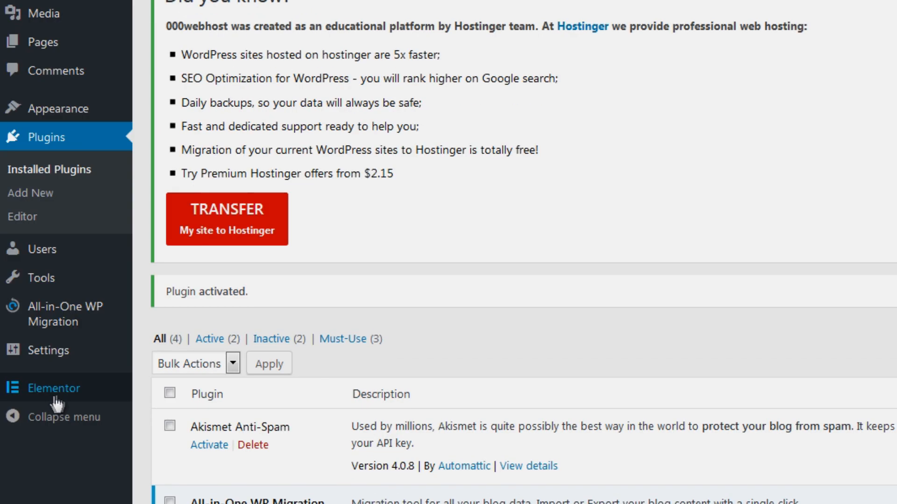
mouse_move(54, 388)
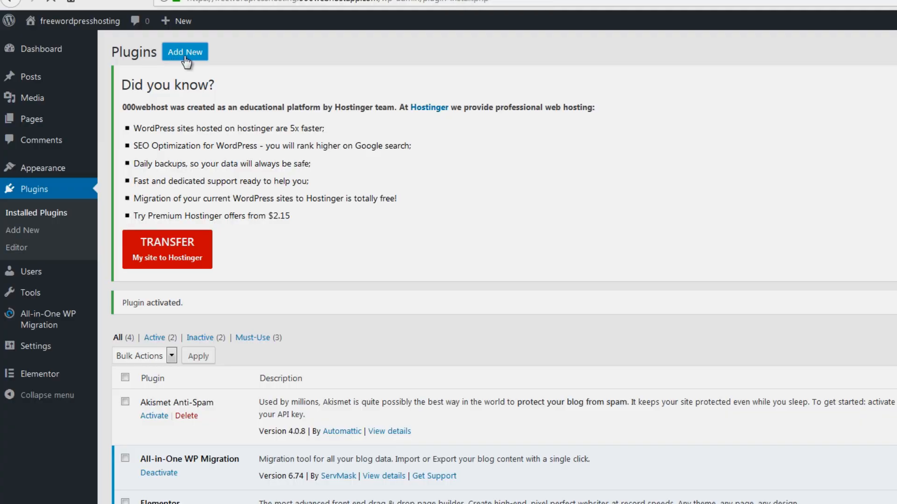
Step: Search Add New plugins for 'ASTRA STARTER', install Astra Starter Sites and activate it
click(185, 51)
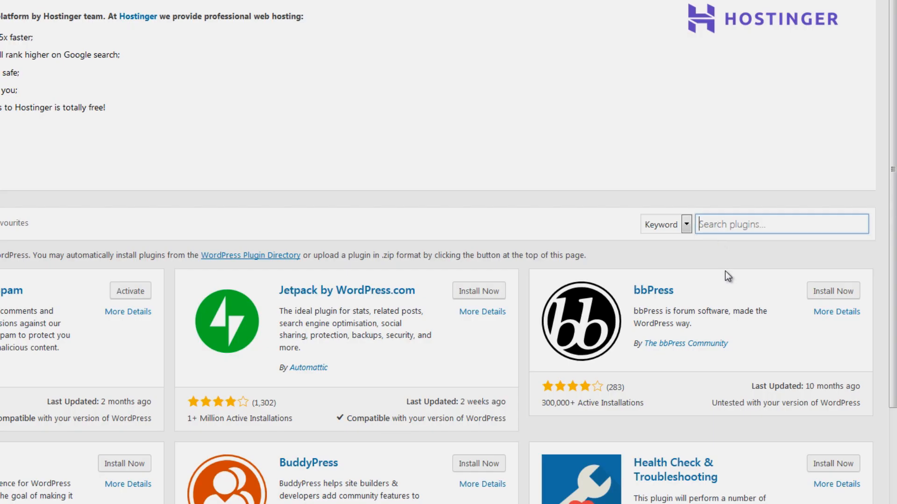
text(ASTRA STARTER)
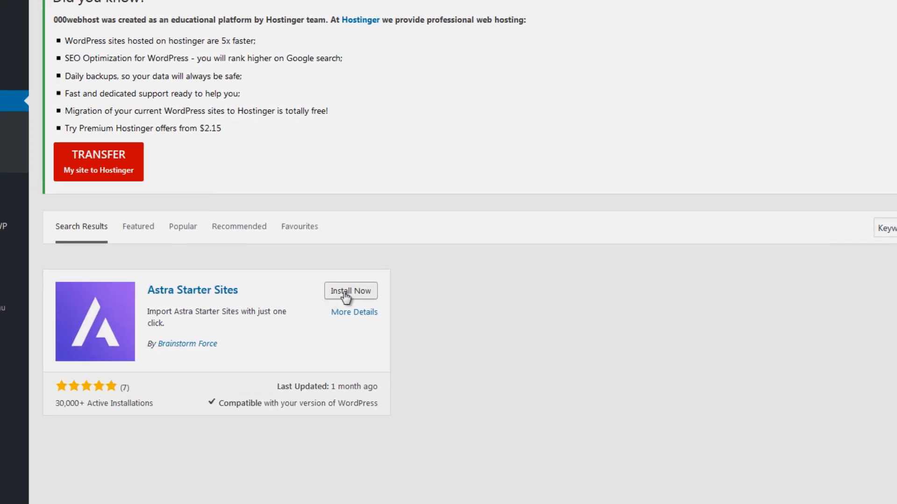
click(350, 291)
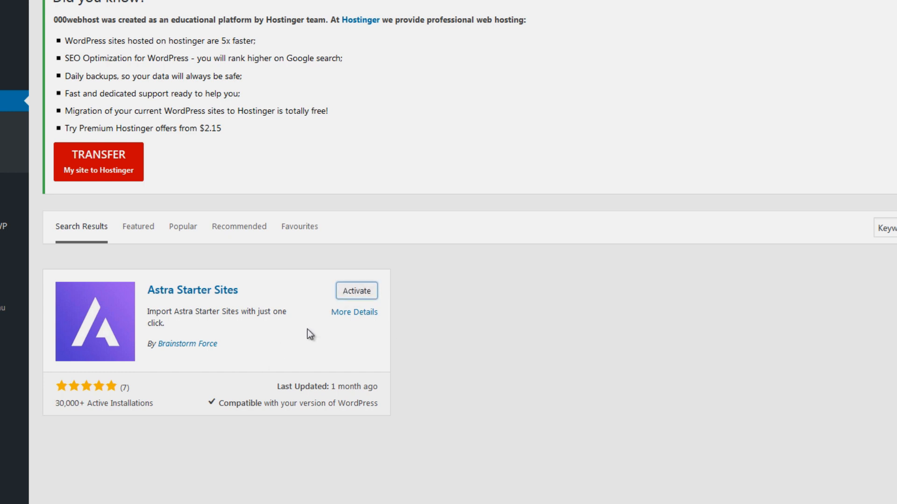
mouse_move(321, 326)
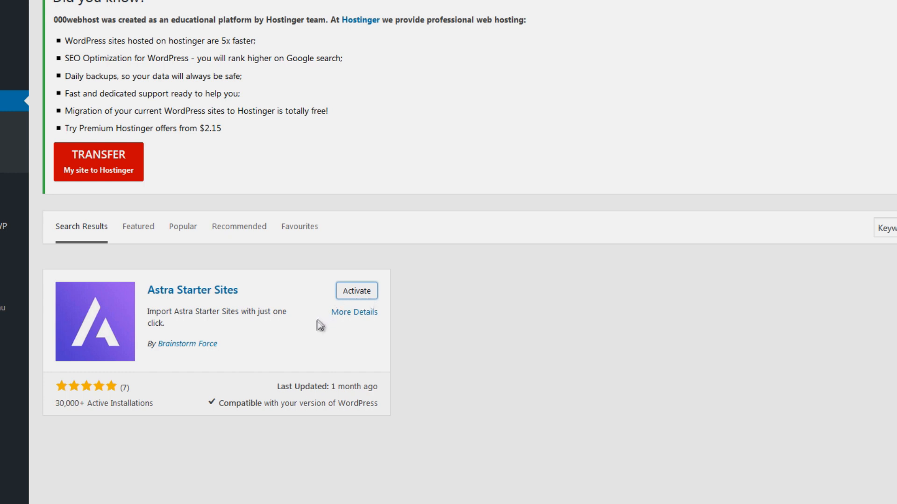
click(356, 291)
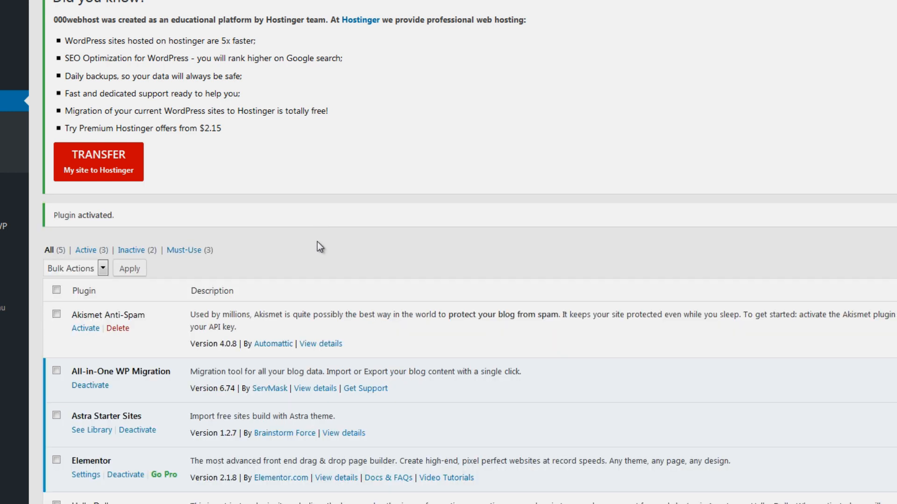
scroll(down, 3)
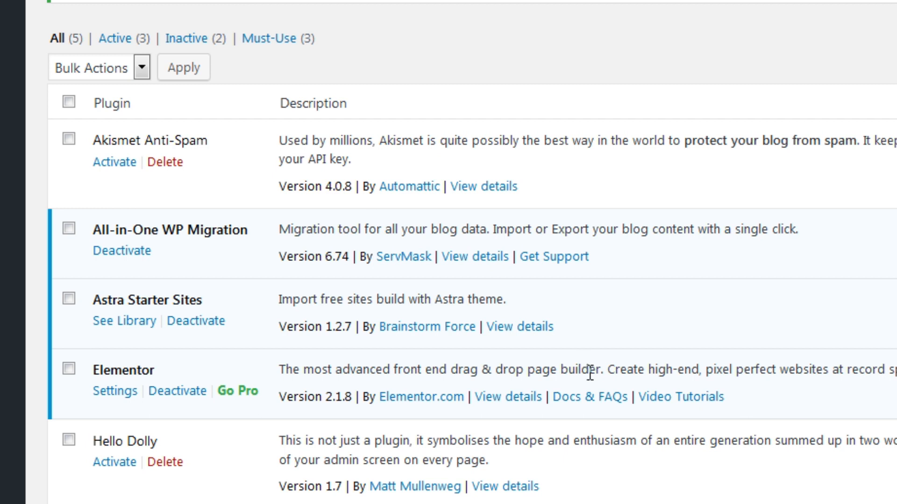
mouse_move(208, 249)
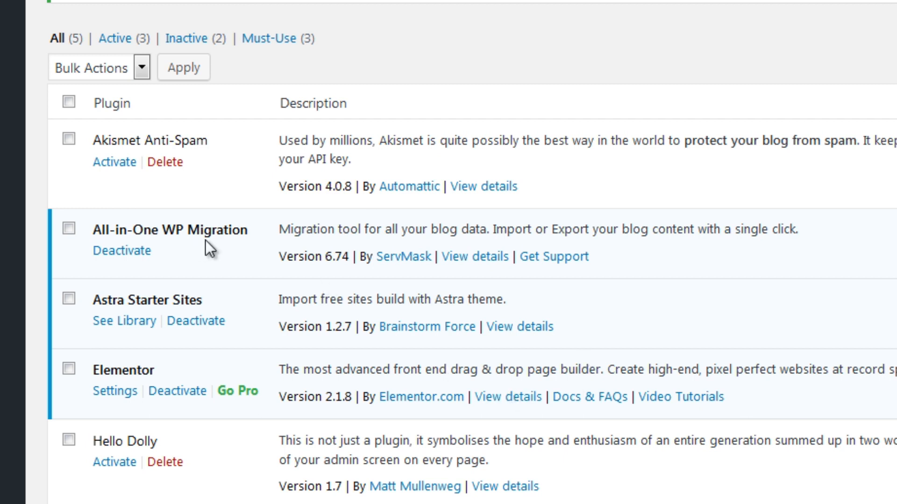
mouse_move(186, 288)
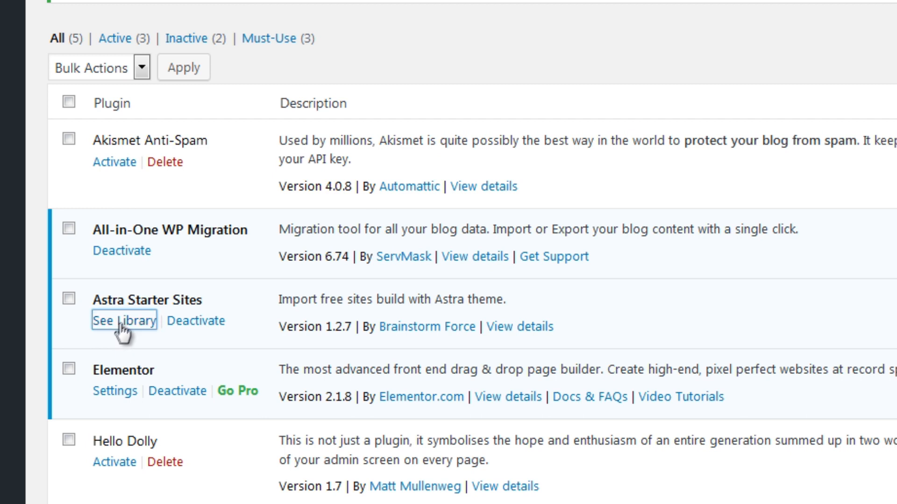
Step: Open the Astra Sites library filtered to free Elementor templates and browse down to Dental Clinic
click(123, 319)
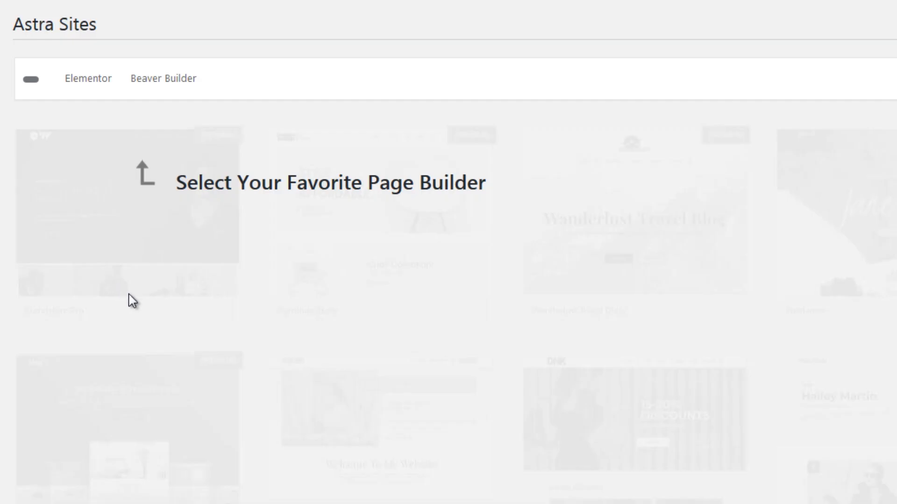
click(88, 79)
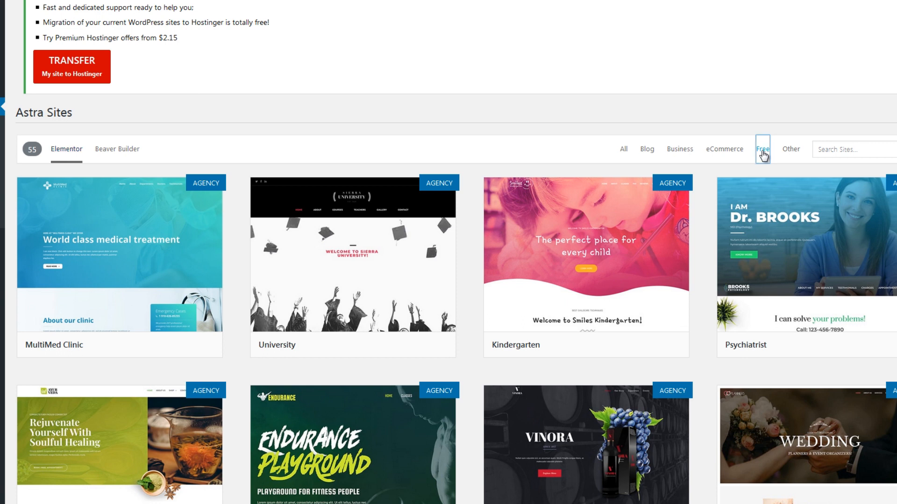
click(762, 149)
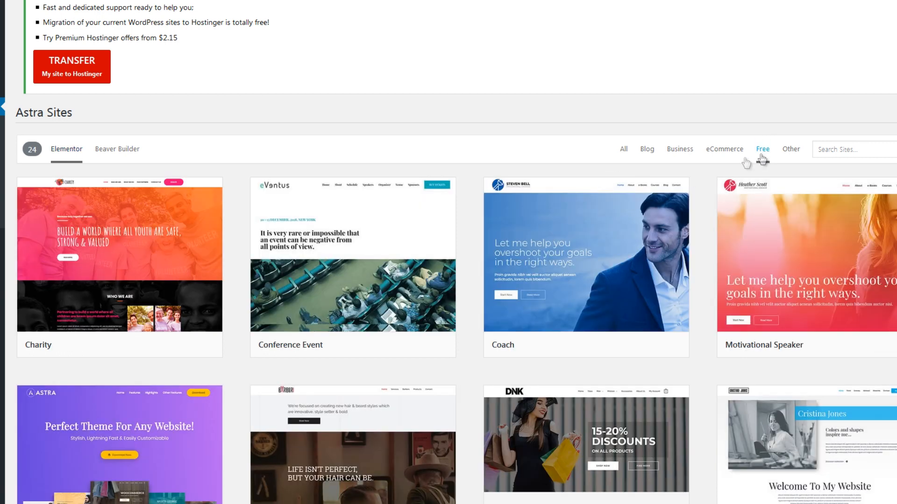
scroll(down, 3)
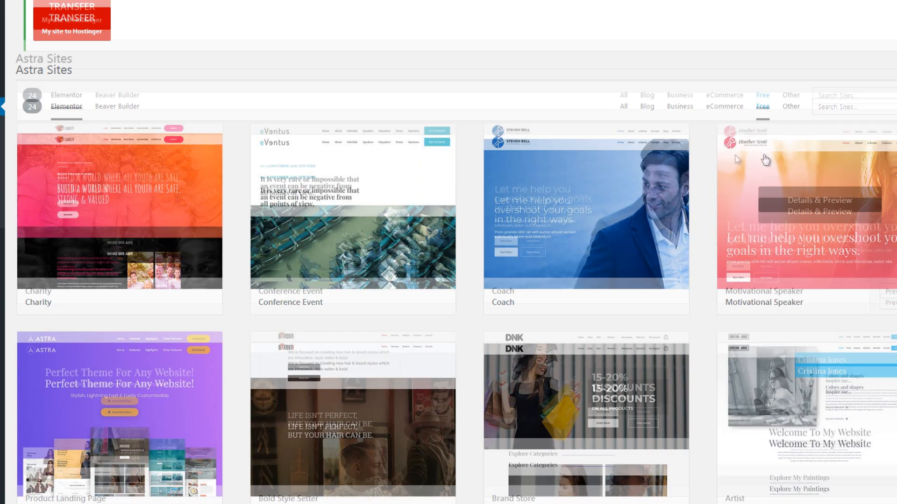
scroll(down, 3)
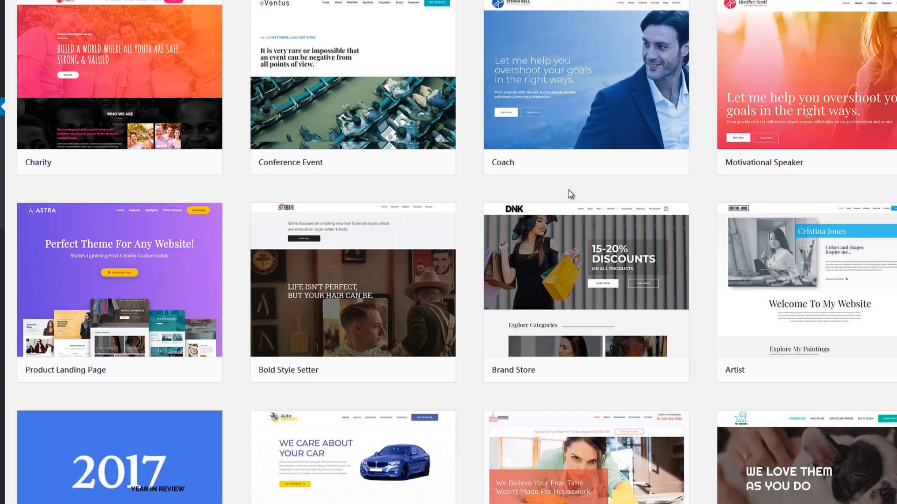
mouse_move(482, 244)
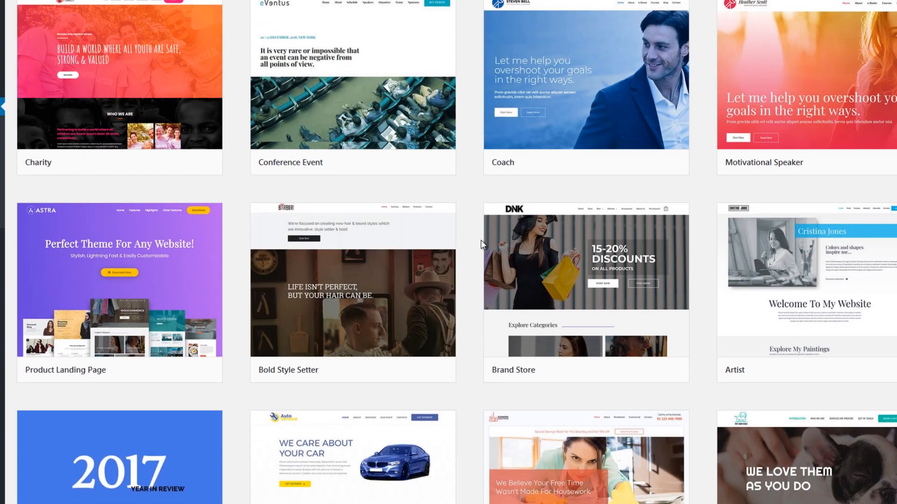
scroll(down, 3)
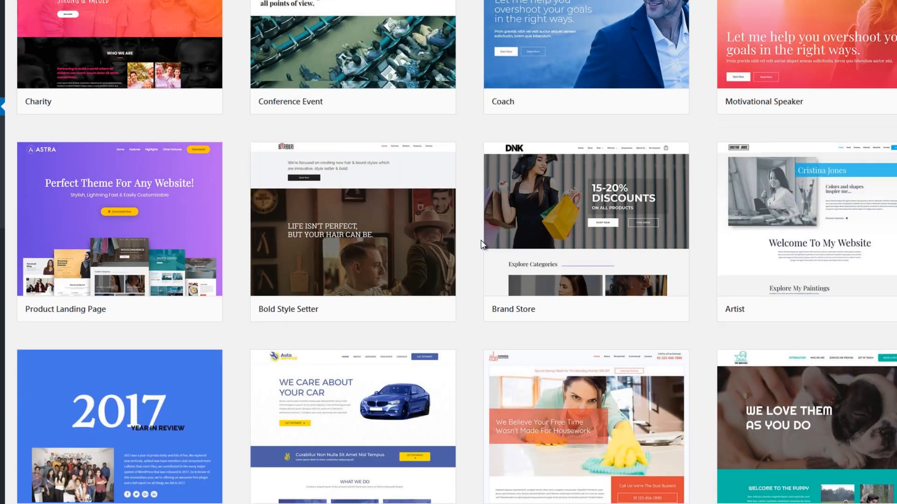
scroll(down, 3)
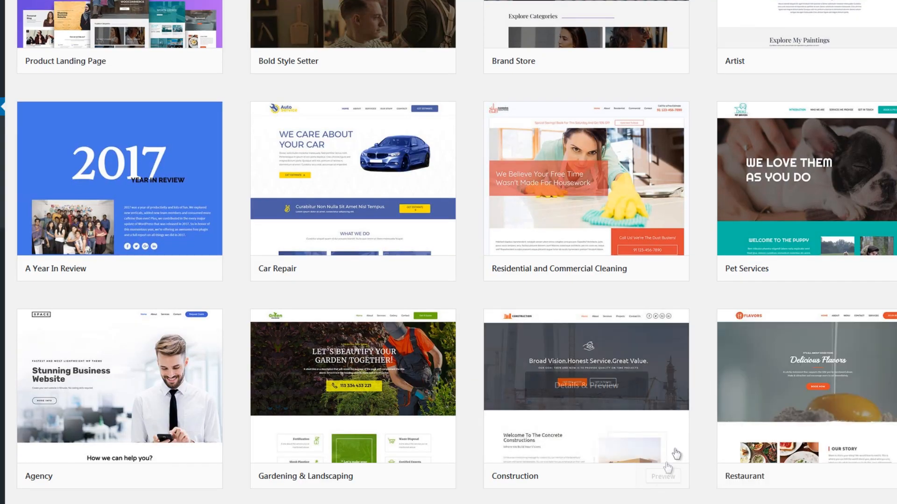
scroll(down, 3)
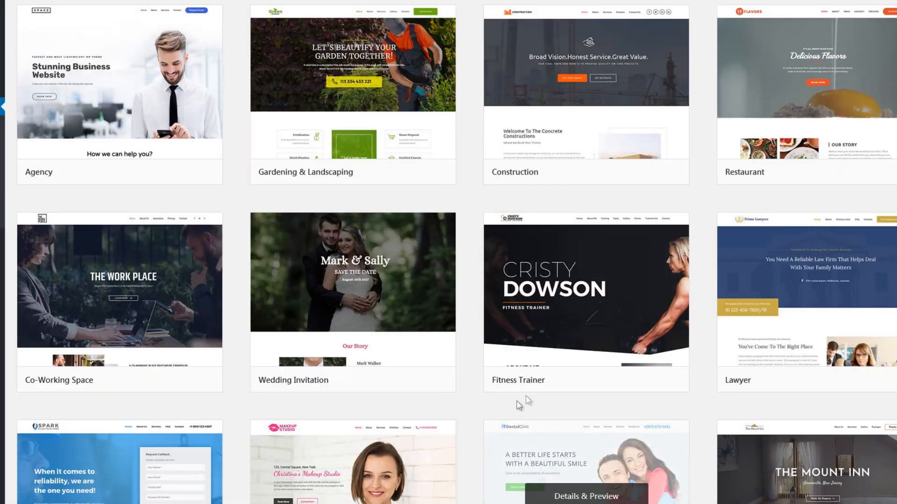
scroll(down, 3)
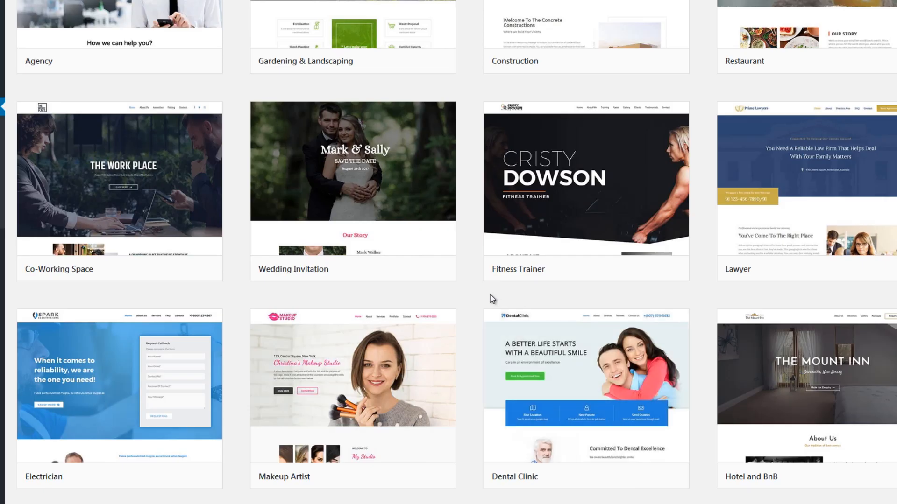
scroll(down, 3)
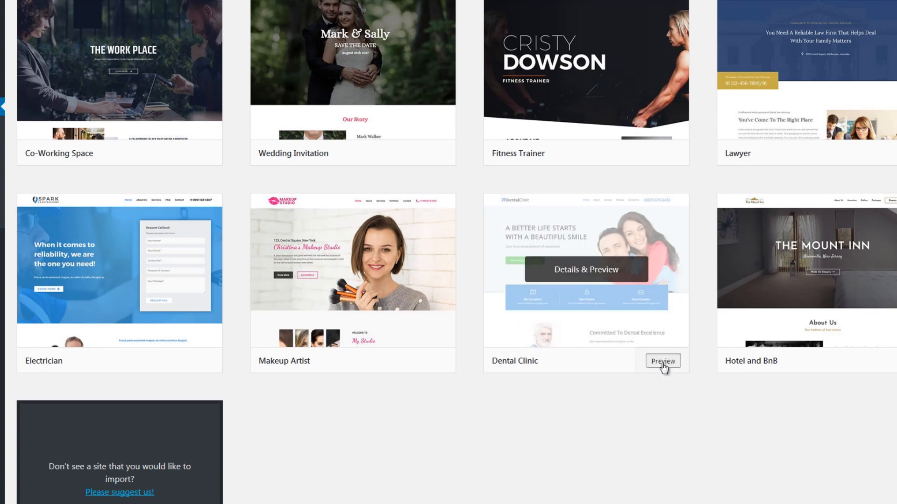
Step: Preview the Dental Clinic template and check its required plugins Contact Form 7 and Elementor are active
click(661, 360)
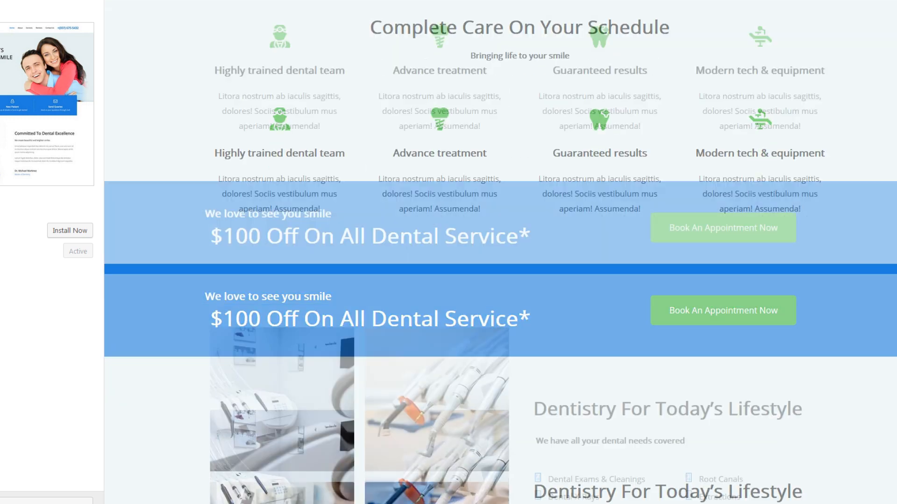
scroll(down, 3)
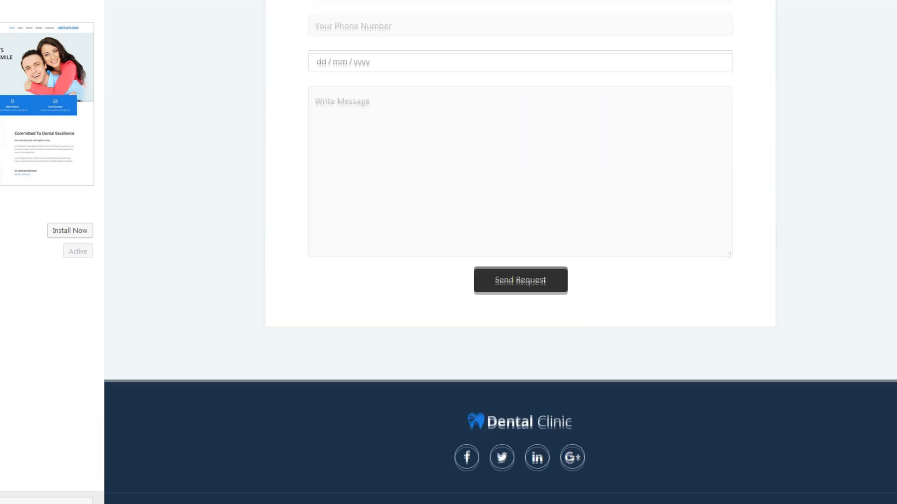
scroll(up, 3)
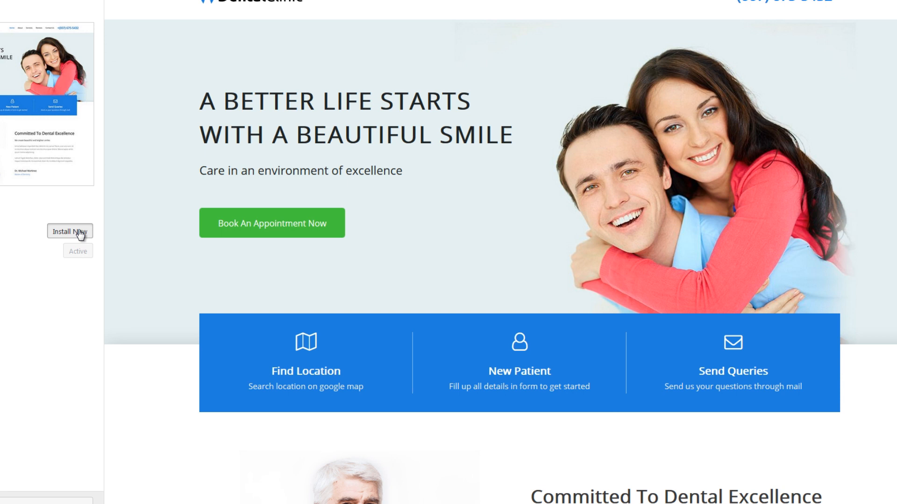
click(68, 232)
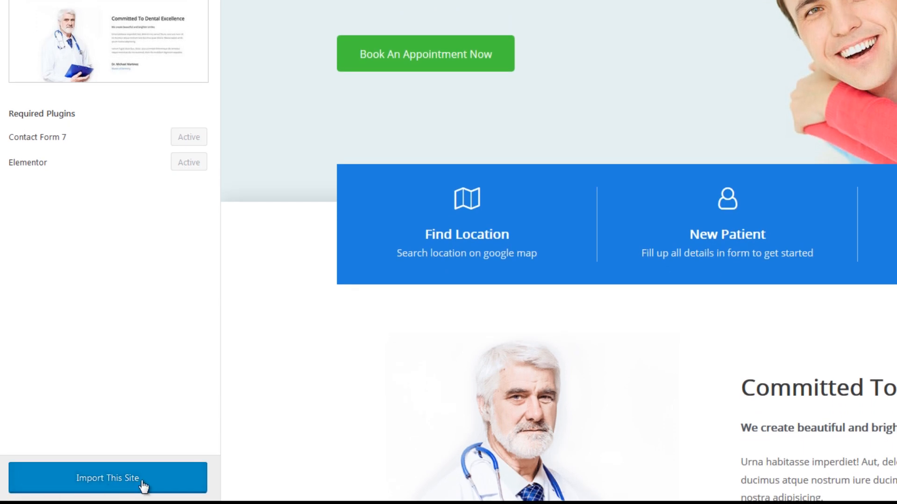
Step: Import the Dental Clinic site, confirming OK on the overwrite warning
click(107, 478)
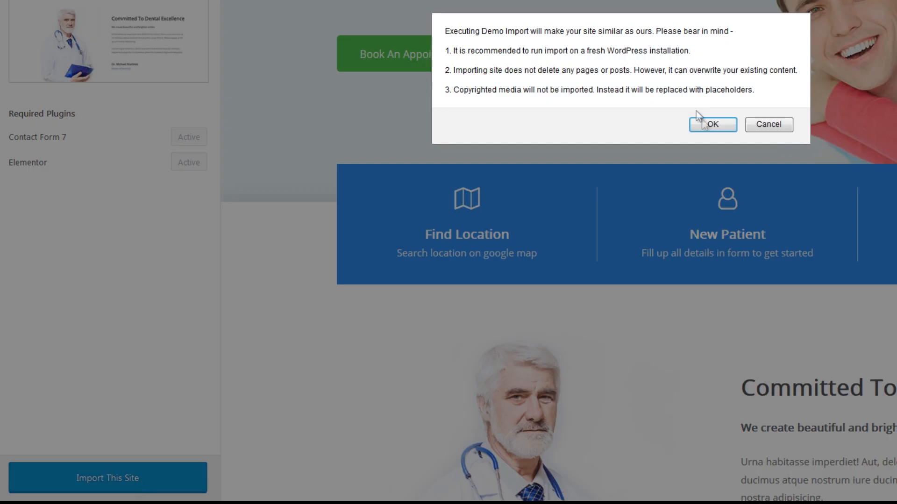
click(712, 124)
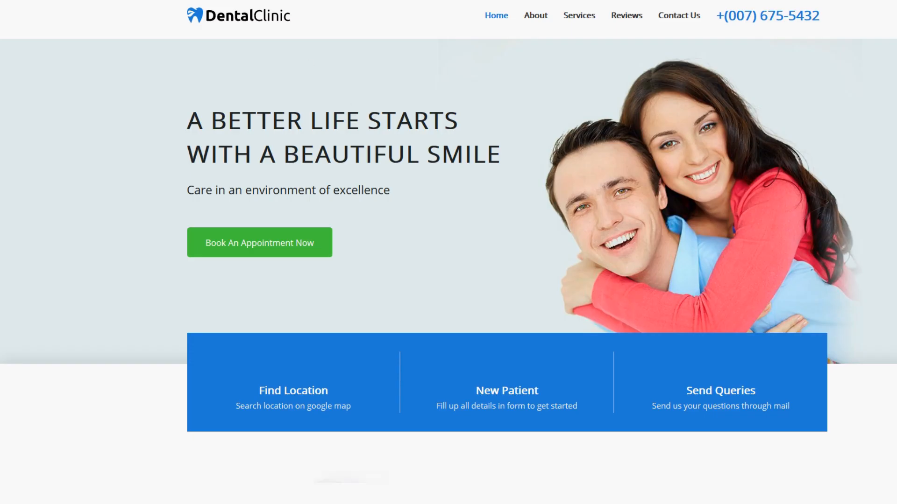
scroll(down, 3)
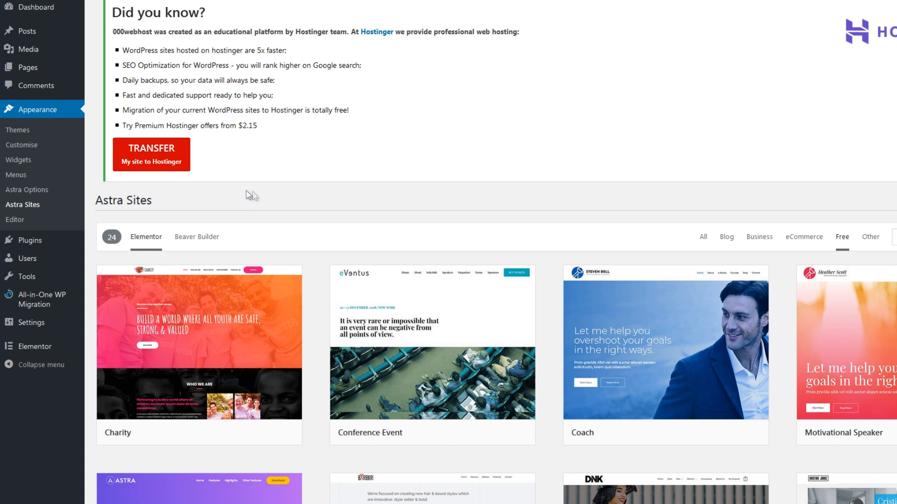
mouse_move(27, 67)
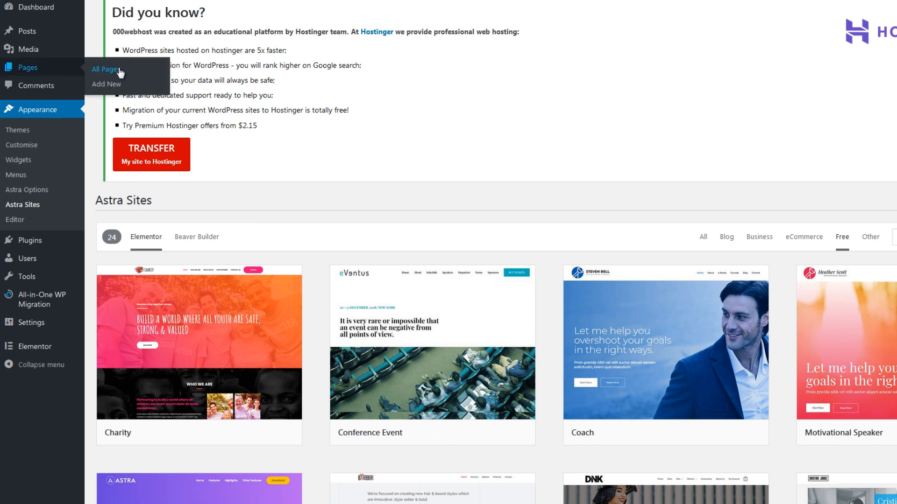
Step: From All Pages, open the Home page with Edit with Elementor
click(106, 69)
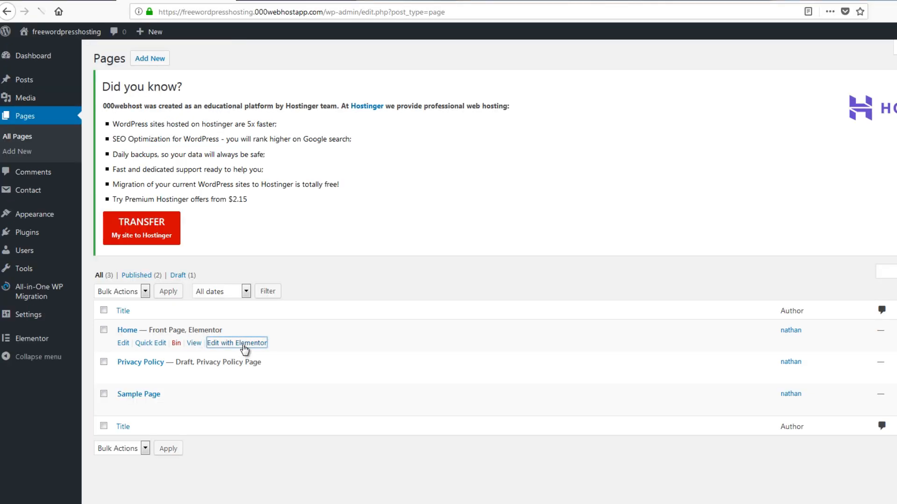
click(236, 343)
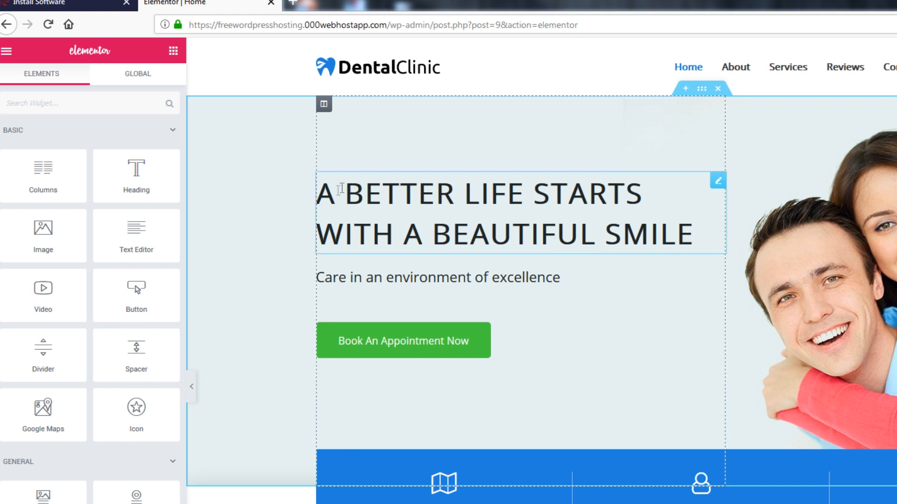
Step: Replace the hero headline with 'DO YOU WANT TO KNOW HOW TO CREATE FREE WEBSITES?'
drag(319, 194, 401, 194)
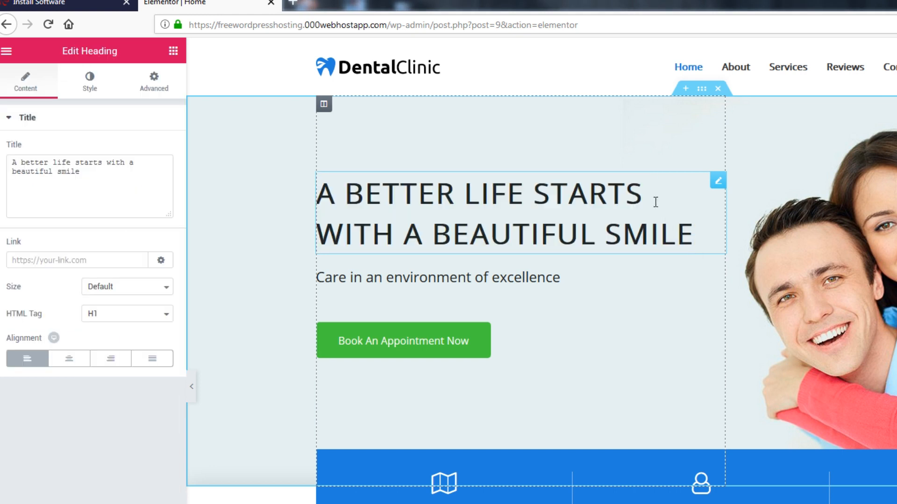
triple_click(504, 213)
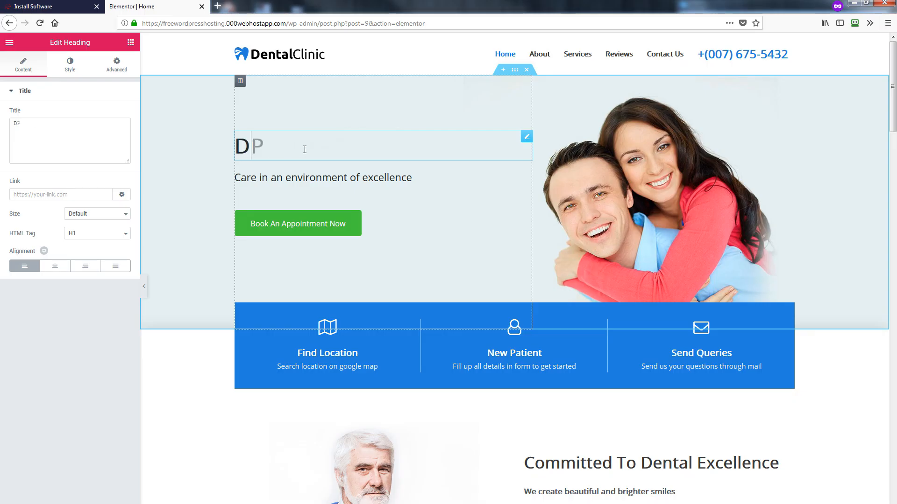
text(DO YOU WANT TO KNOW HOW TO CREATE FREE WEBSITES?)
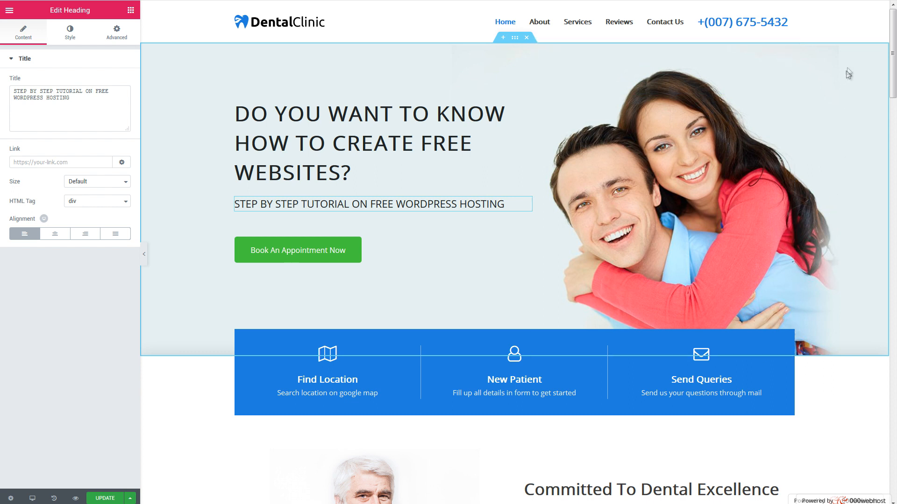
mouse_move(153, 344)
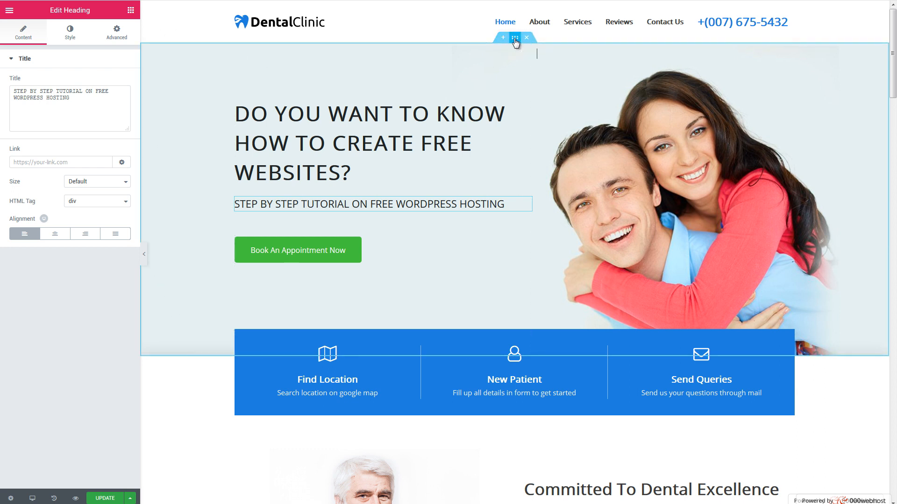
Step: Set the hero section's Content Width to about 155 and show its Style background settings
click(513, 38)
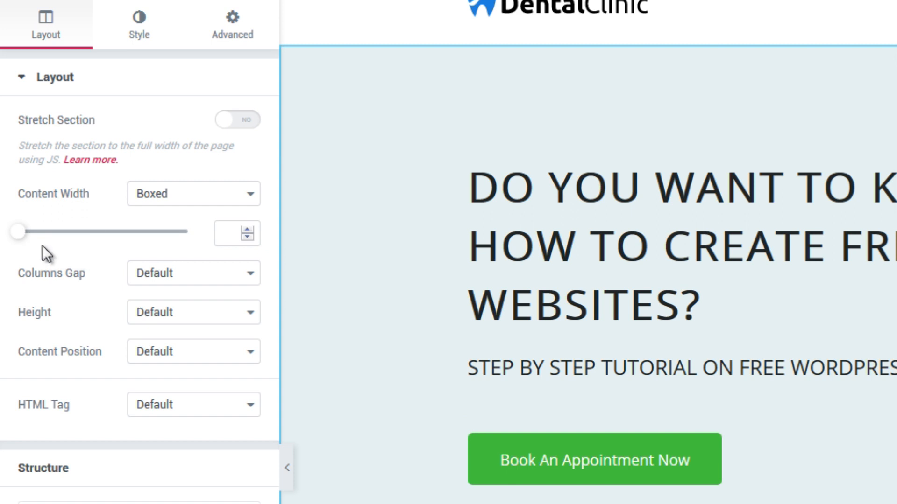
mouse_move(396, 418)
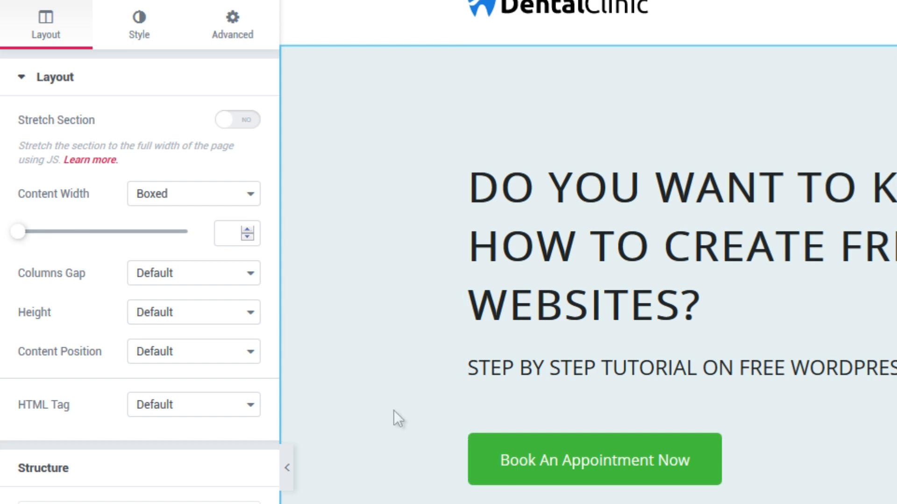
drag(17, 232, 182, 231)
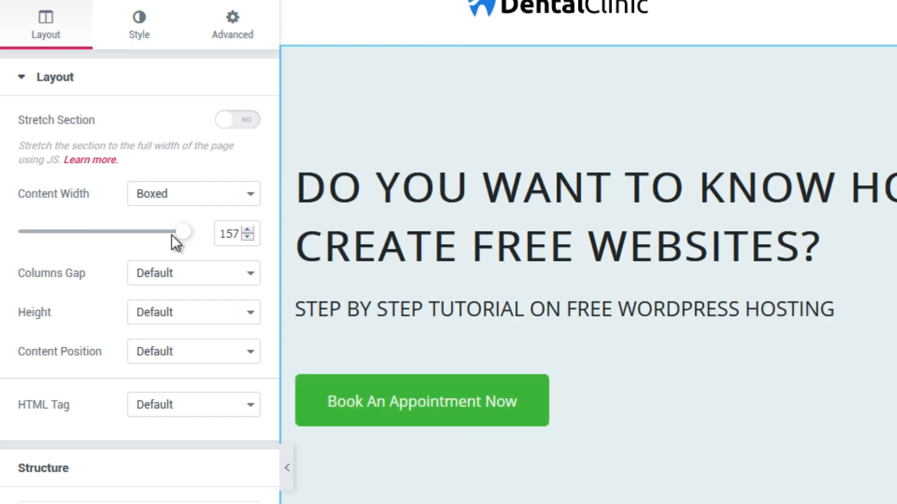
drag(183, 231, 178, 231)
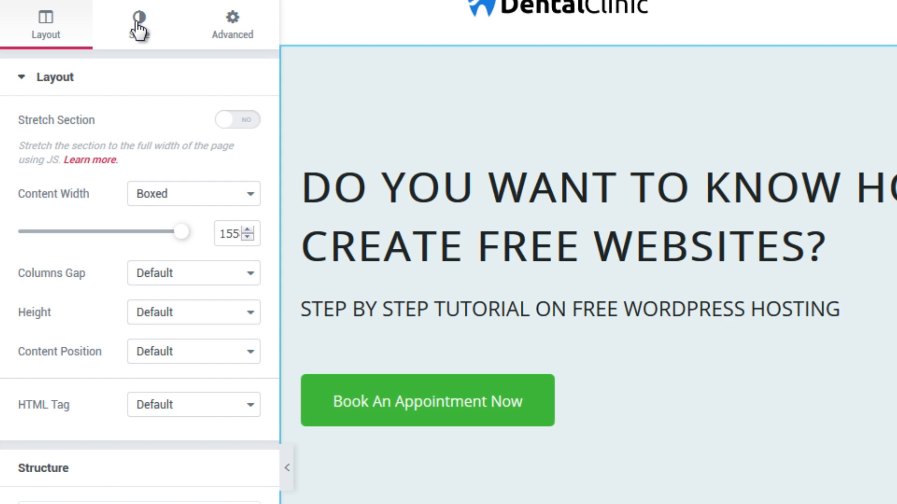
click(137, 26)
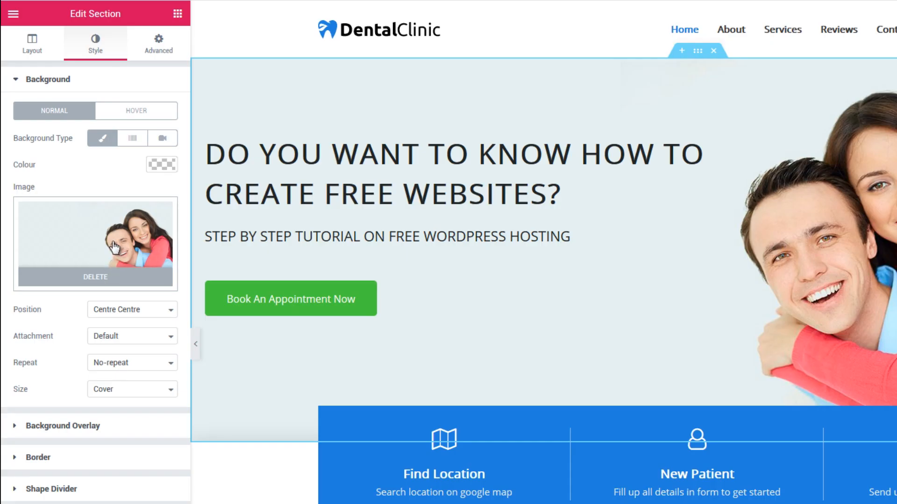
mouse_move(104, 277)
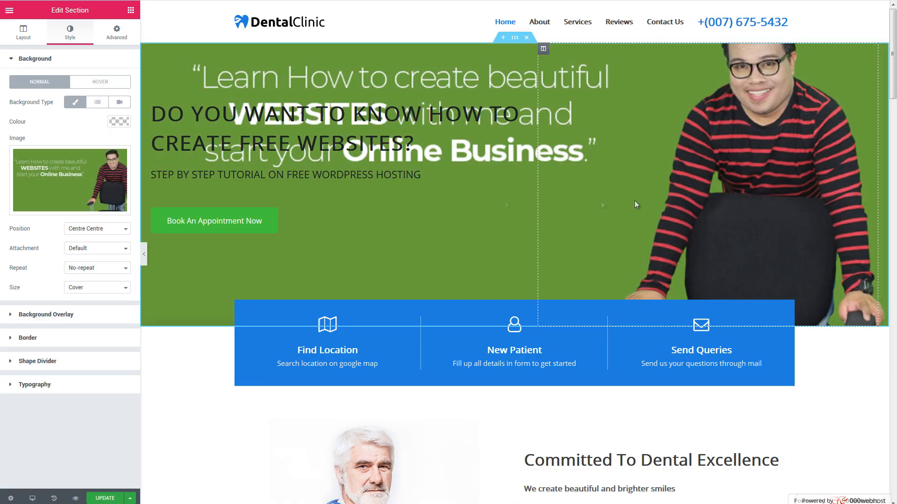
Step: Adjust the hero button's content settings and scroll down toward the doctor image widget
click(214, 221)
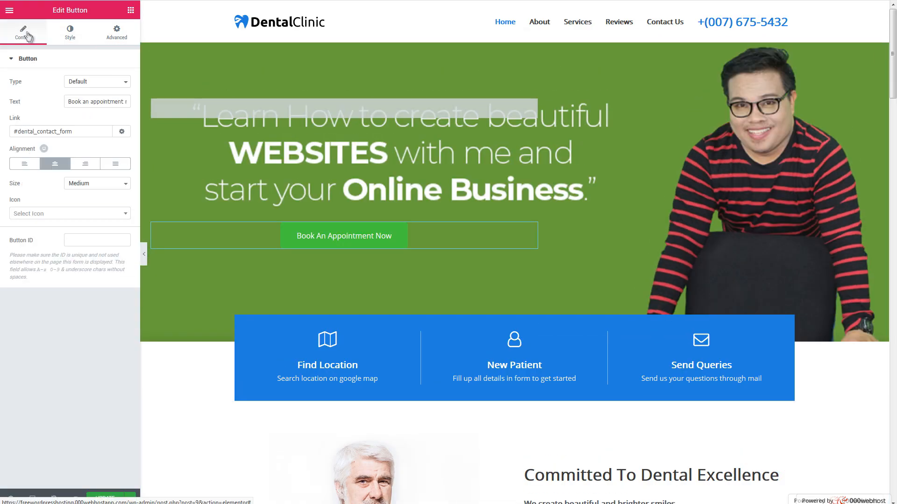
scroll(down, 3)
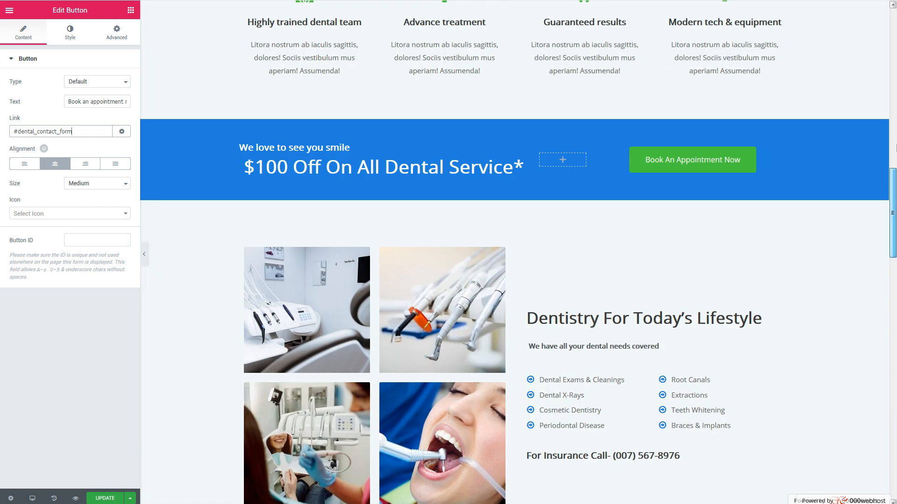
scroll(up, 3)
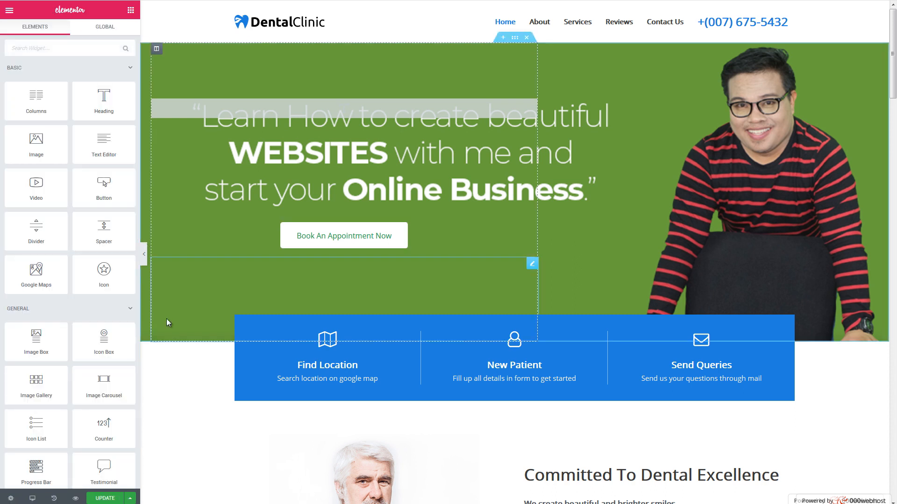
scroll(down, 3)
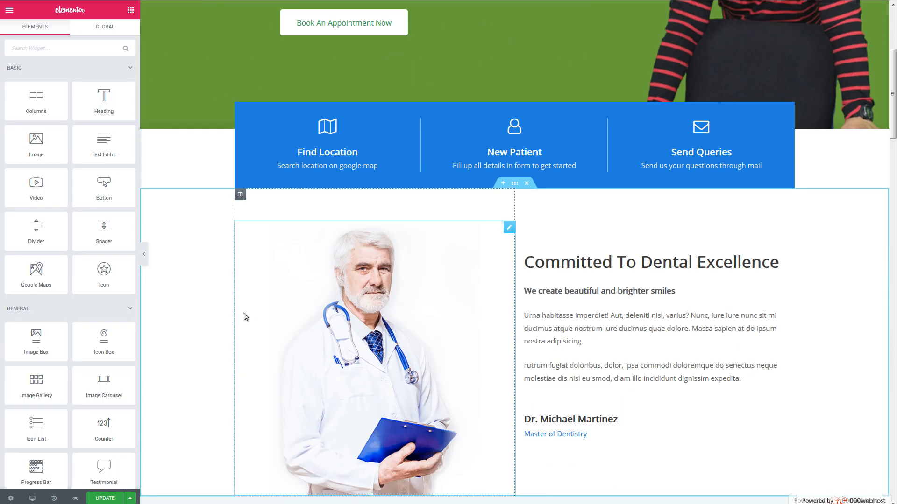
scroll(down, 3)
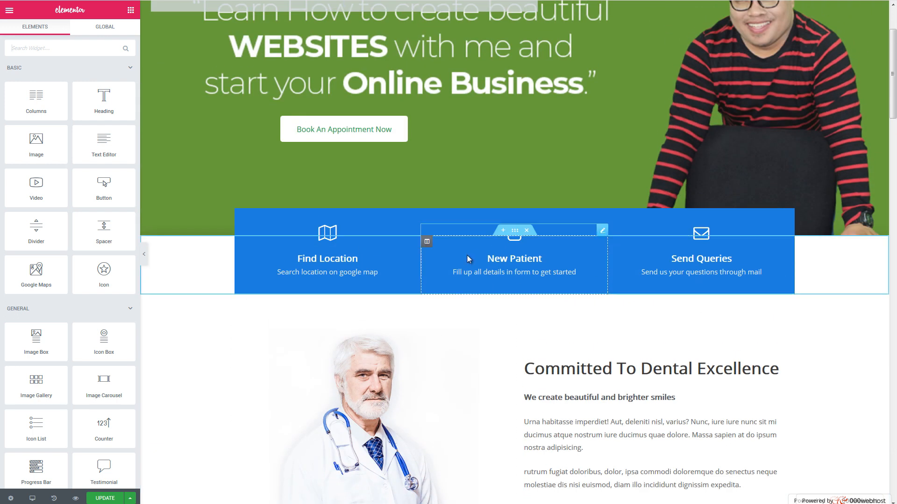
scroll(down, 3)
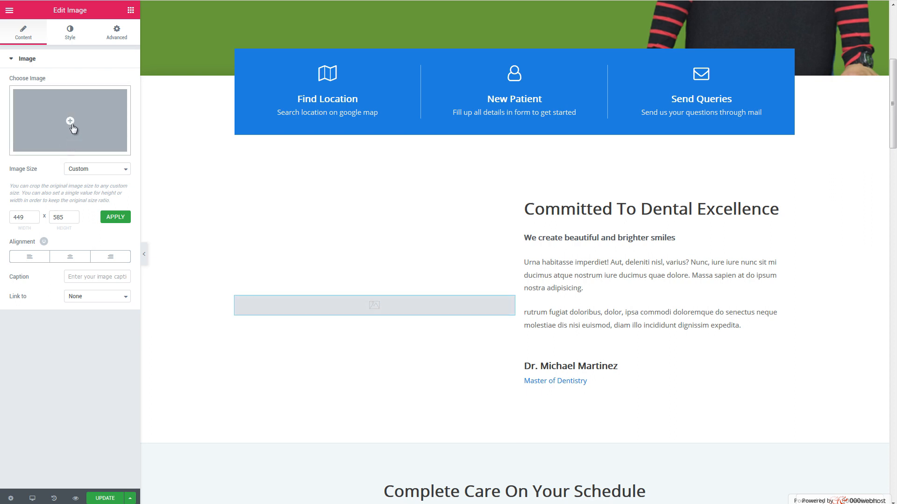
Step: Upload the presenter photo to the doctor section and retitle it 'WANT FREE WORDPRESS SITE?' with a free-websites subtitle
click(70, 120)
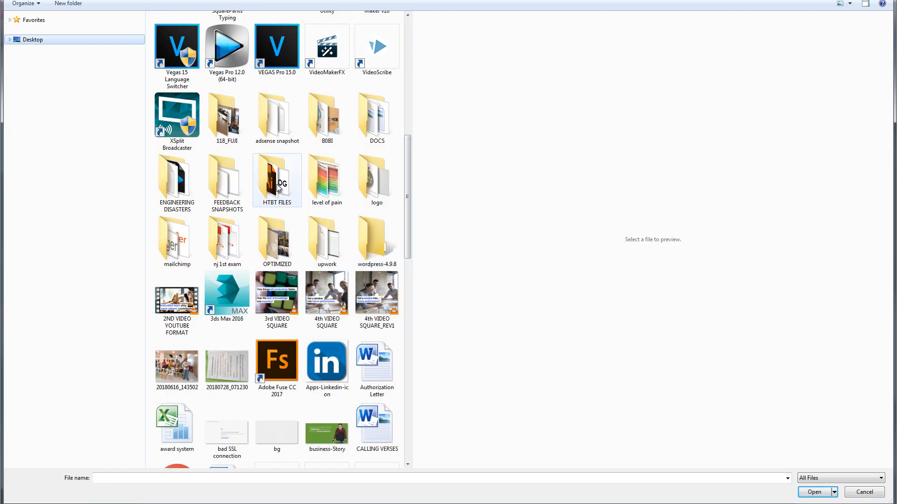
click(43, 137)
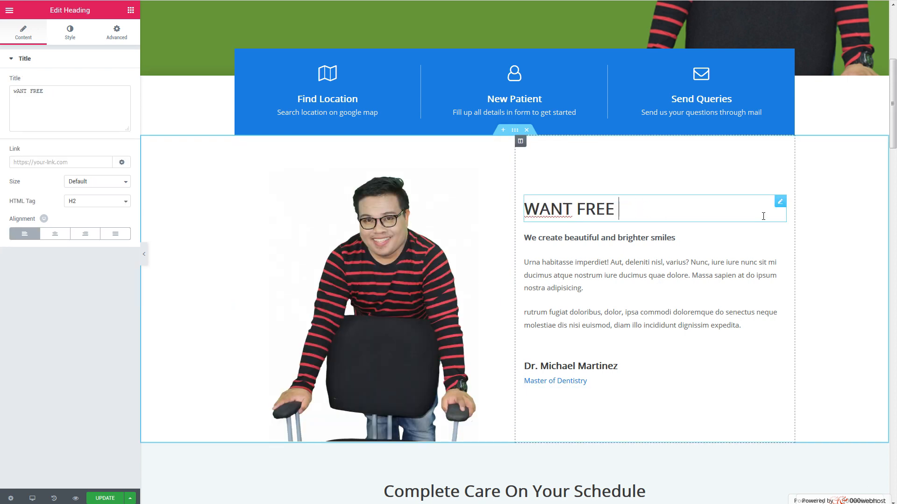
text(WORDPRESS SITE?)
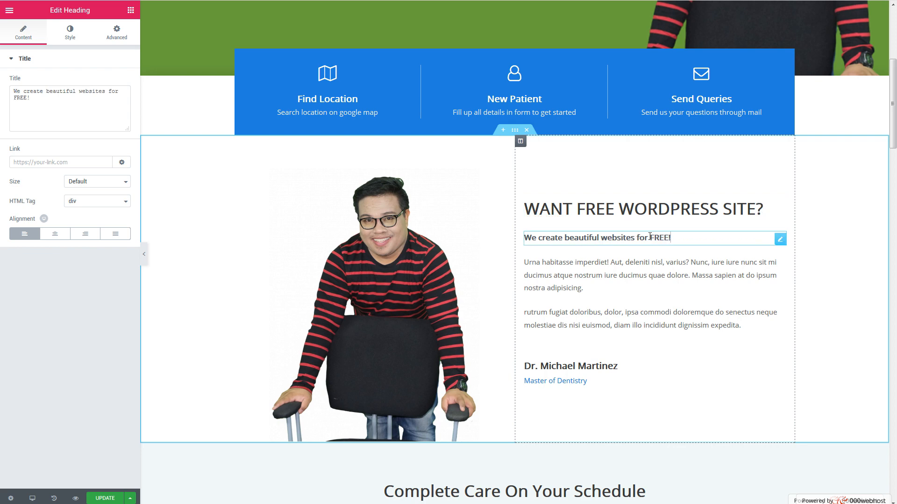
scroll(up, 3)
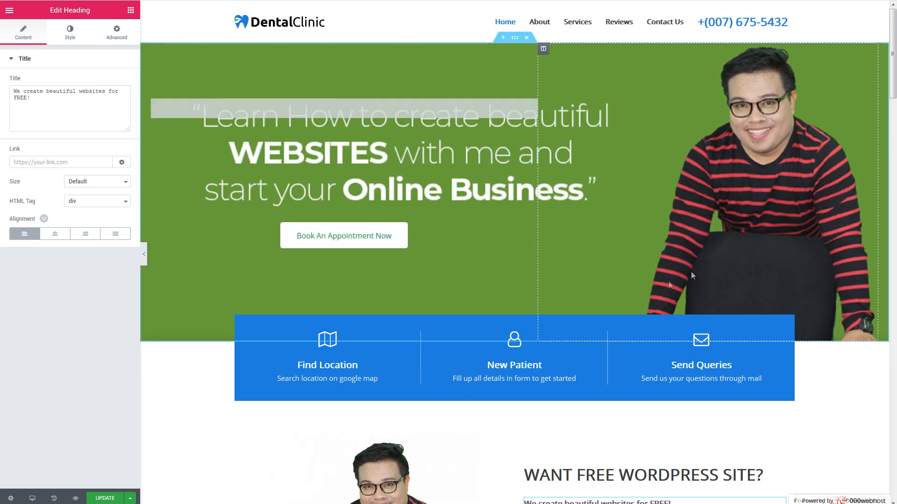
scroll(down, 3)
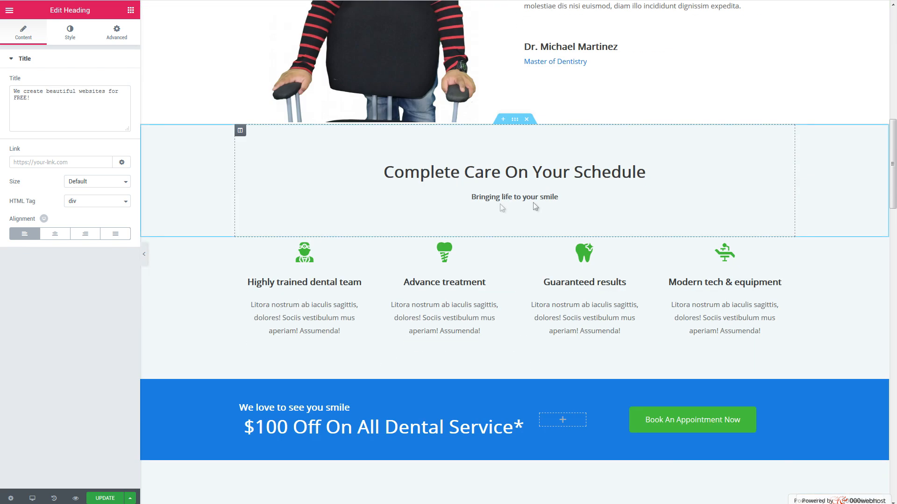
scroll(down, 3)
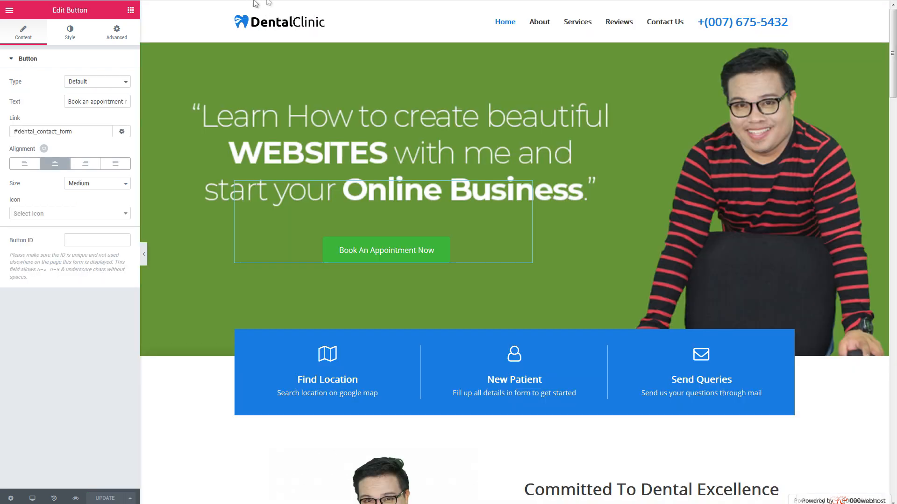
mouse_move(482, 3)
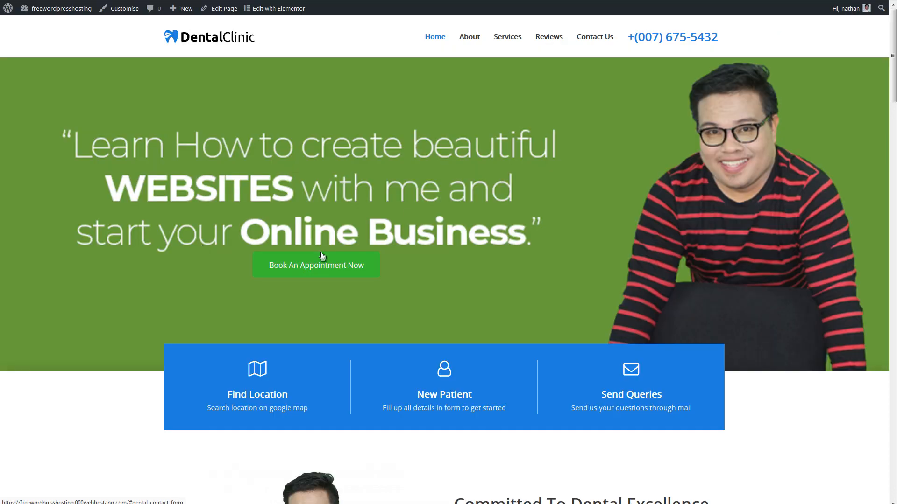
scroll(down, 3)
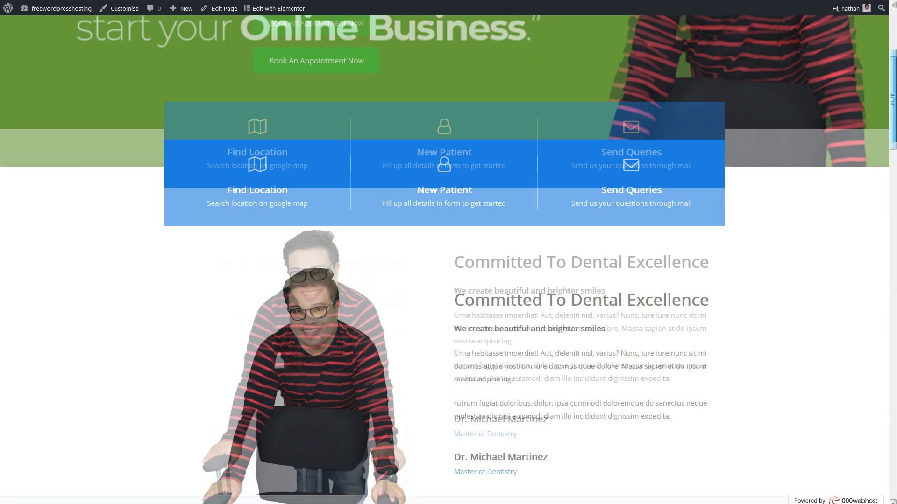
scroll(down, 3)
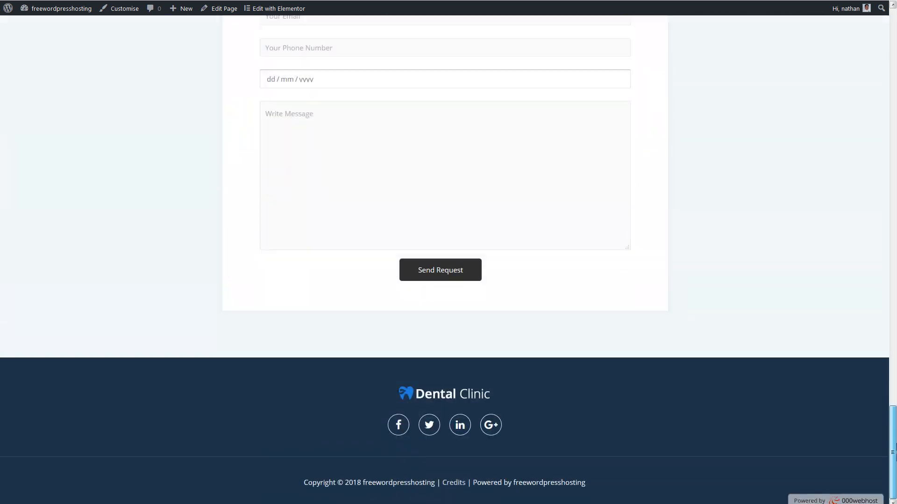
scroll(up, 3)
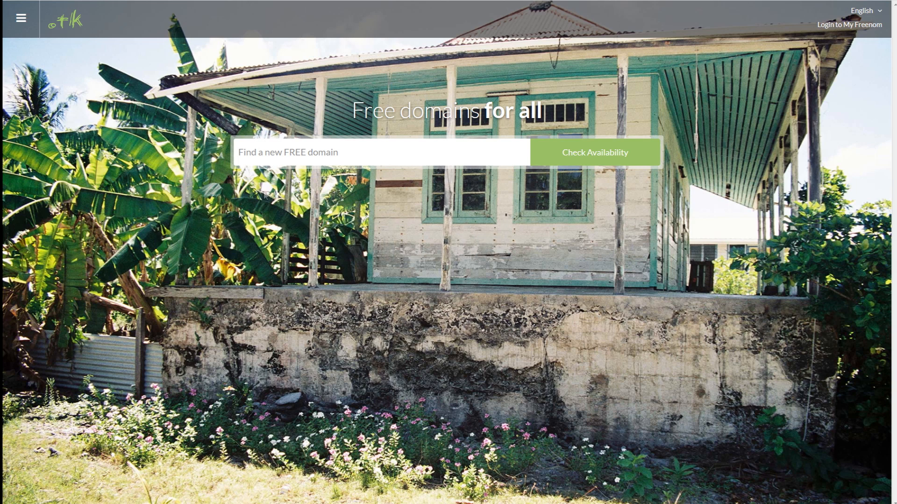
Step: Search Freenom for freewordpresshosting, finding .ml, .cf and .gq free and .tk, .ga unavailable
click(332, 152)
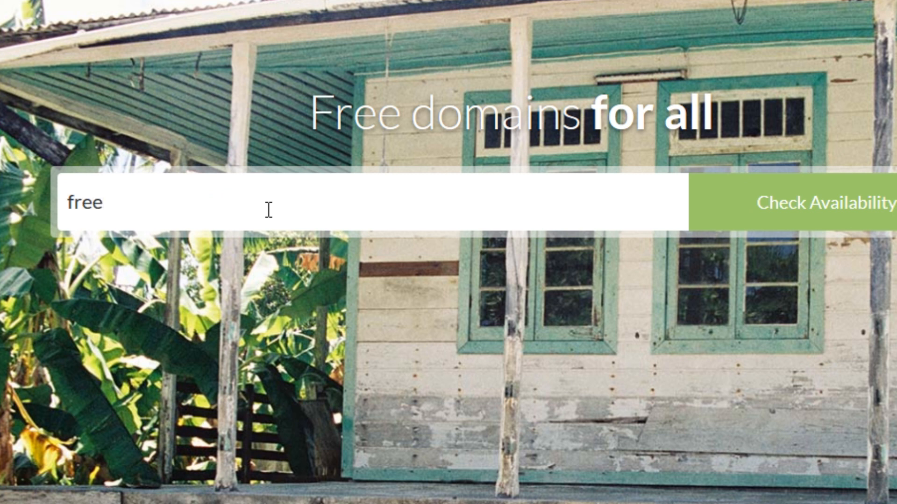
click(824, 202)
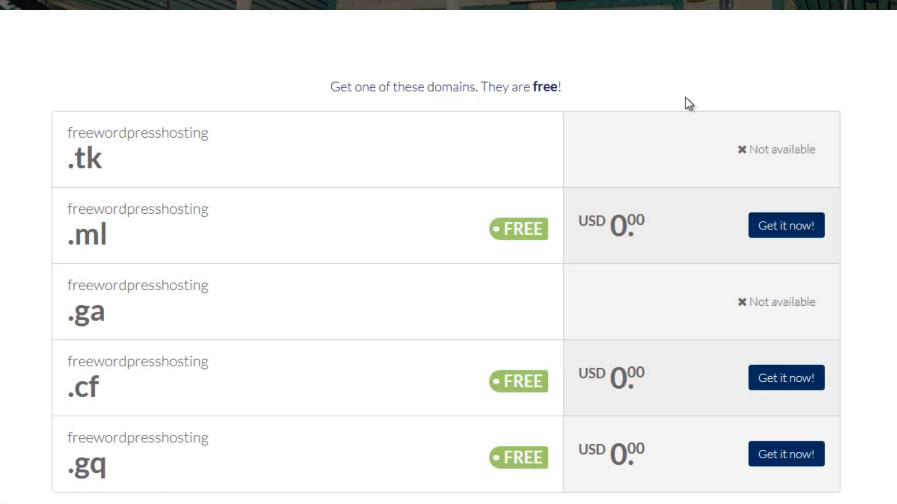
mouse_move(269, 382)
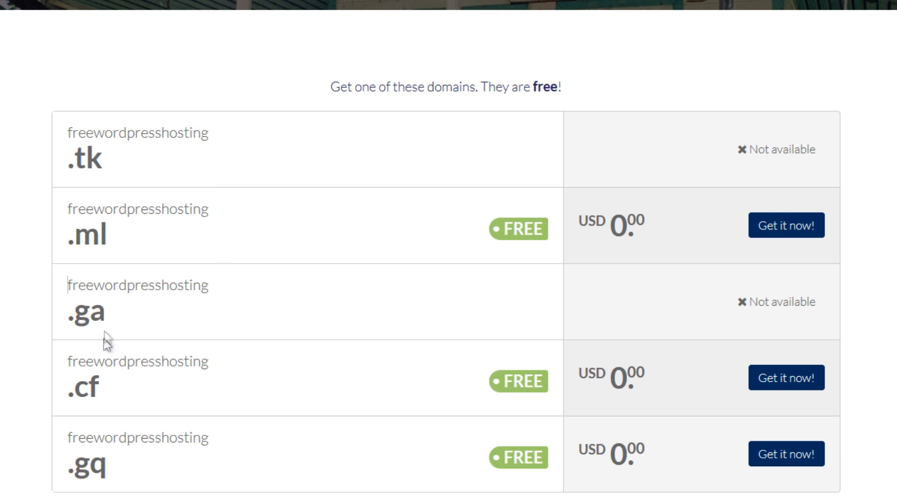
scroll(down, 3)
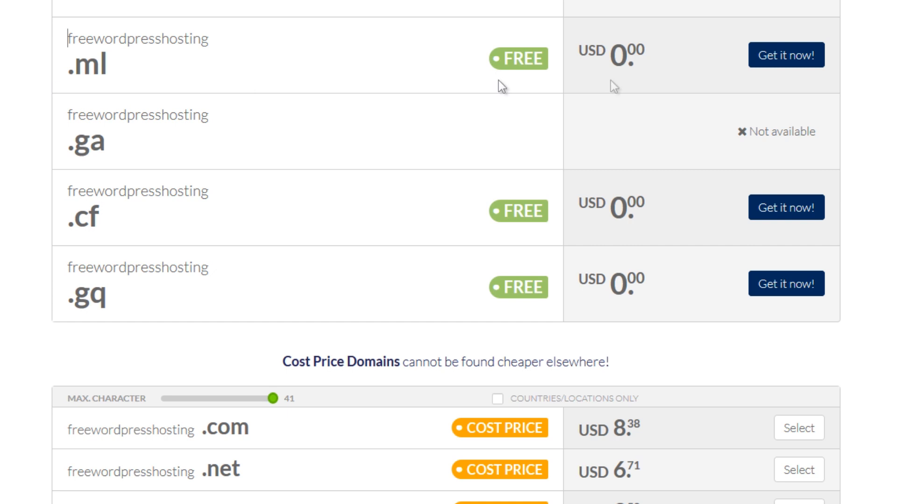
Step: Order freewordpresshosting.ml free for 12 months and continue to Review & Checkout at $0.00
click(785, 54)
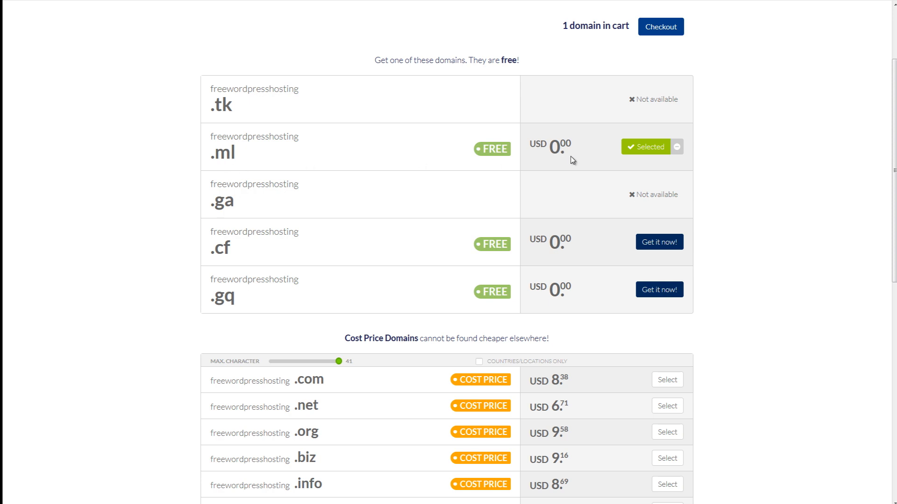
mouse_move(652, 157)
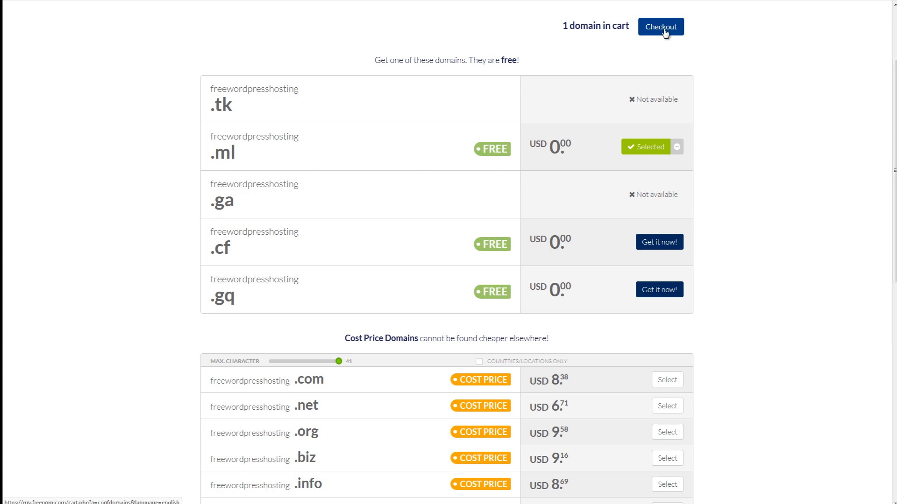
click(659, 26)
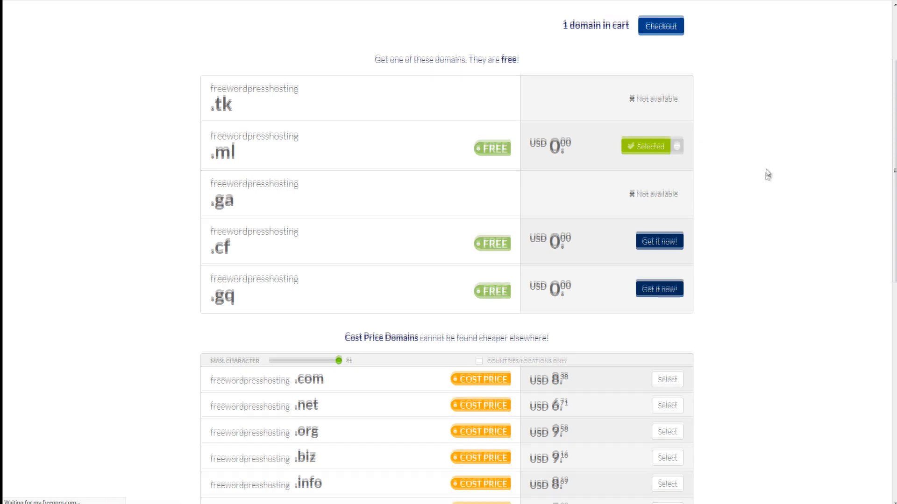
click(659, 25)
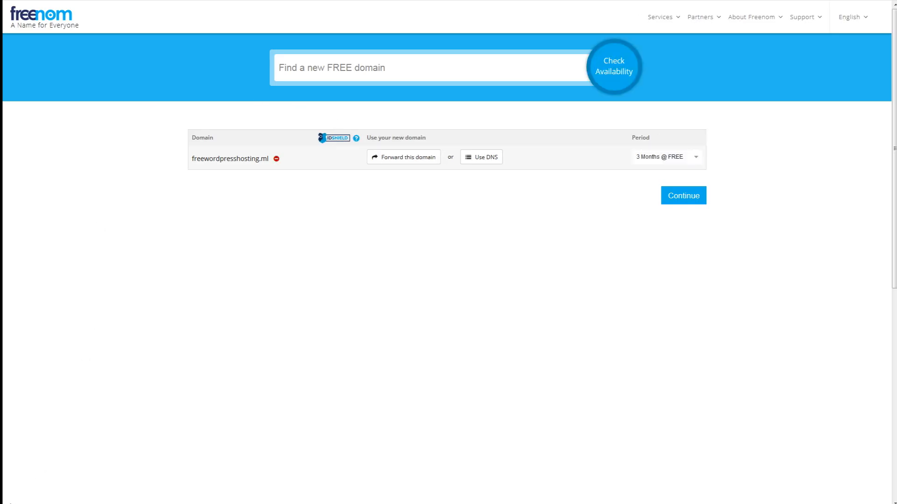
click(666, 157)
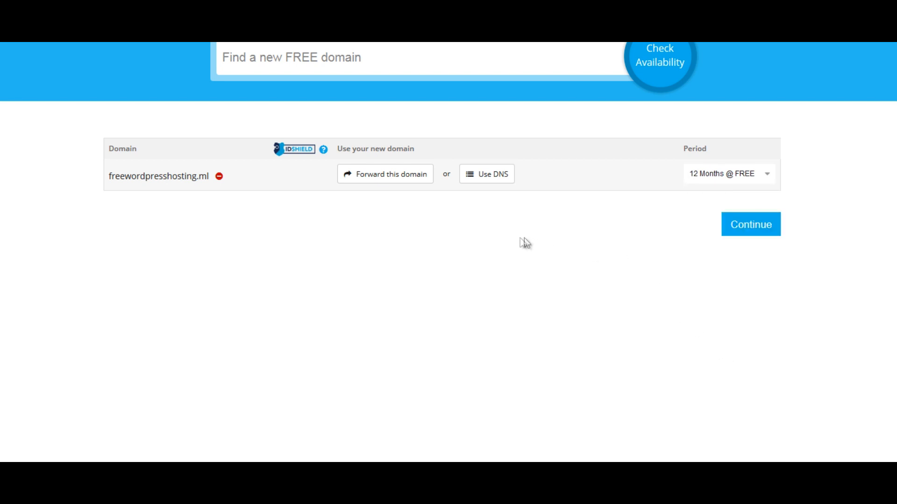
mouse_move(518, 236)
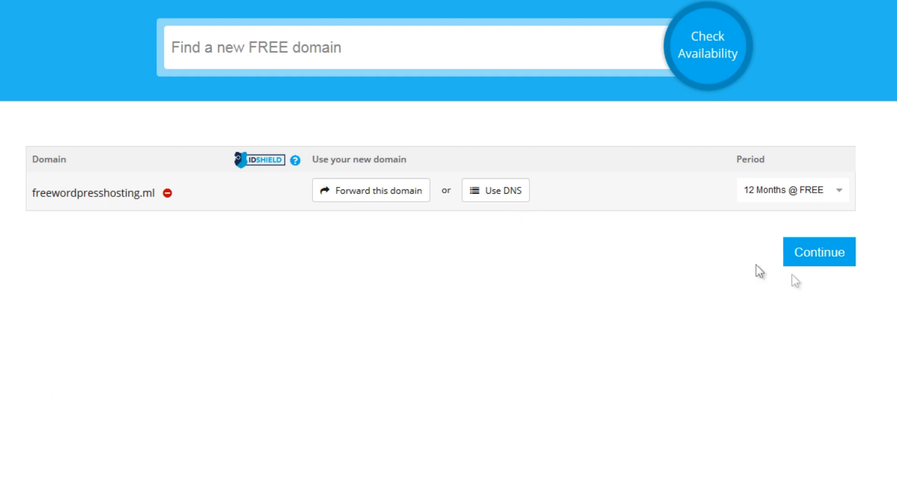
click(818, 252)
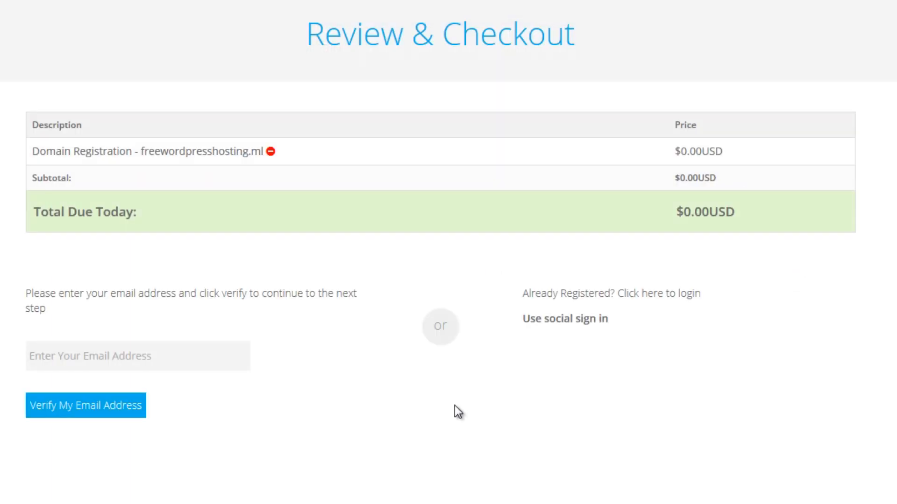
mouse_move(703, 228)
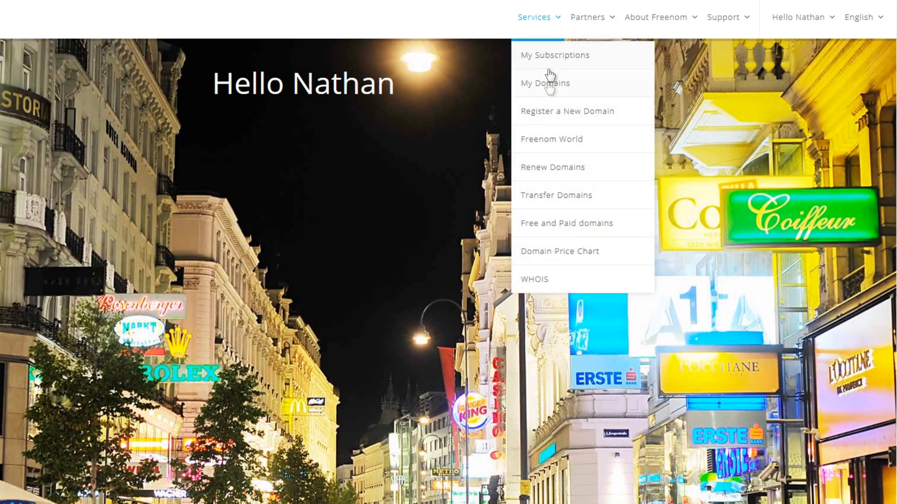
Step: Manage freewordpresshosting.ml under My Domains and choose custom nameservers in its Nameservers settings
click(545, 83)
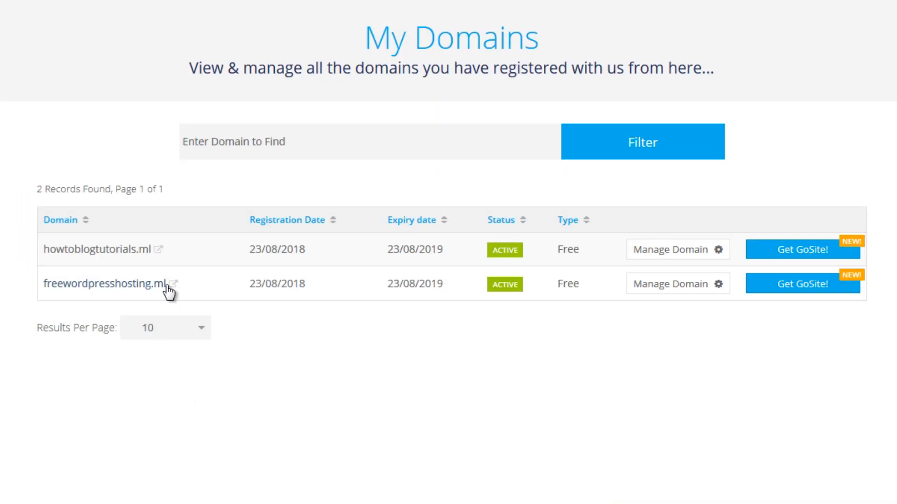
mouse_move(106, 296)
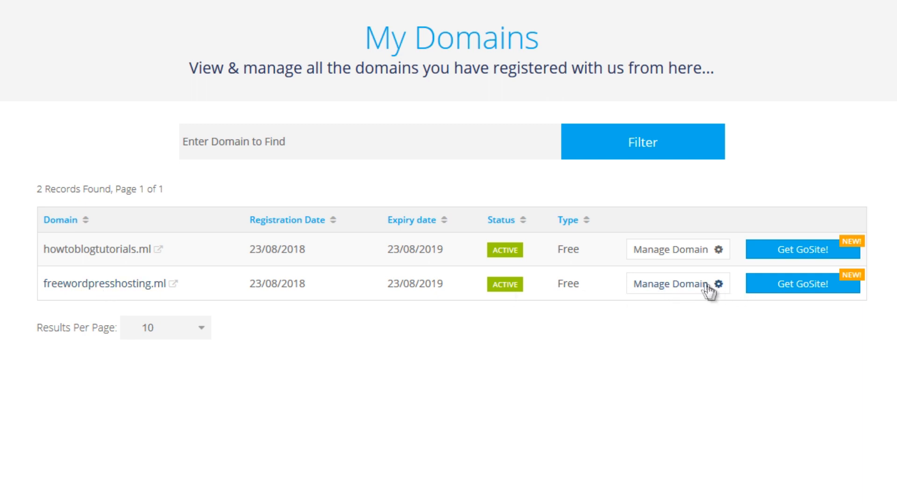
click(671, 283)
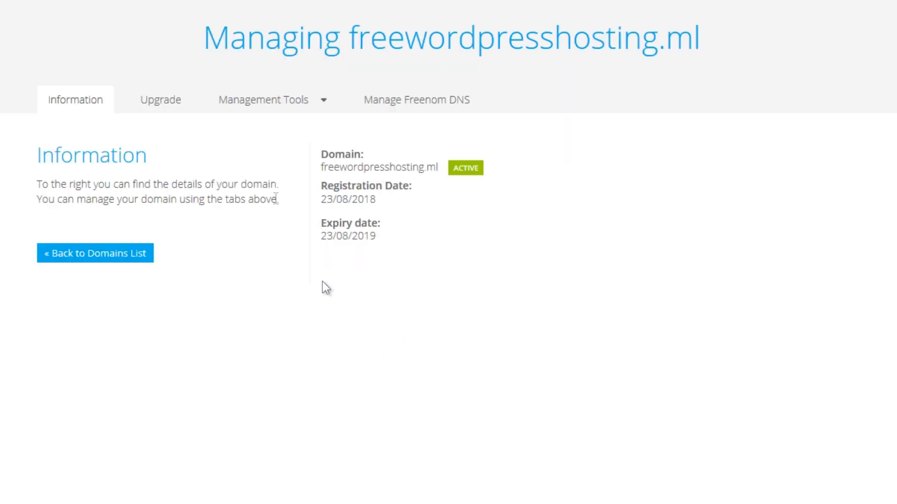
click(263, 100)
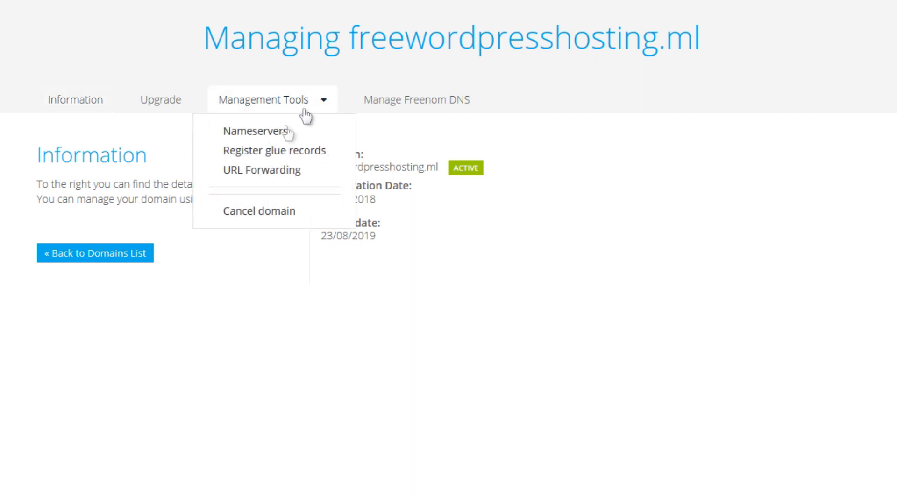
click(256, 131)
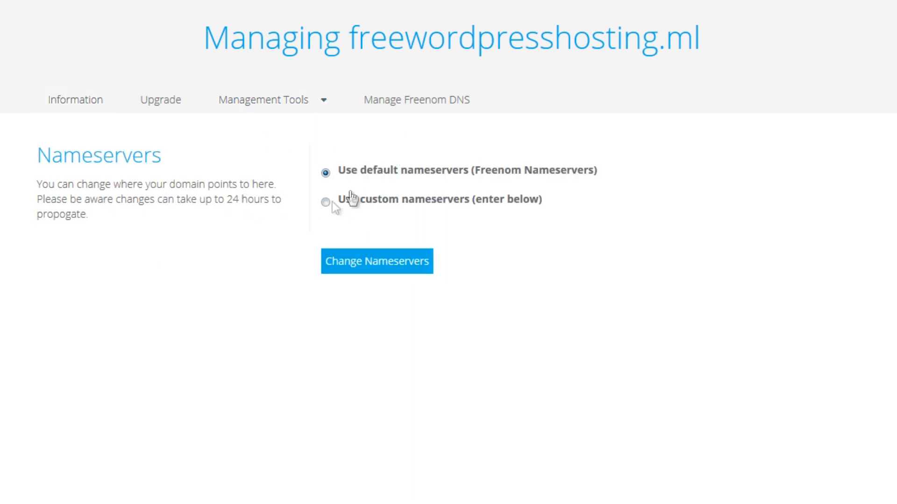
click(325, 202)
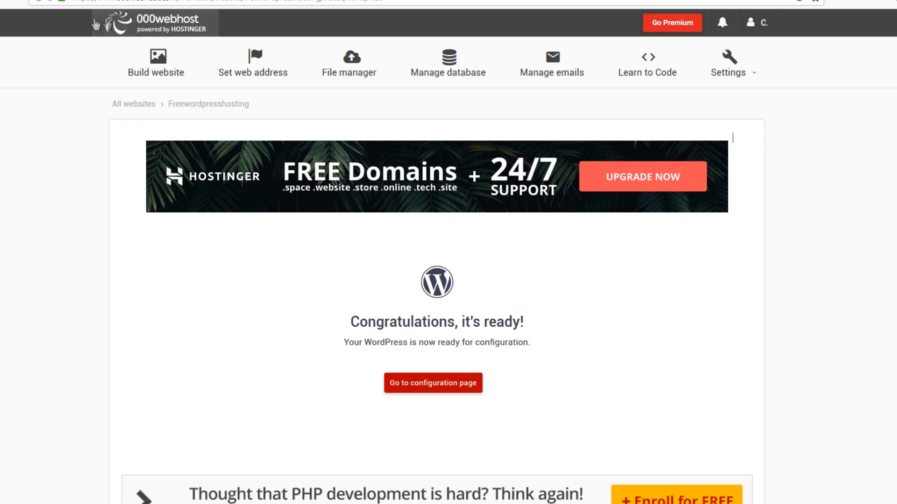
mouse_move(183, 29)
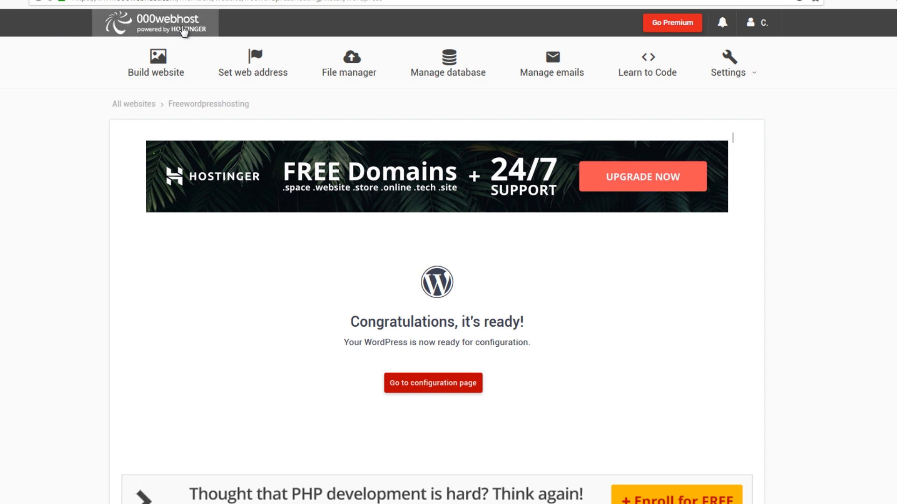
mouse_move(80, 186)
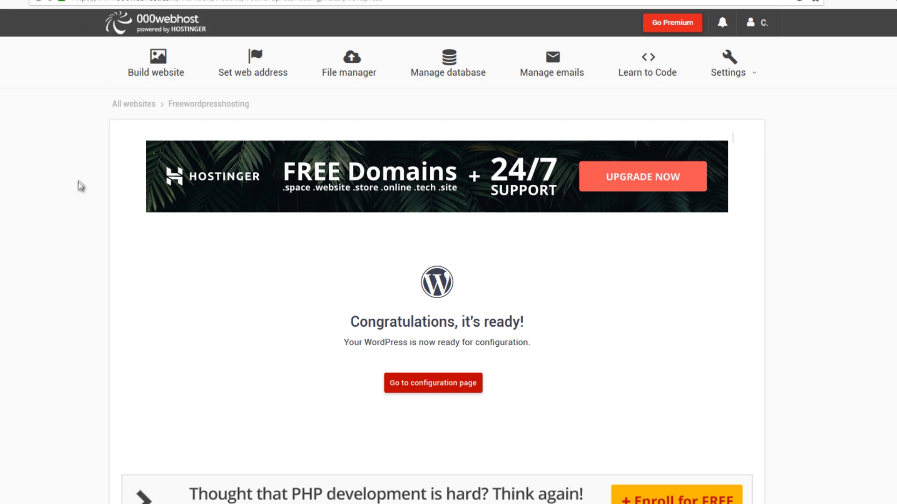
mouse_move(117, 157)
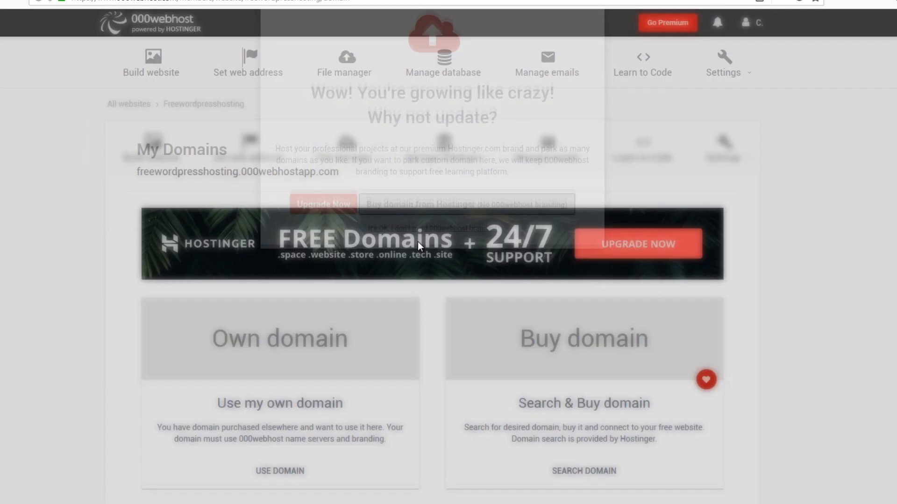
Step: Park freewordpresshosting.ml on the 000webhost website, now listed as Waiting for nameservers
scroll(down, 3)
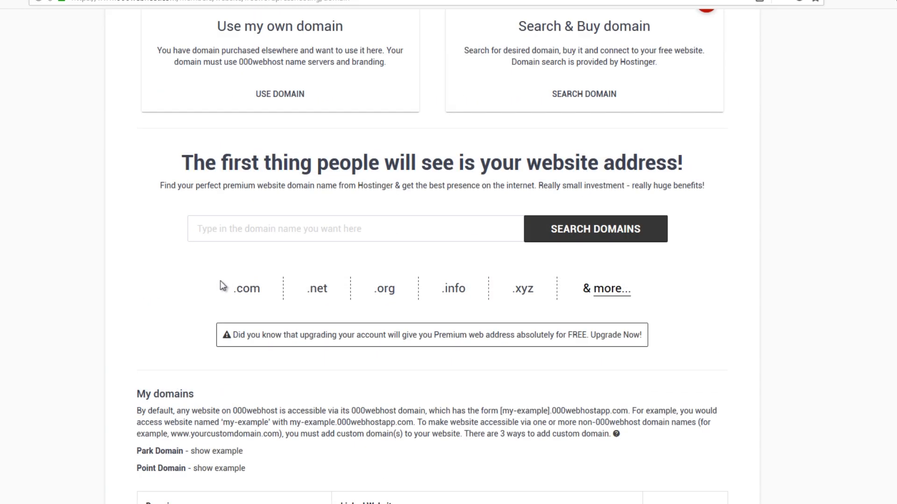
scroll(up, 3)
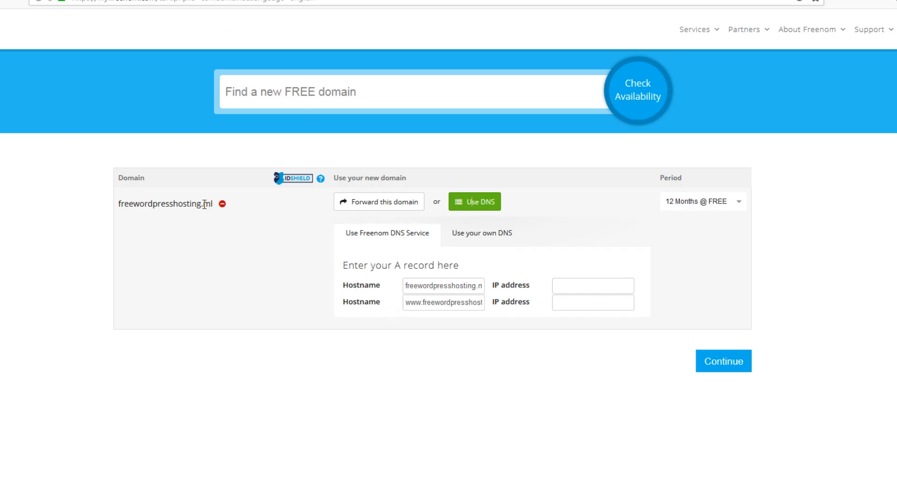
double_click(165, 203)
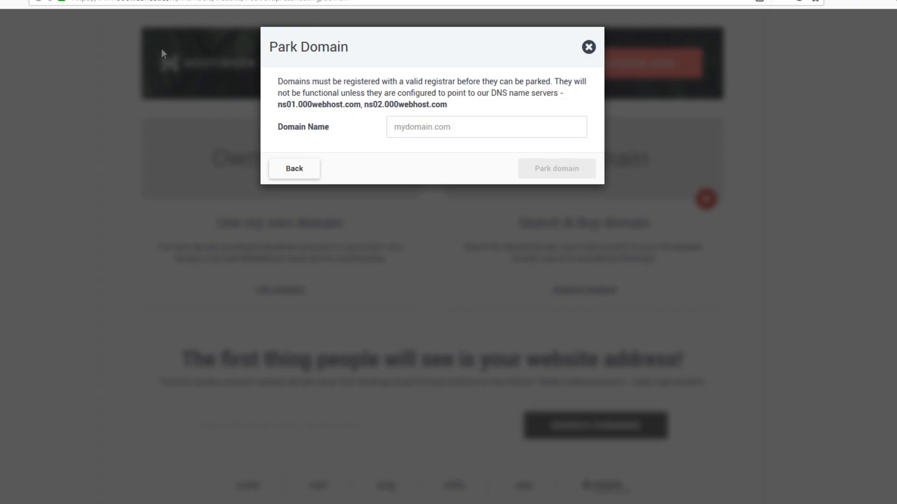
text(freewordpresshosting.ml)
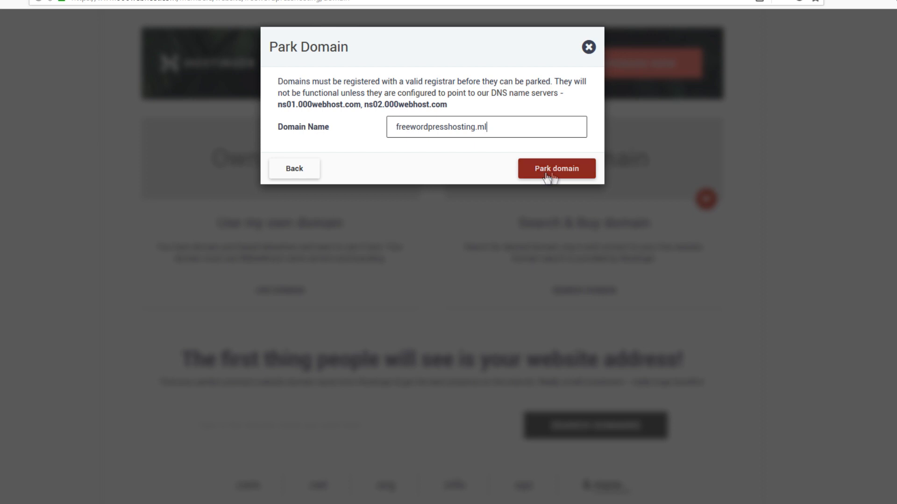
click(555, 168)
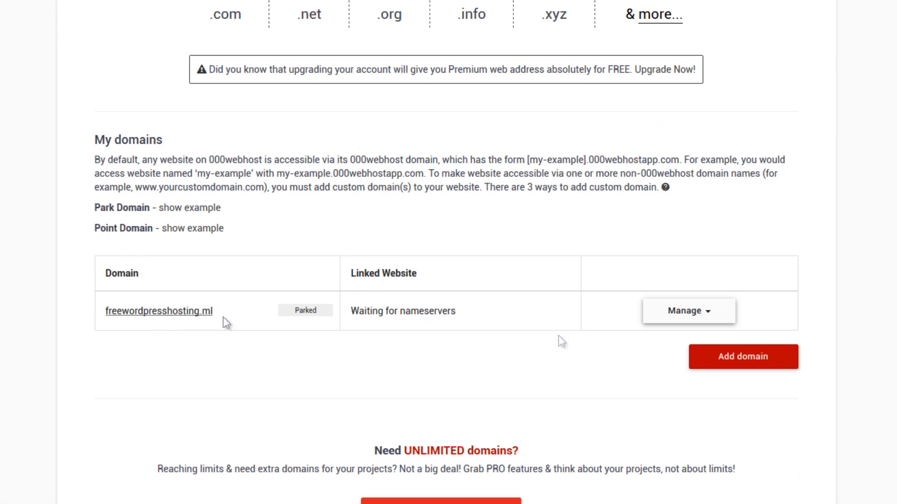
click(689, 310)
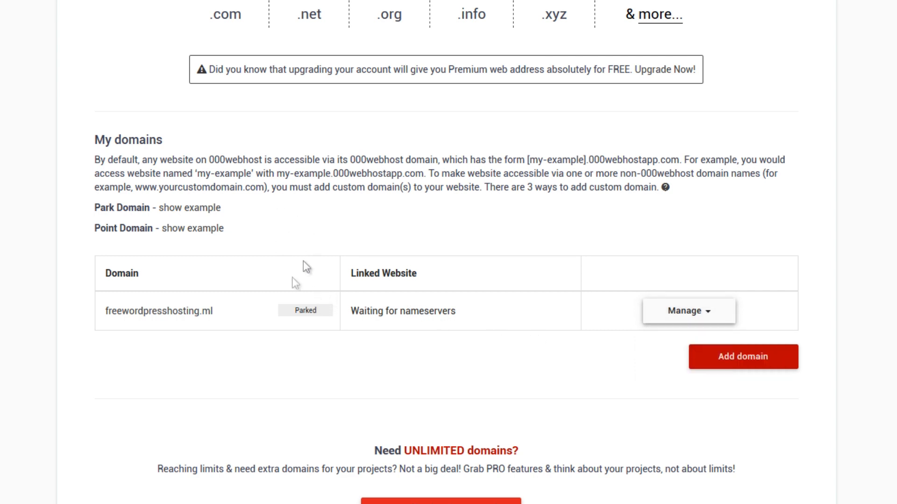
mouse_move(417, 311)
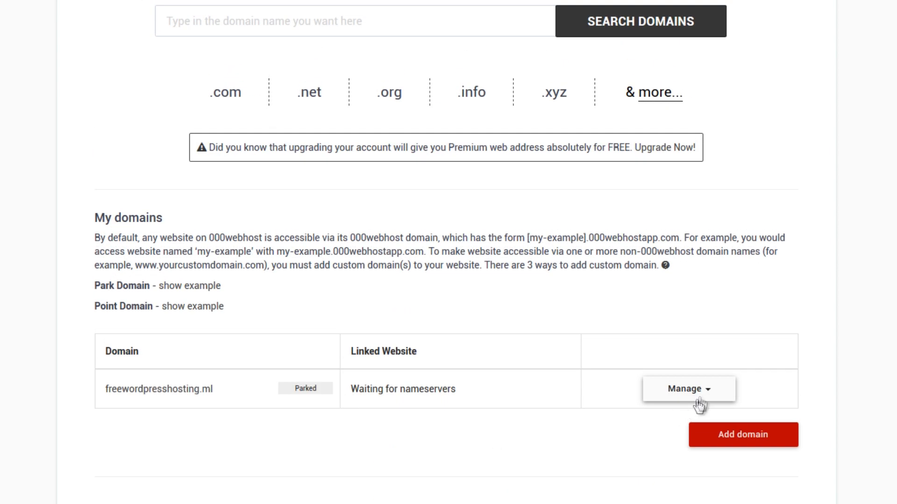
Step: Set freewordpresshosting.ml's custom nameservers to ns01.000webhost.com and ns02.000webhost.com and save
click(688, 388)
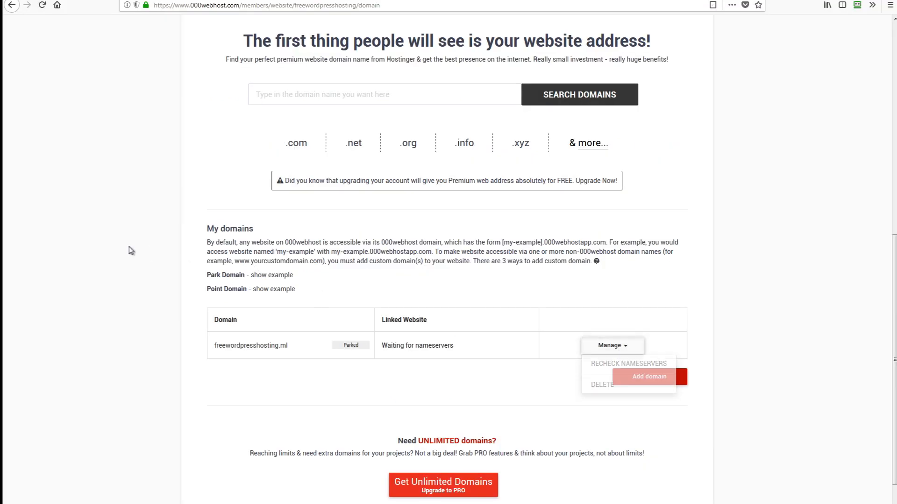
click(648, 376)
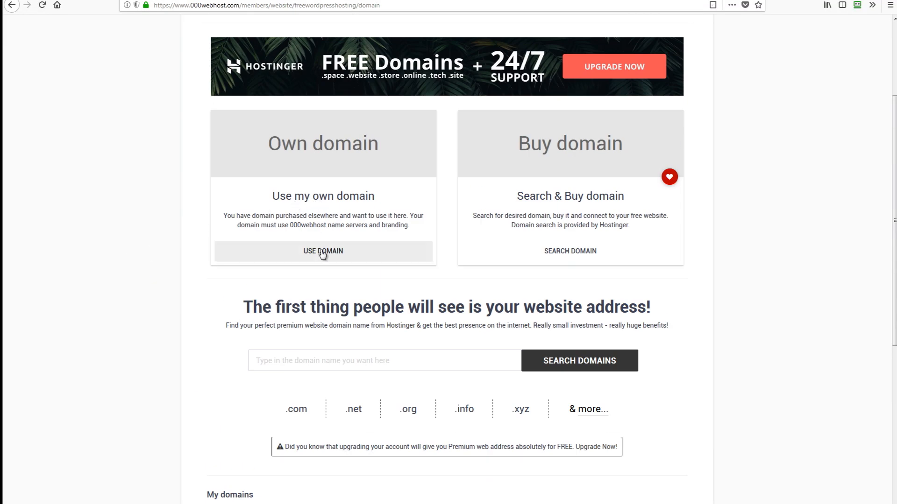
click(323, 251)
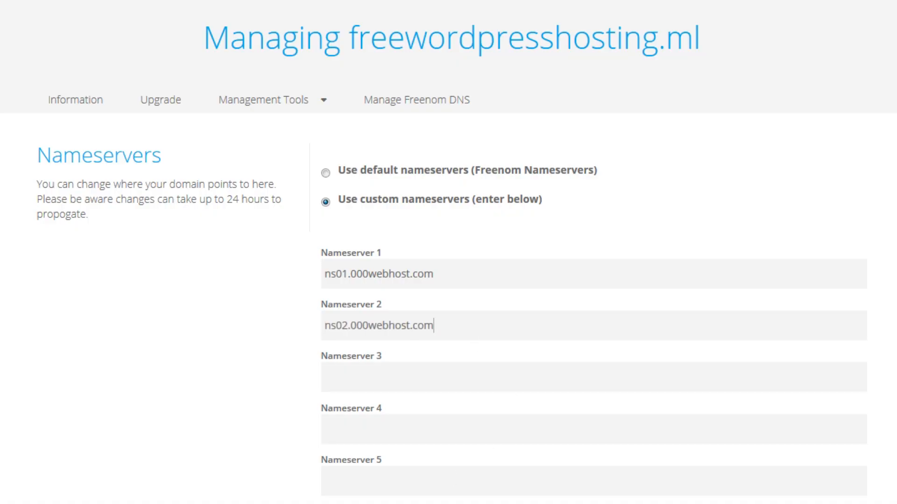
scroll(down, 3)
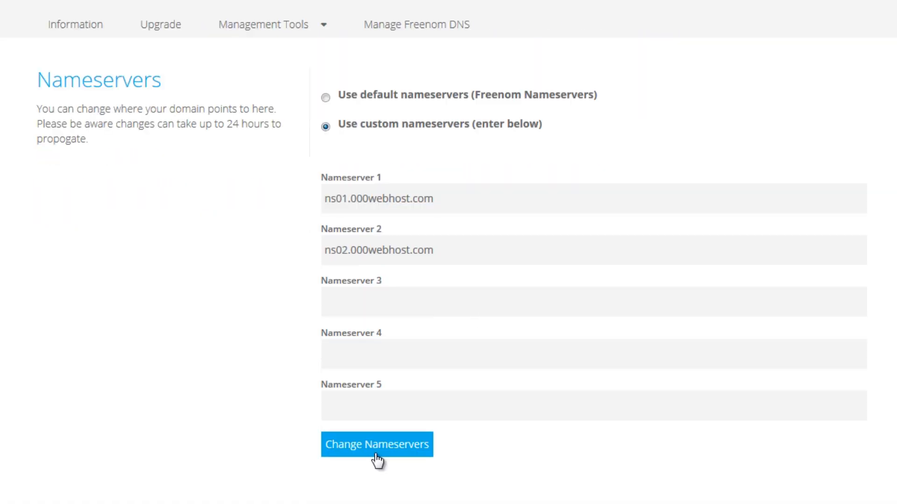
click(376, 444)
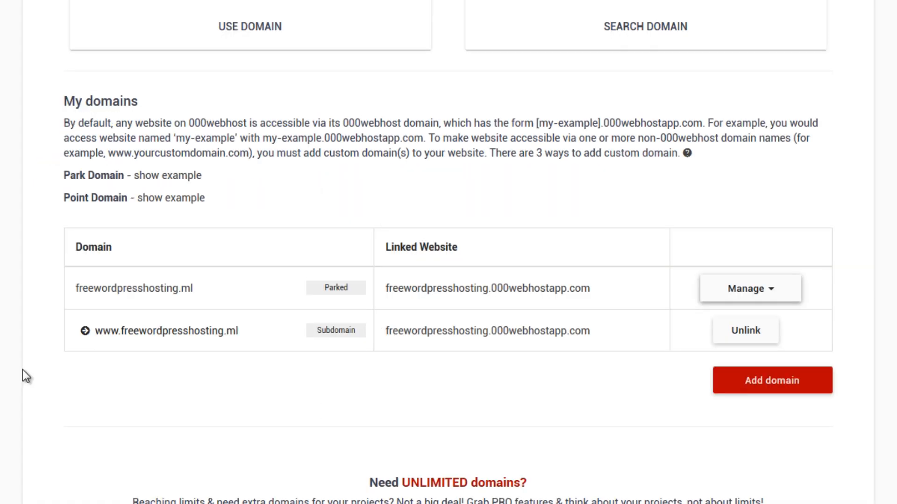
mouse_move(100, 215)
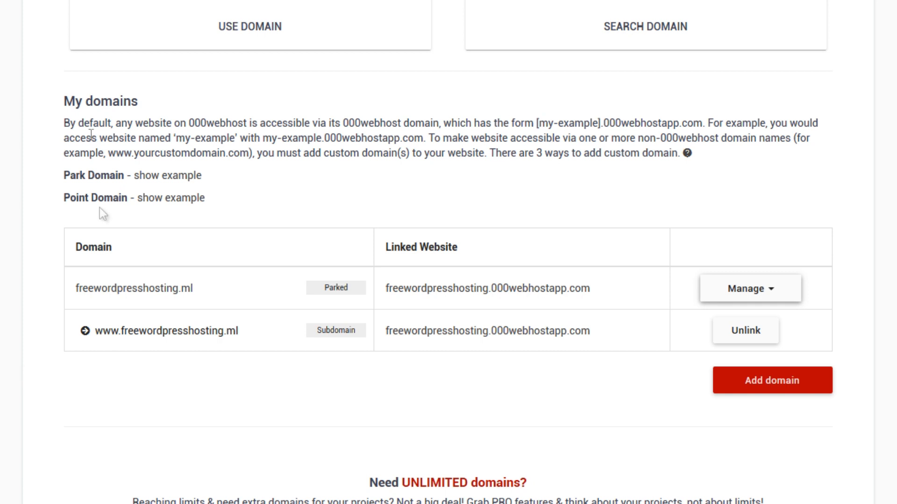
mouse_move(485, 288)
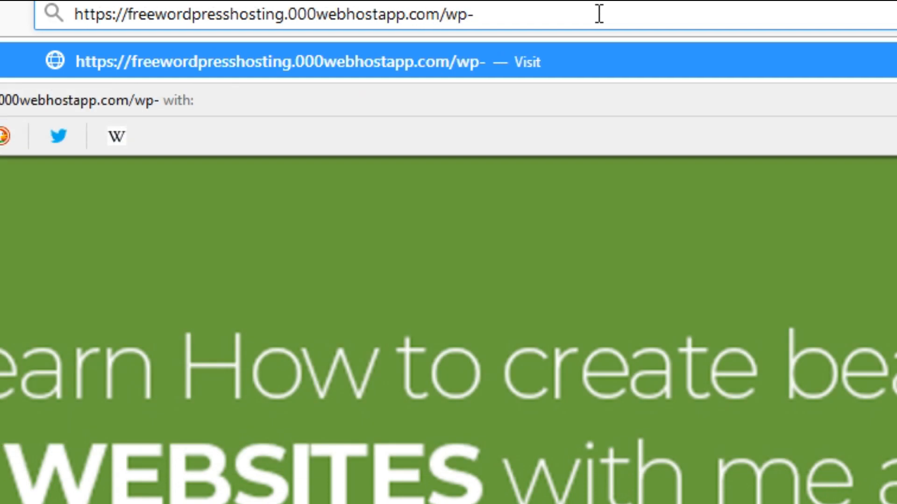
Step: Log in to wp-admin as the admin account to reach the WordPress dashboard
text(admin)
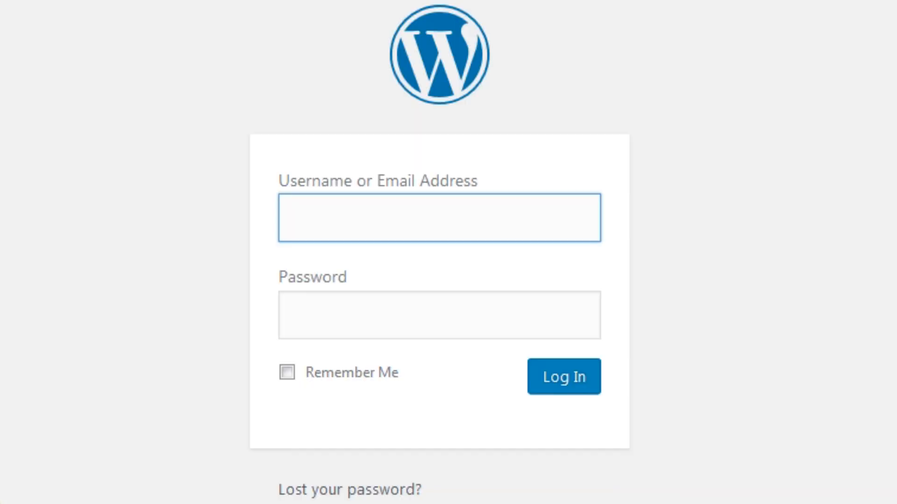
text(a)
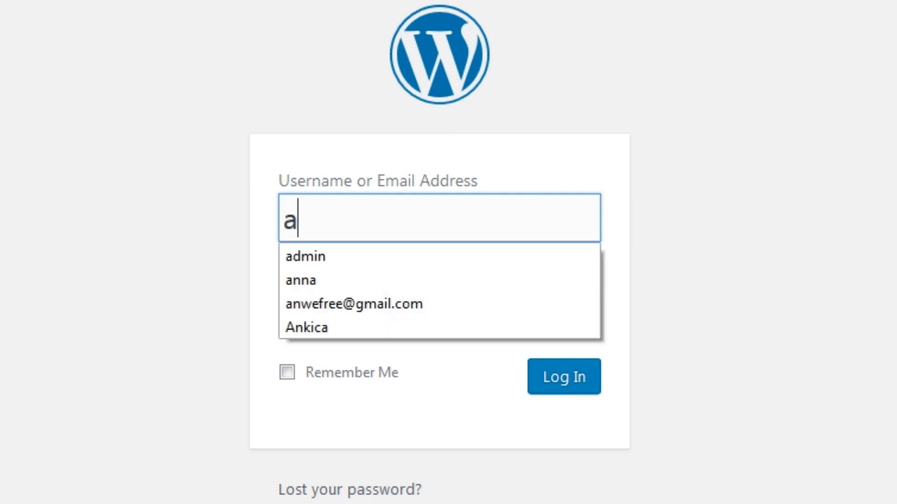
click(304, 256)
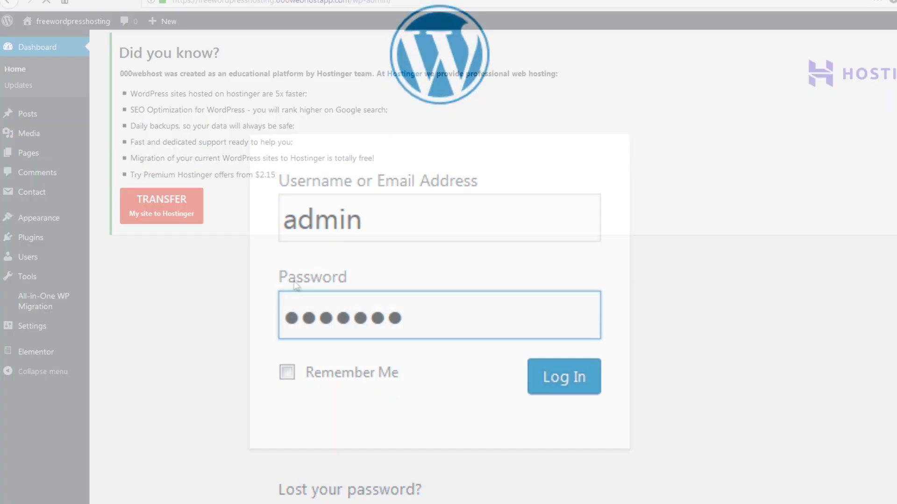
click(562, 377)
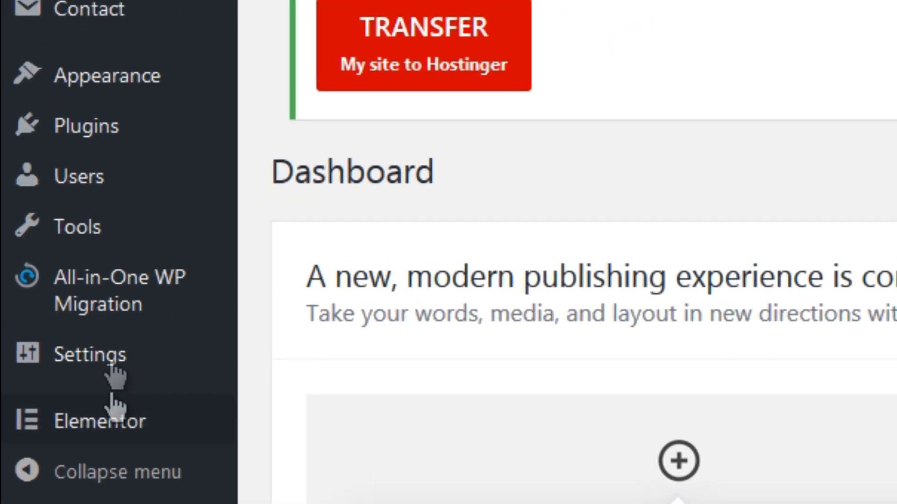
mouse_move(89, 354)
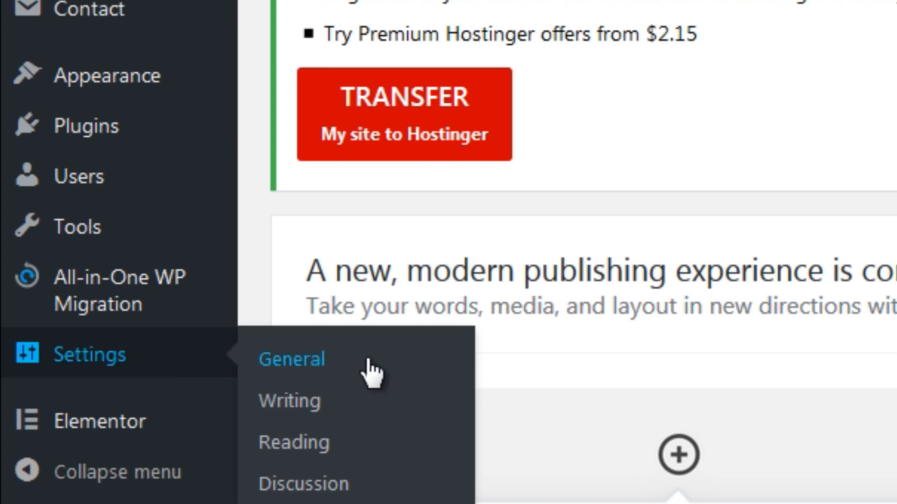
Step: In Settings > General, replace the Site Address (URL) with freewordpresshosting.ml
click(291, 359)
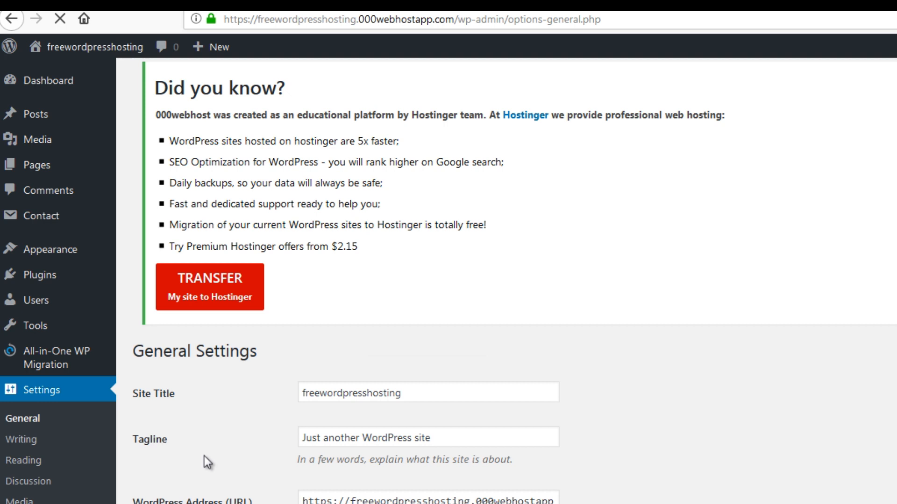
scroll(down, 3)
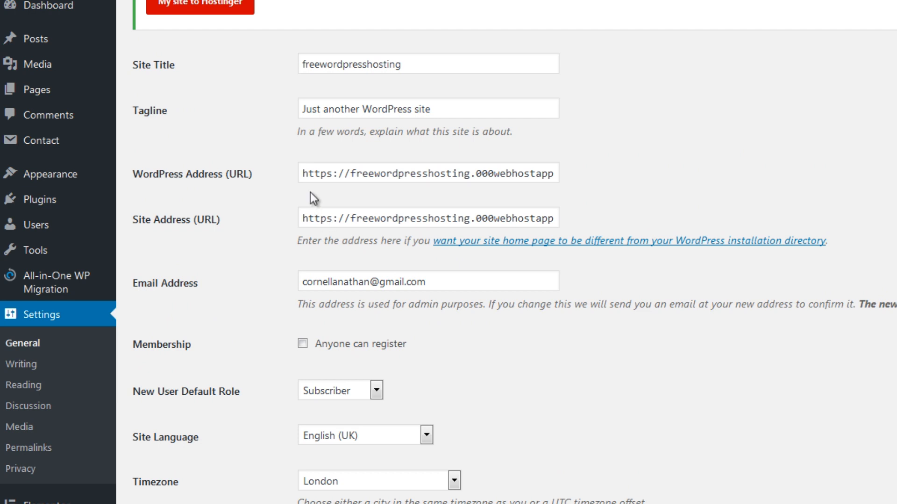
triple_click(426, 217)
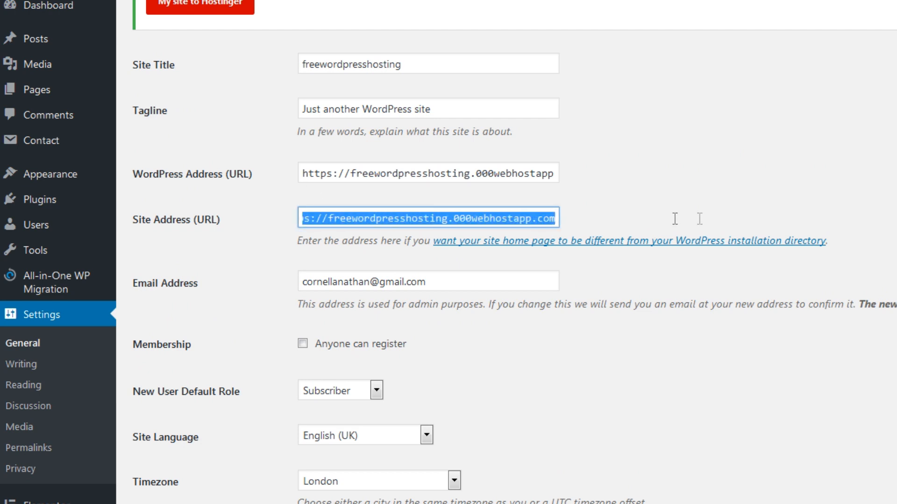
text(freewordpresshosting.ml)
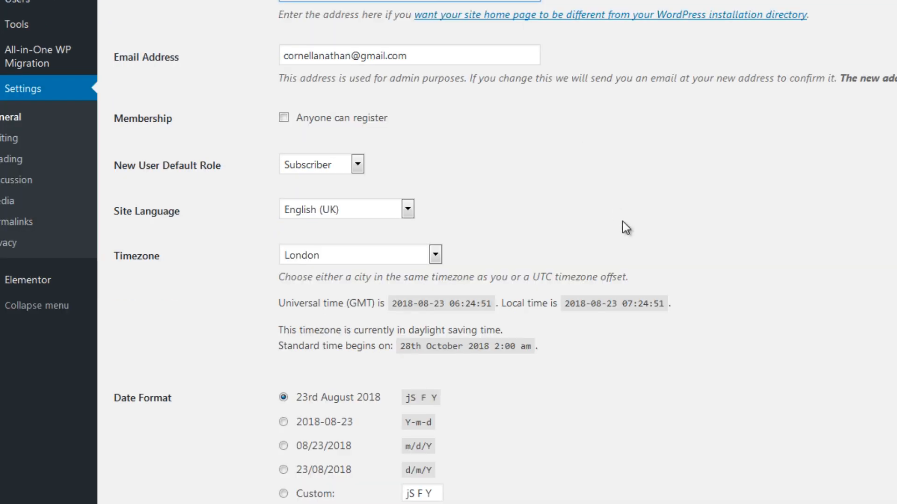
scroll(down, 3)
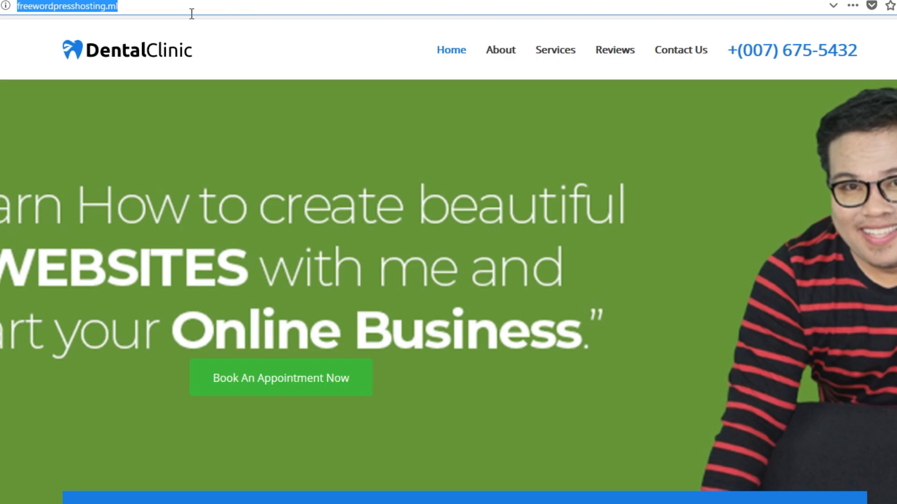
Step: Scroll through the live freewordpresshosting.ml Dental Clinic homepage's reviews and care sections
scroll(down, 3)
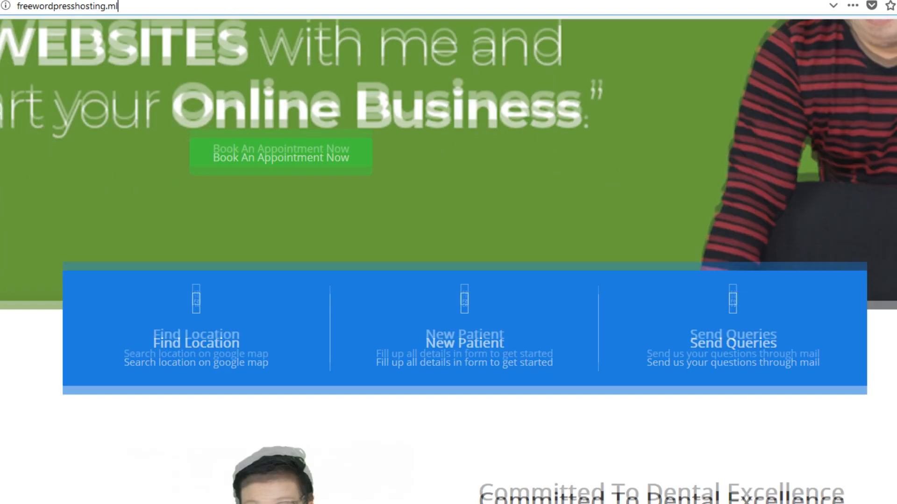
scroll(down, 3)
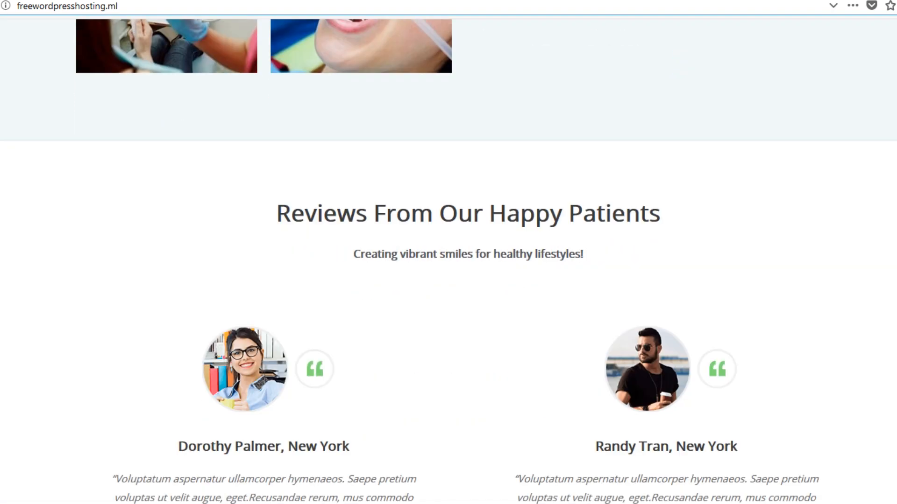
scroll(up, 3)
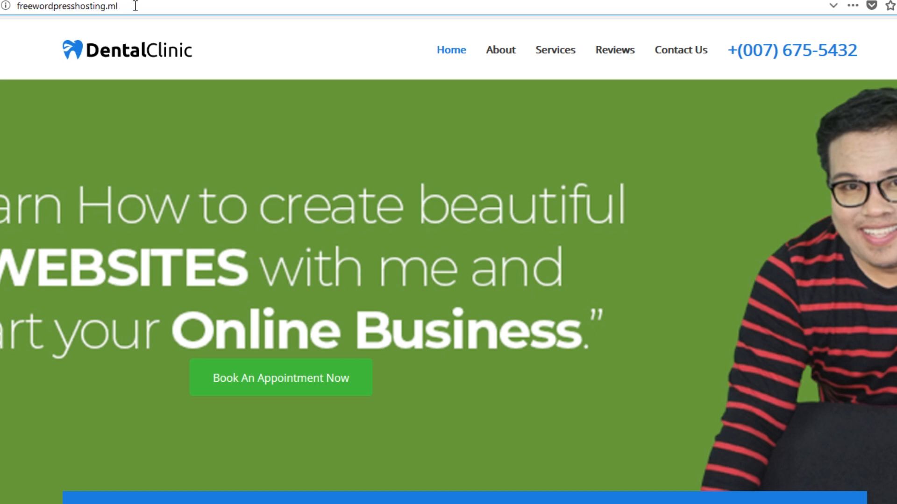
mouse_move(206, 29)
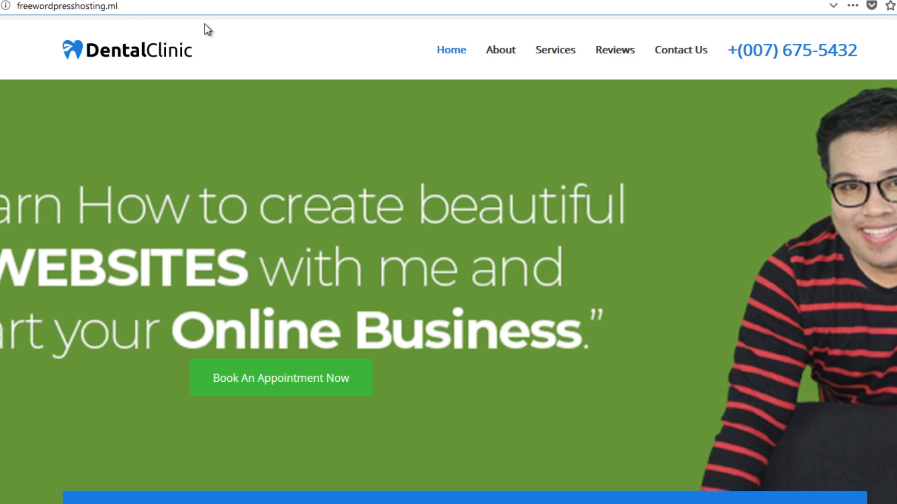
scroll(down, 3)
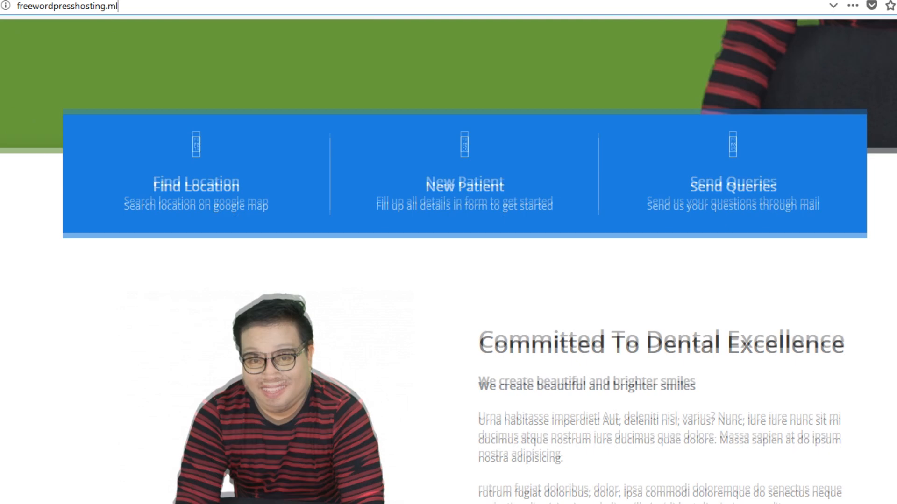
scroll(down, 3)
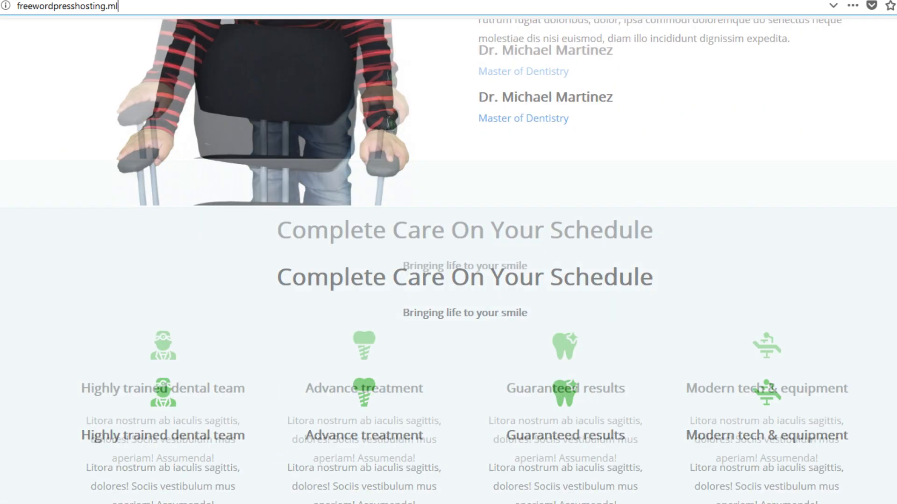
scroll(down, 3)
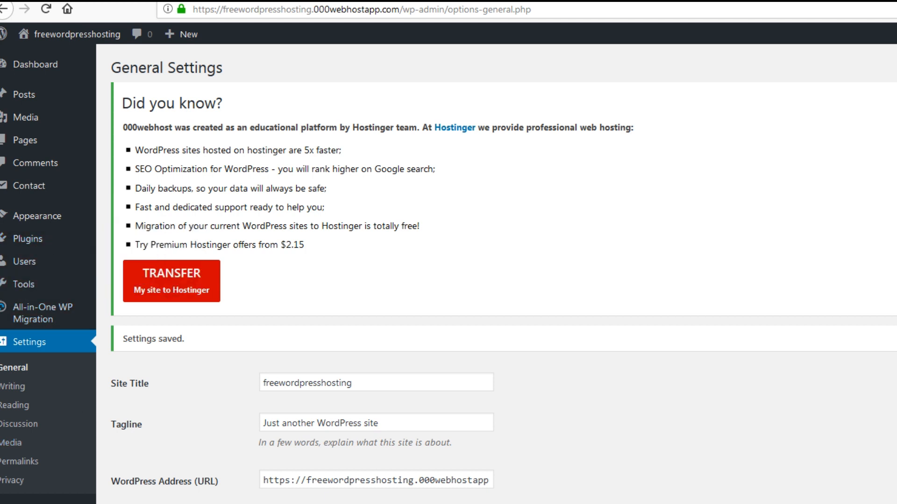
mouse_move(25, 261)
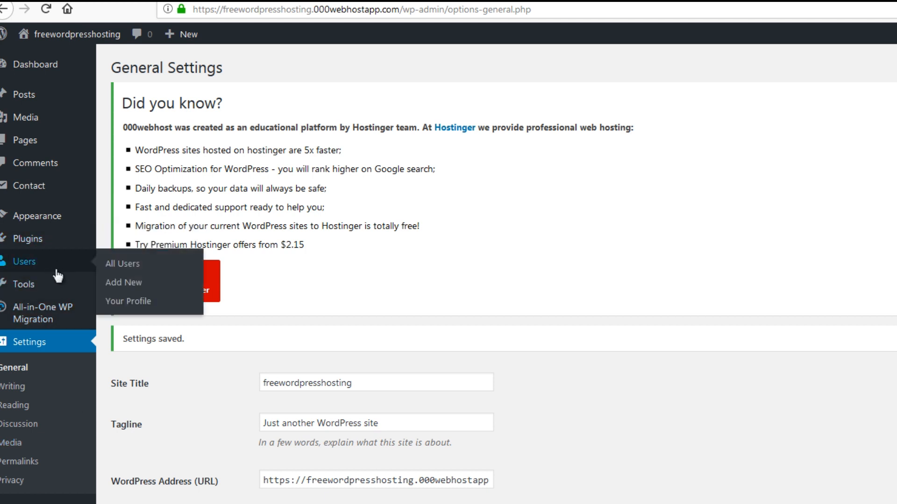